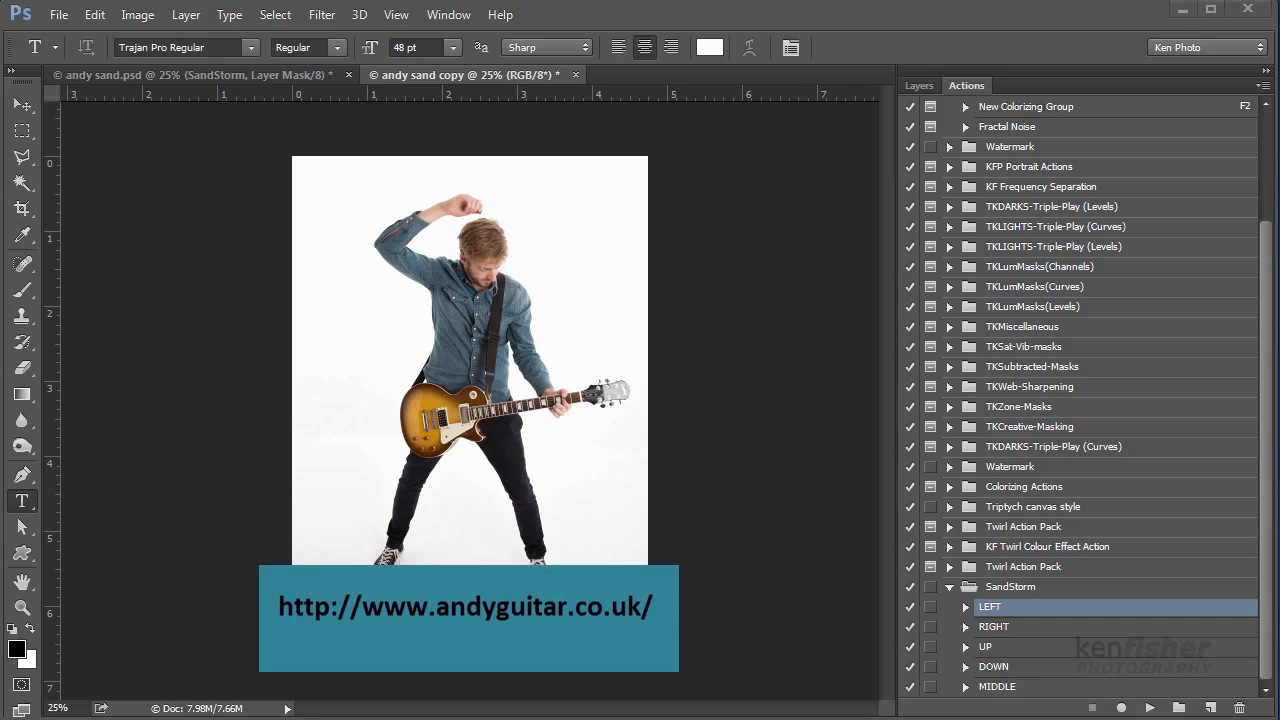
mouse_move(824, 556)
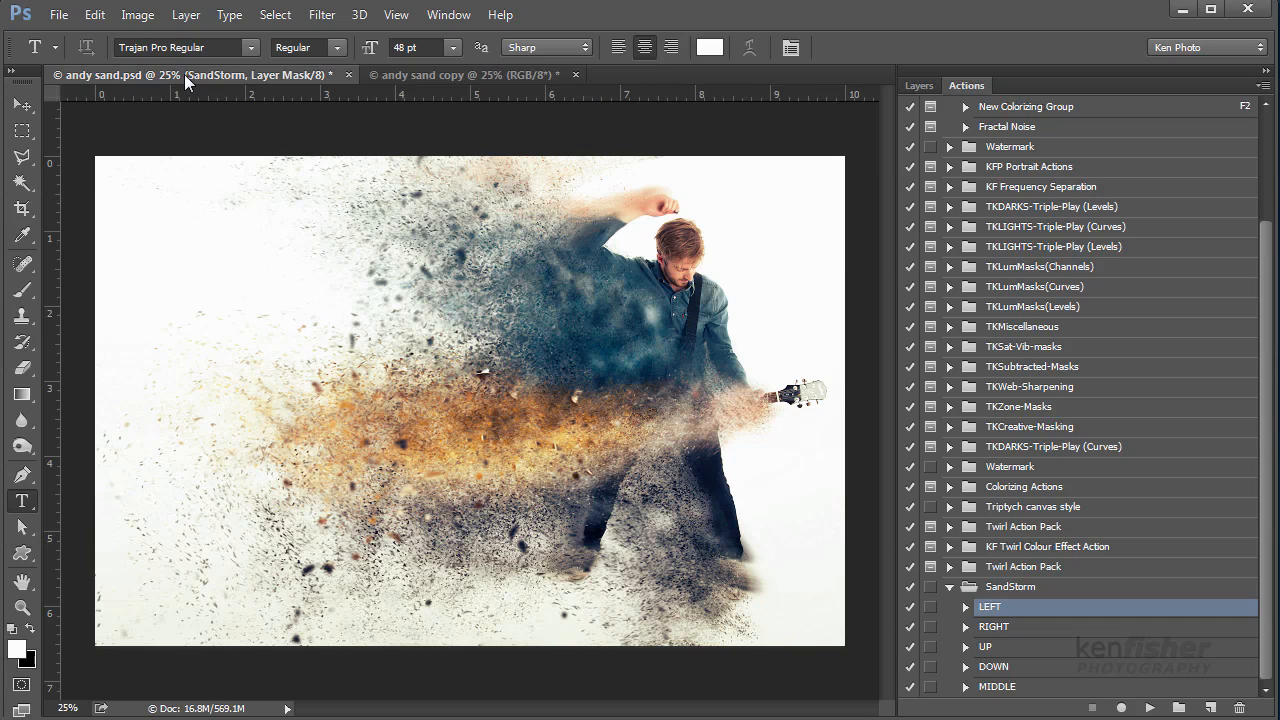
mouse_move(190, 76)
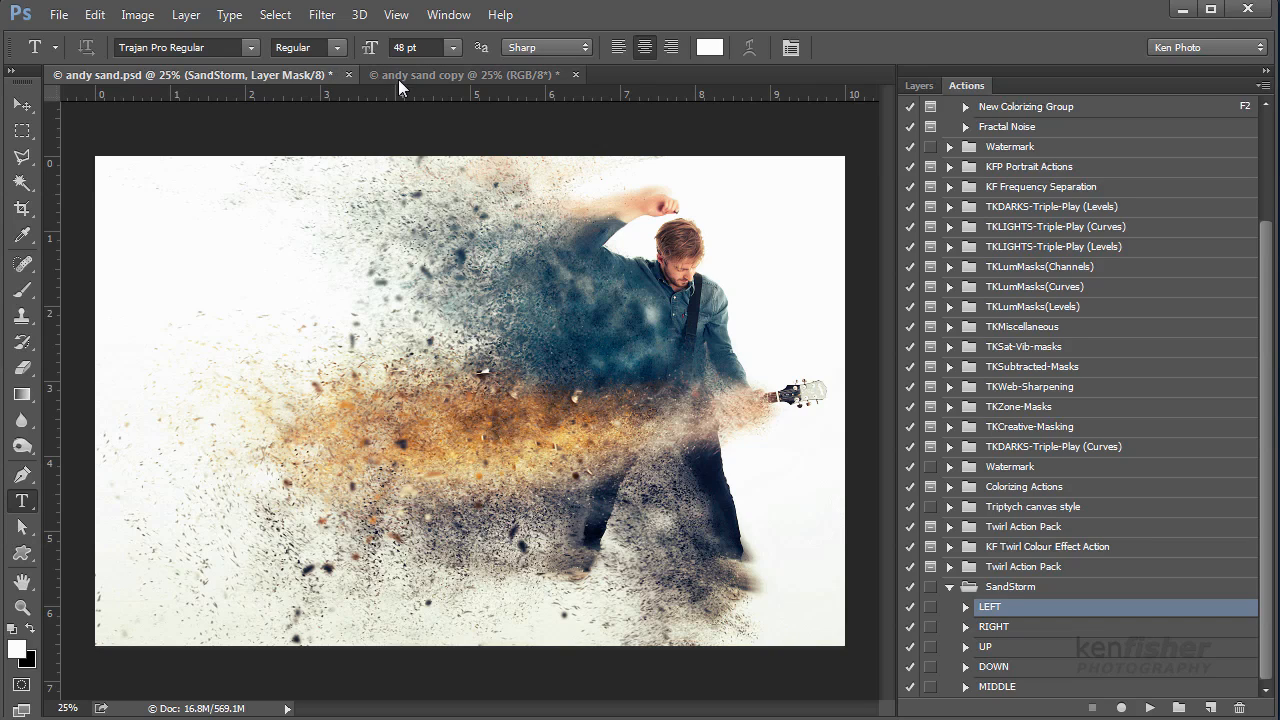
Step: Crop the guitarist photo copy into a wide landscape with extra white canvas on the left
left_click(460, 76)
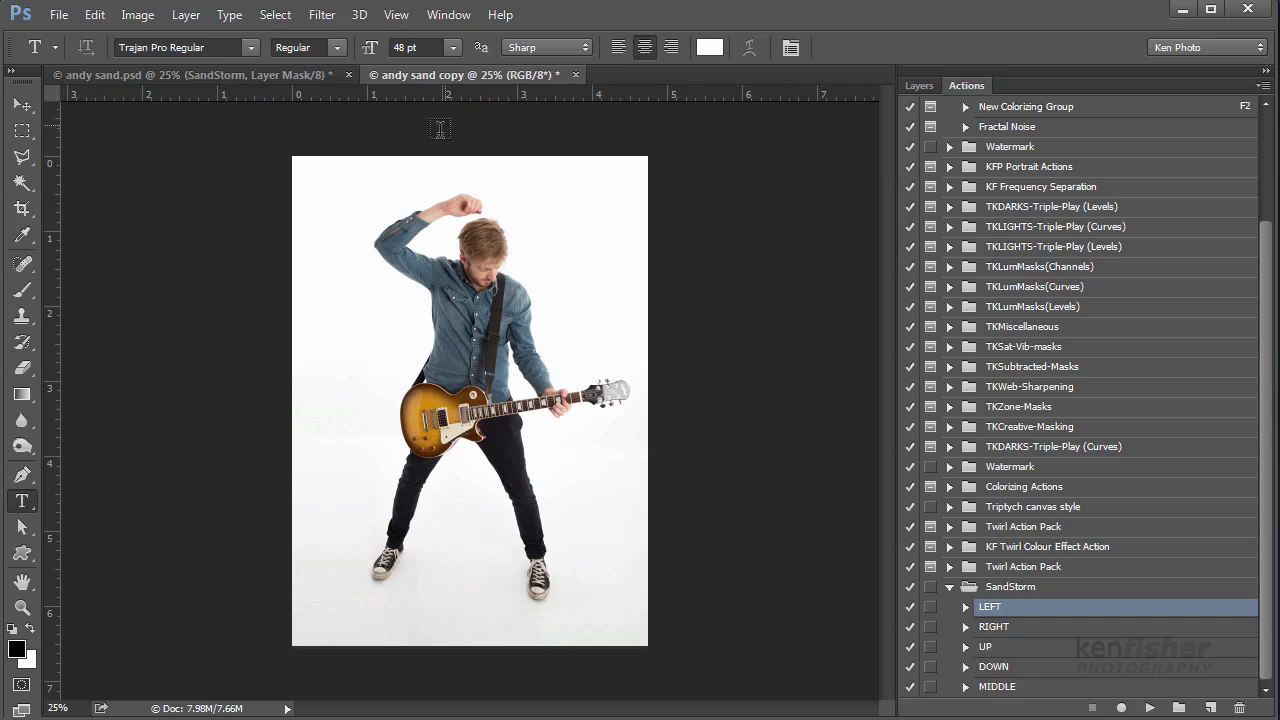
mouse_move(96, 252)
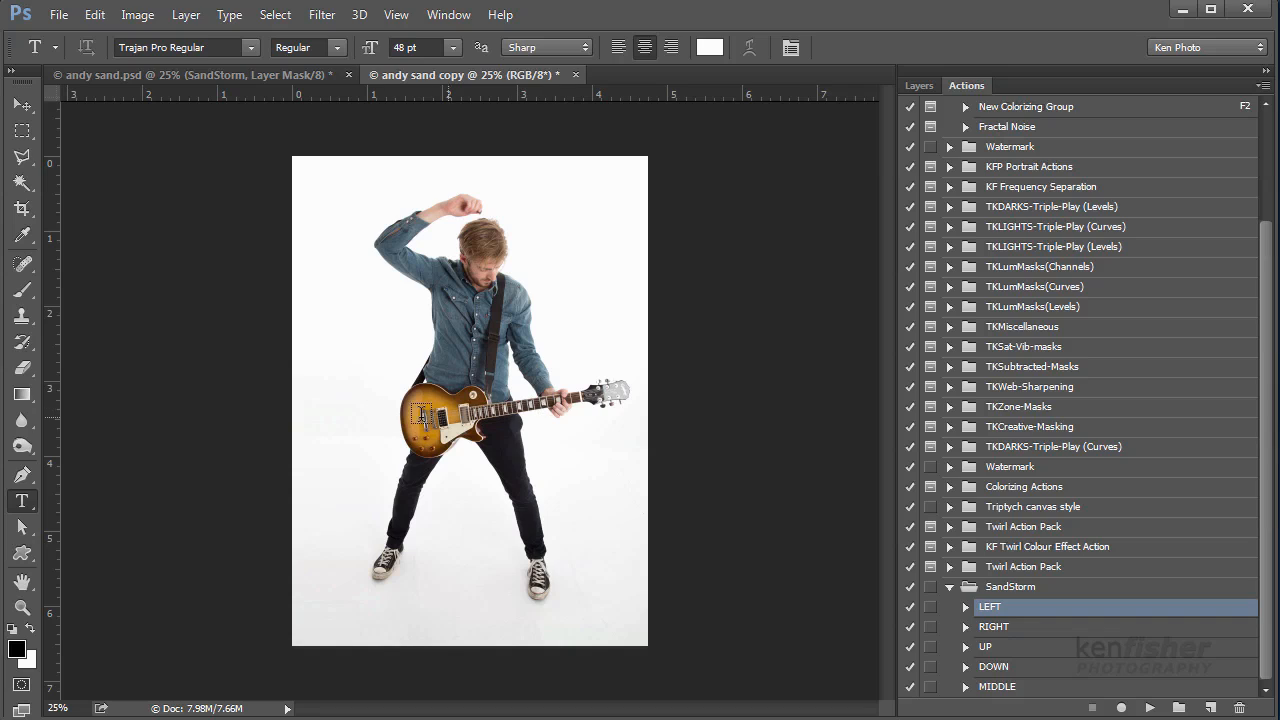
mouse_move(424, 324)
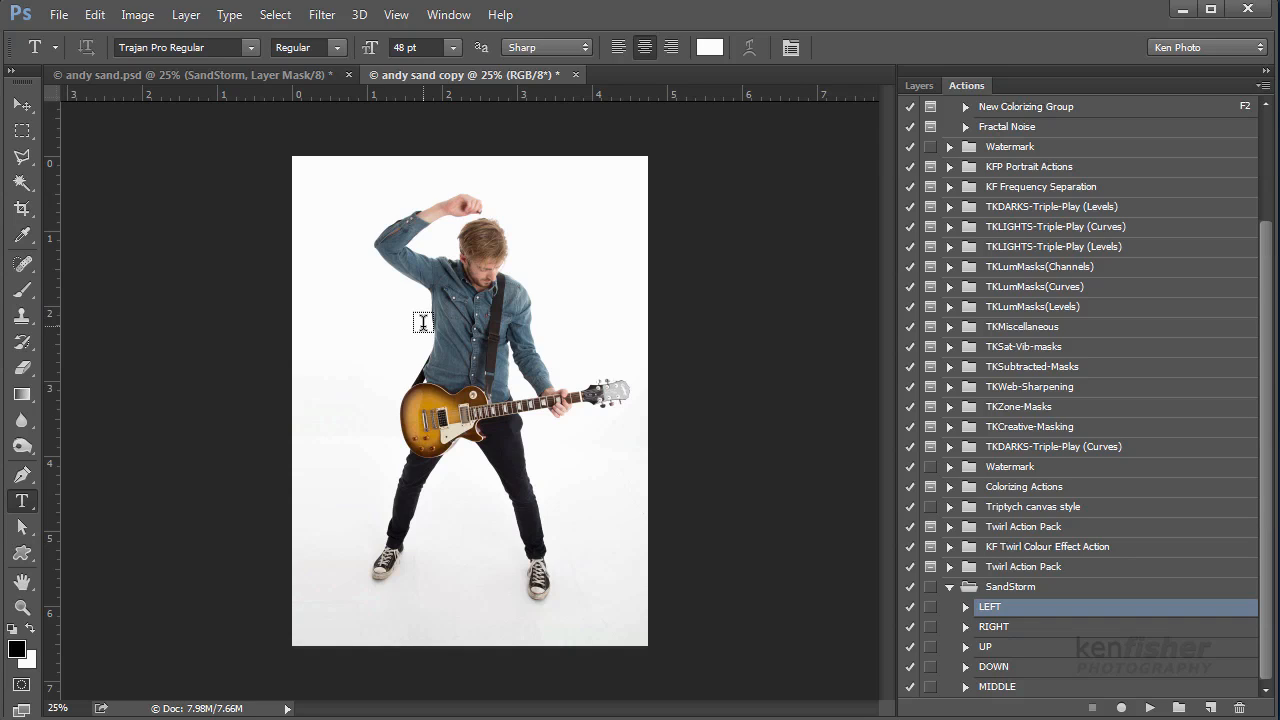
mouse_move(186, 172)
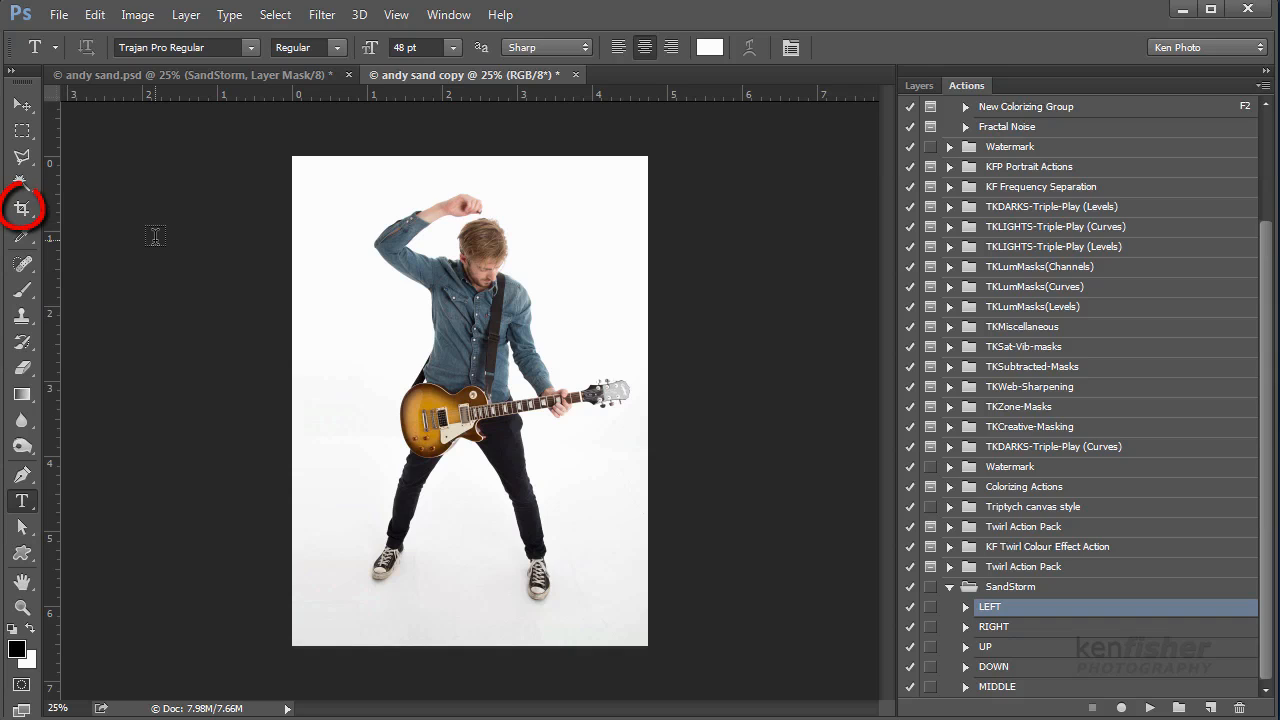
key("ctrl+minus")
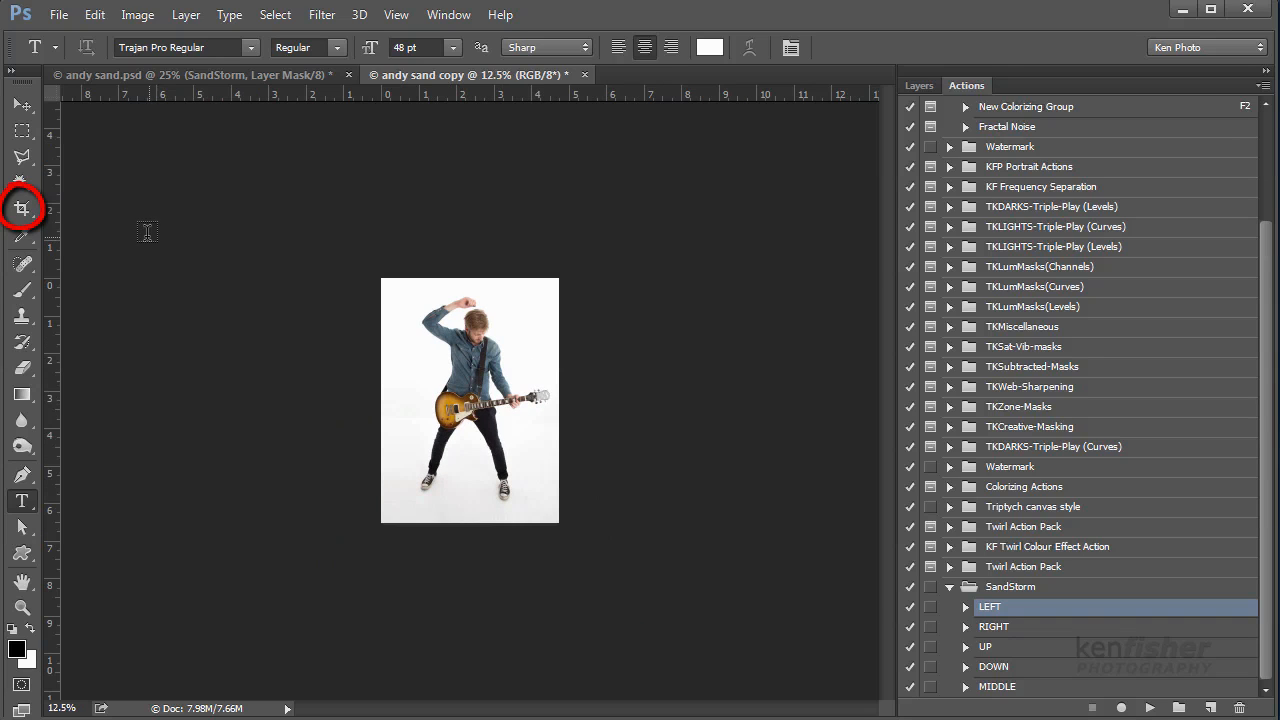
left_click(22, 208)
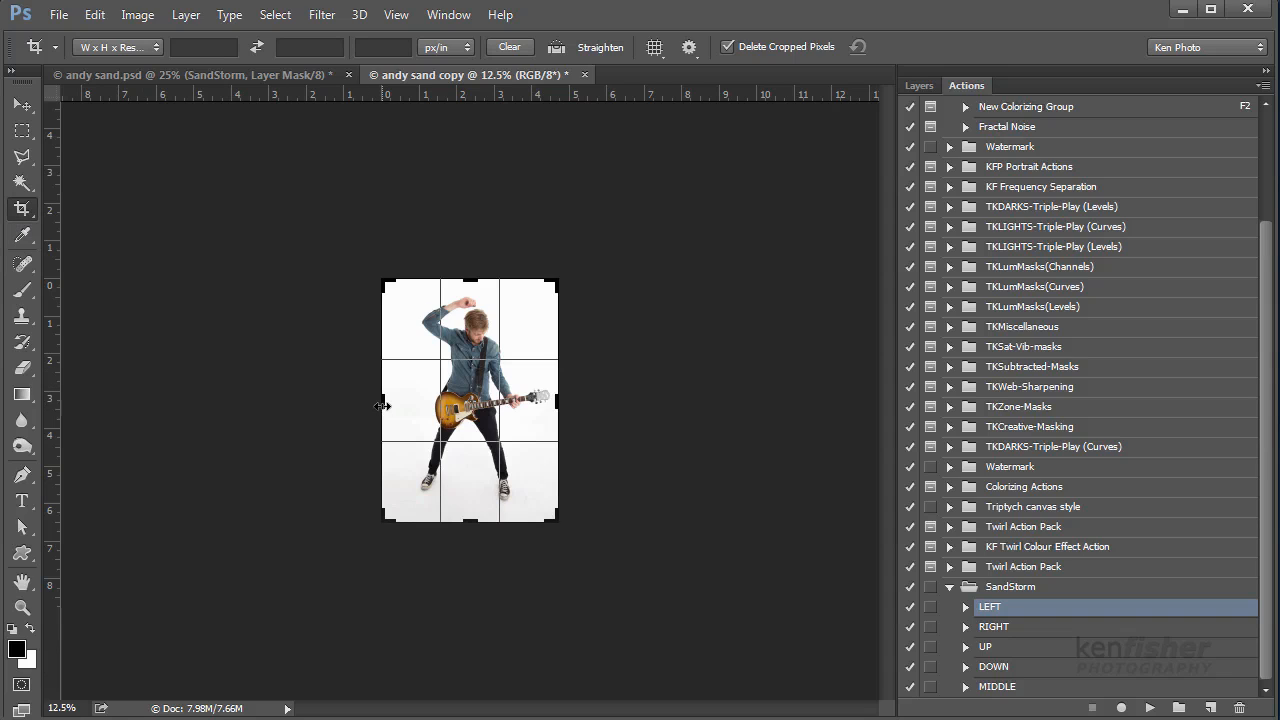
left_click_drag(384, 404, 290, 404)
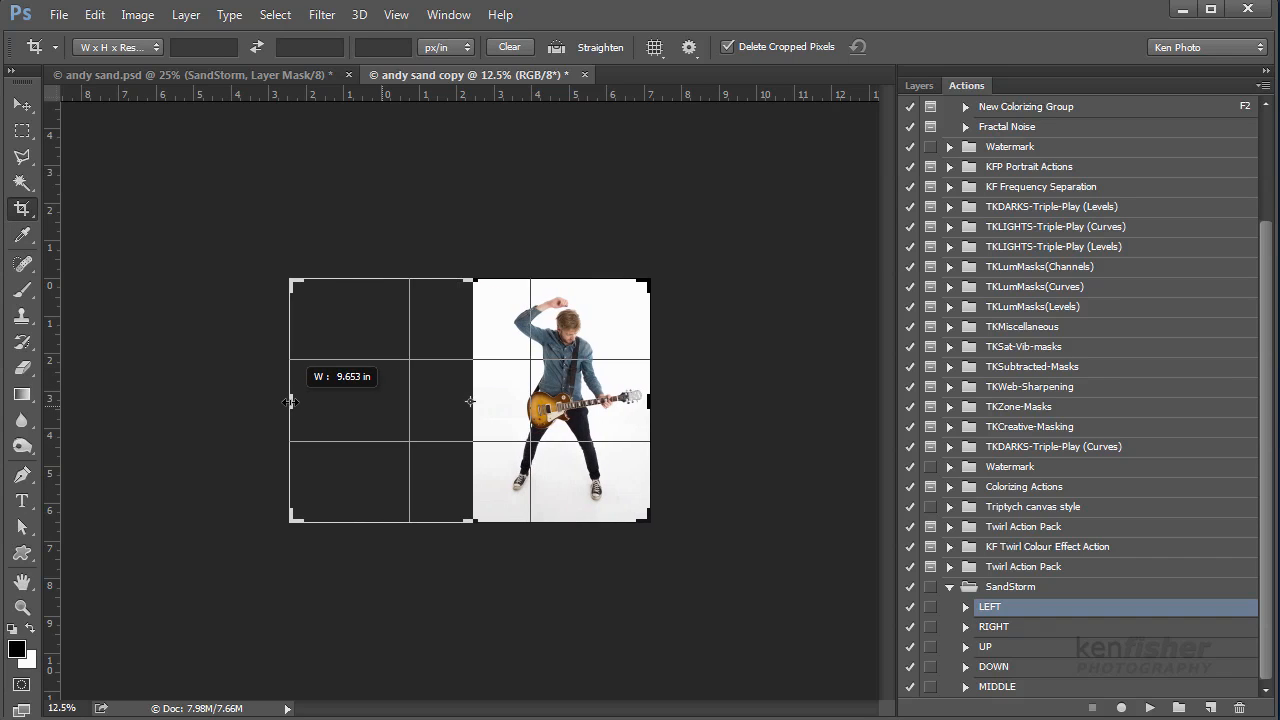
left_click_drag(290, 402, 292, 402)
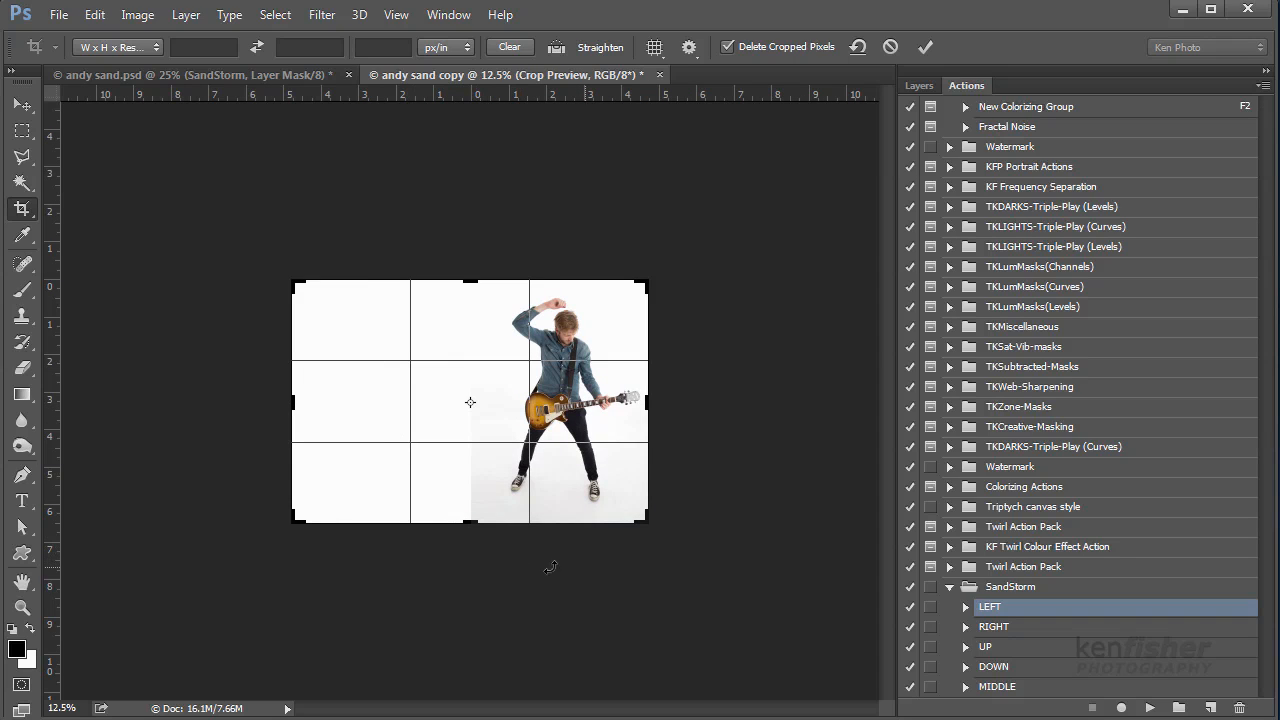
mouse_move(390, 420)
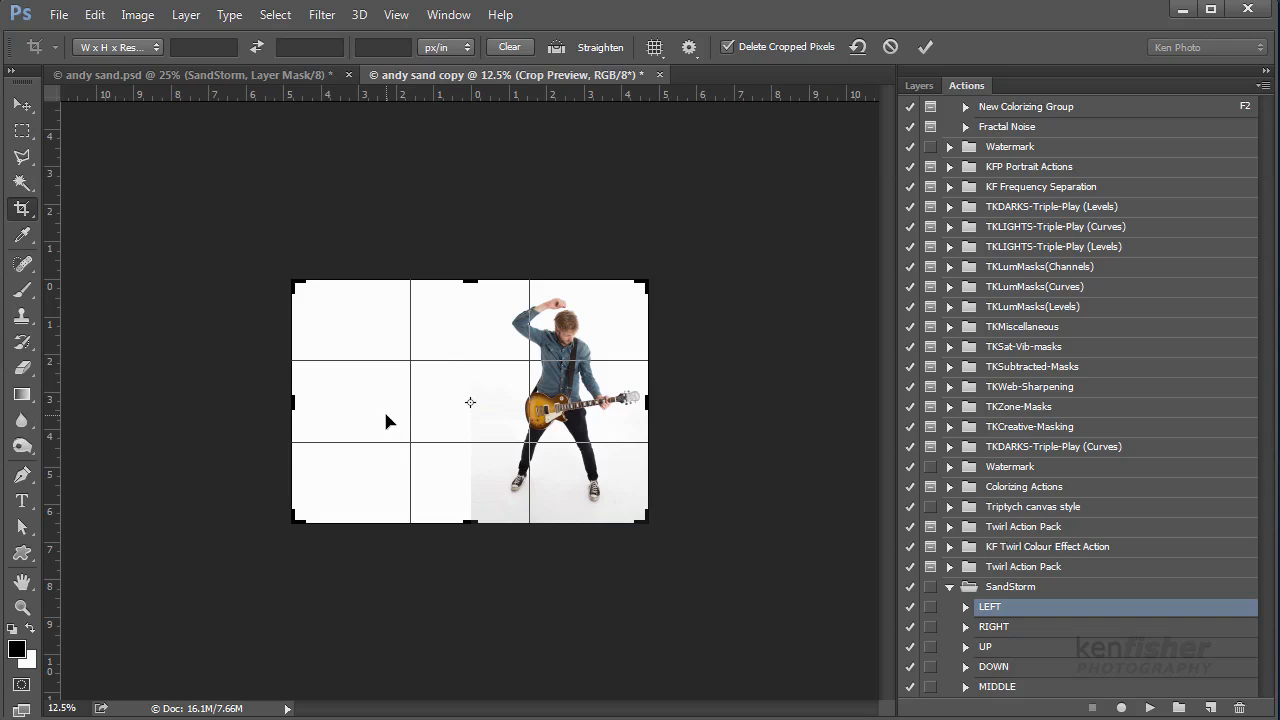
left_click(924, 46)
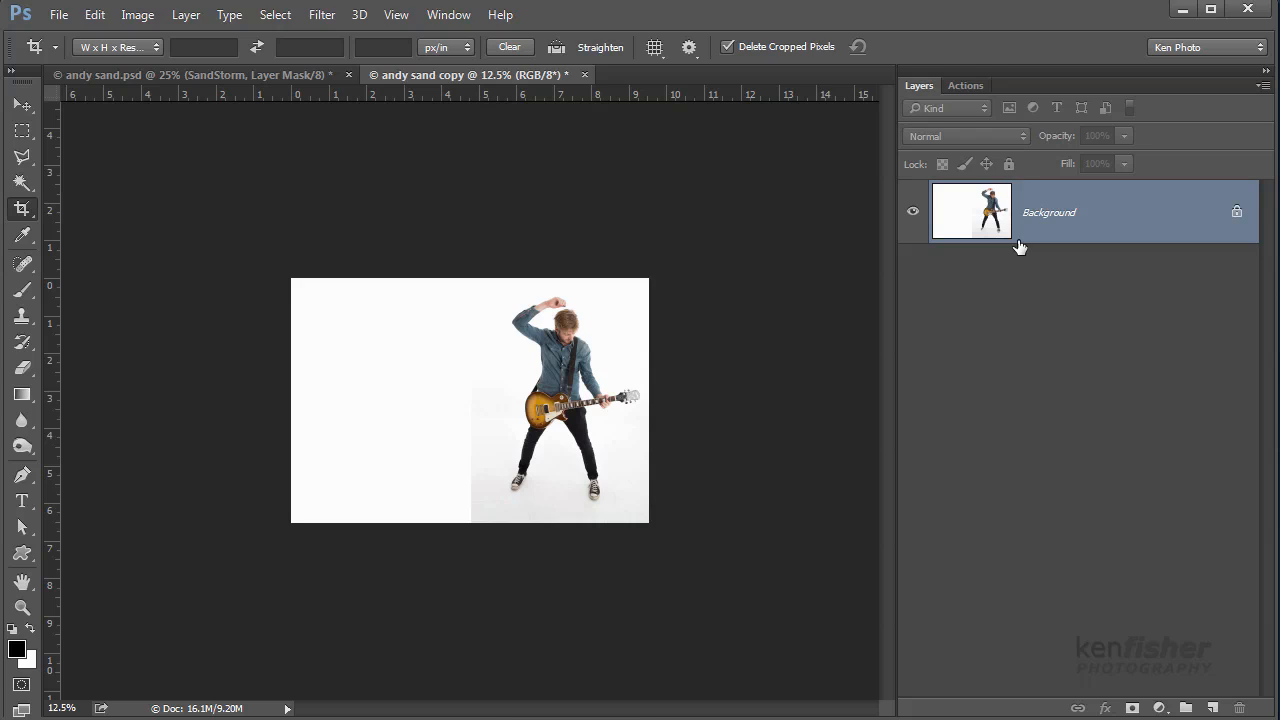
mouse_move(1120, 594)
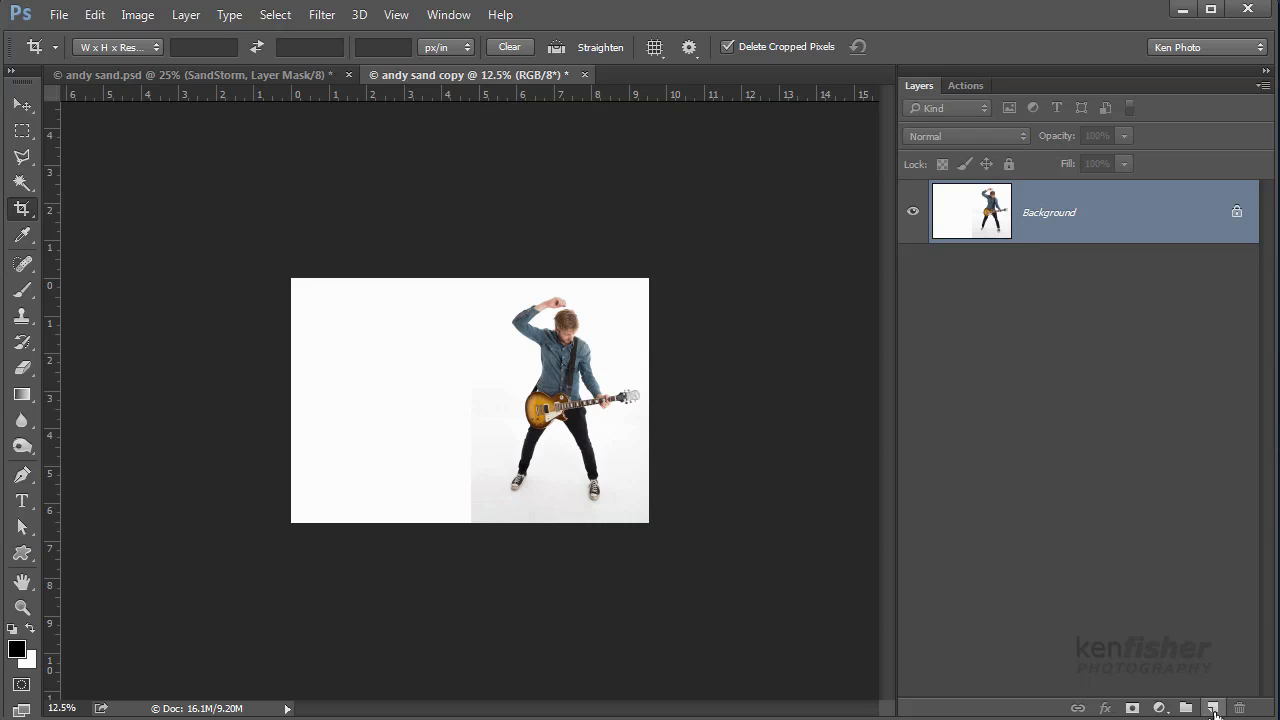
Step: Add a new empty layer above Background and name it 'brush'
left_click(1214, 708)
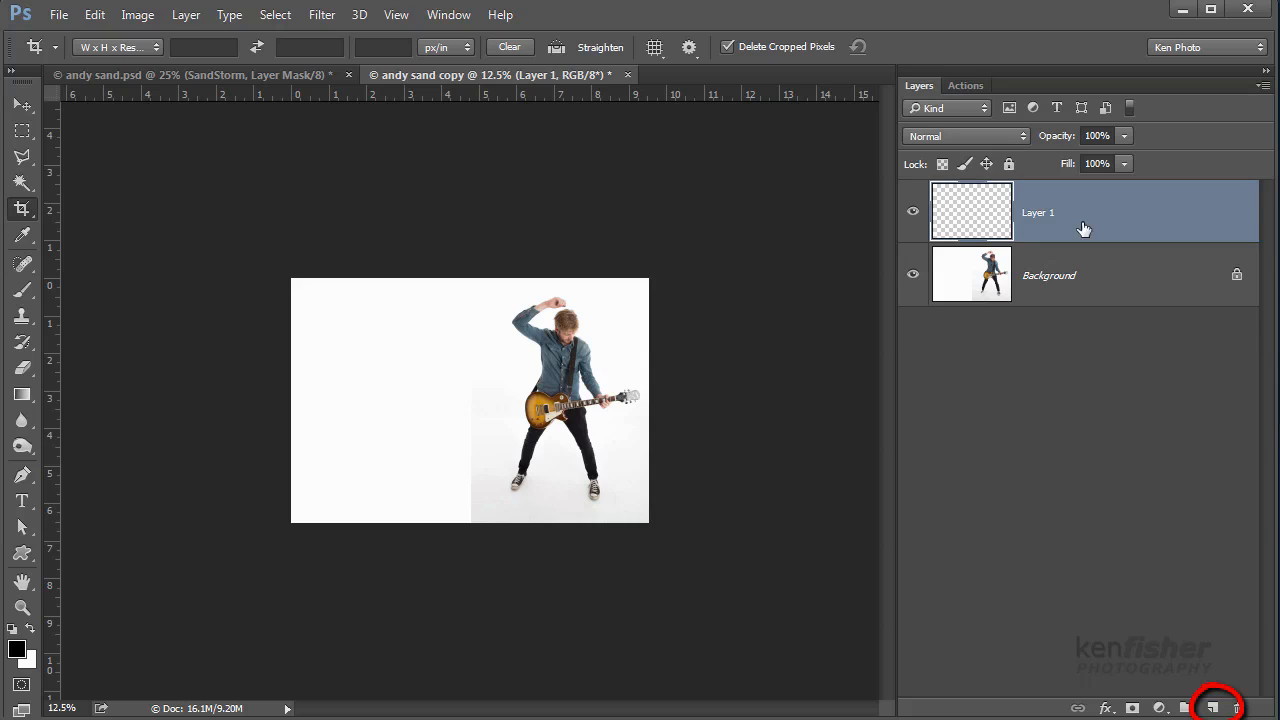
double_click(1036, 212)
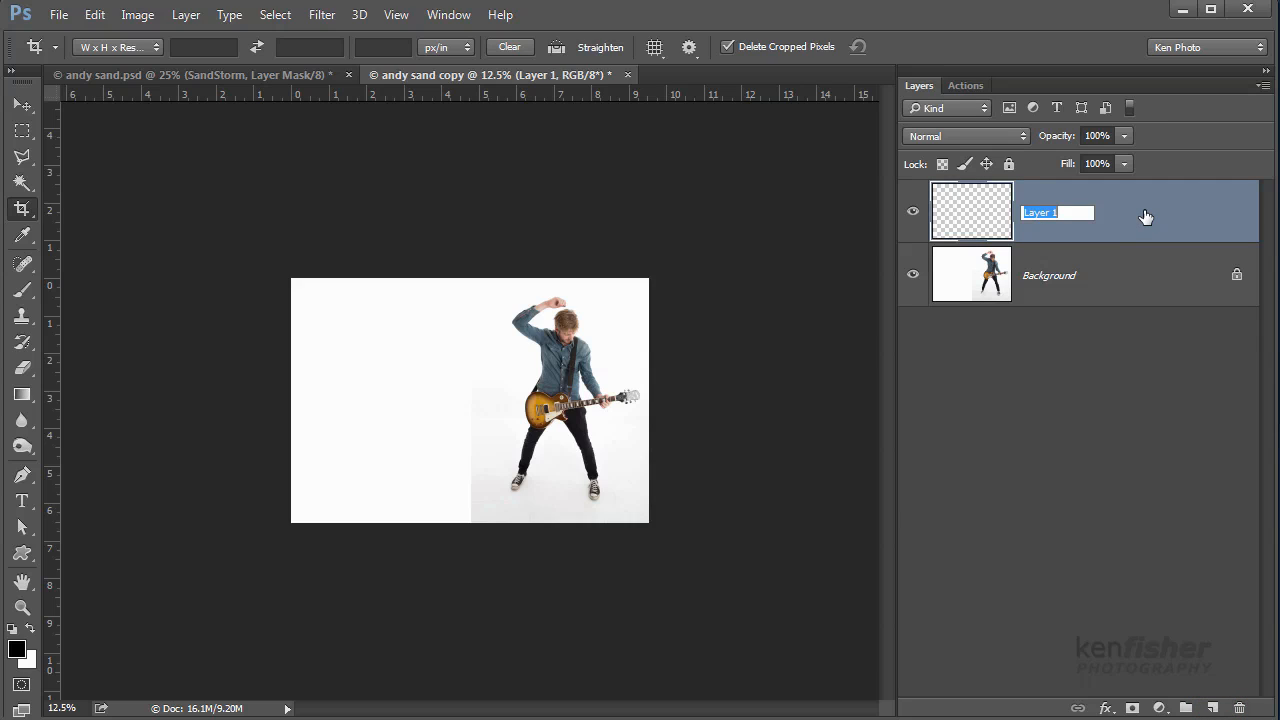
type("brus")
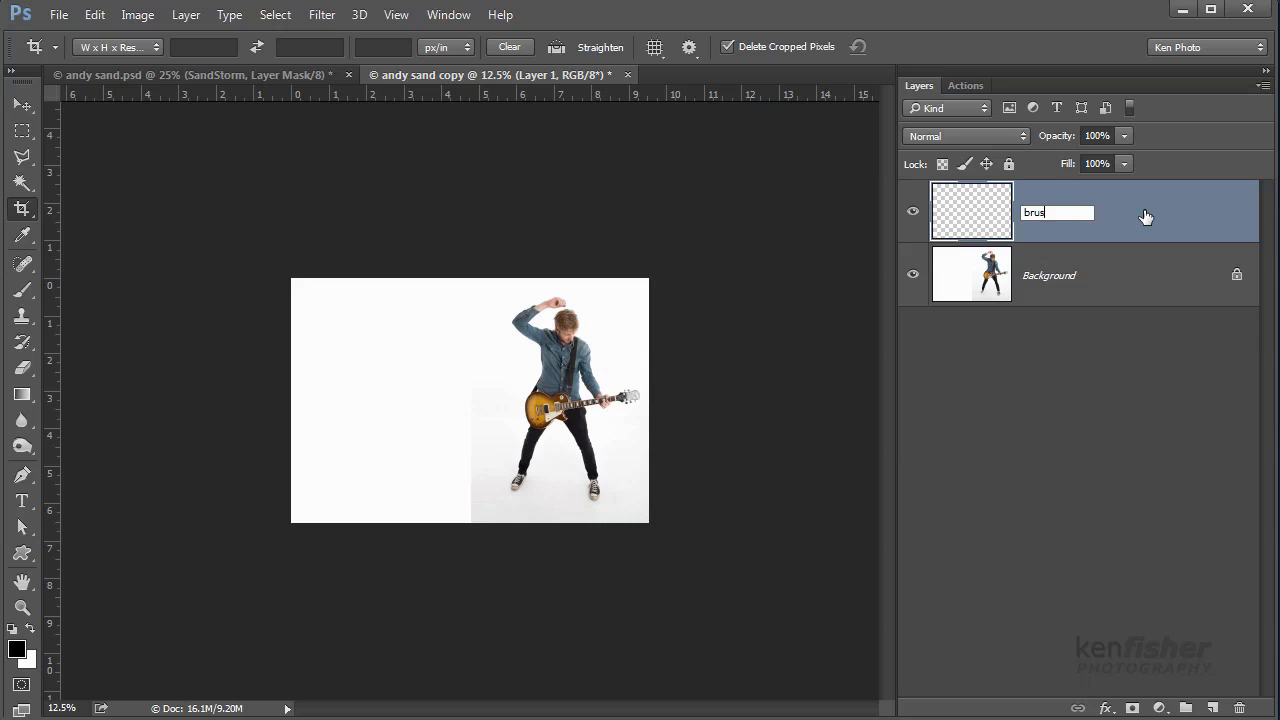
type("h")
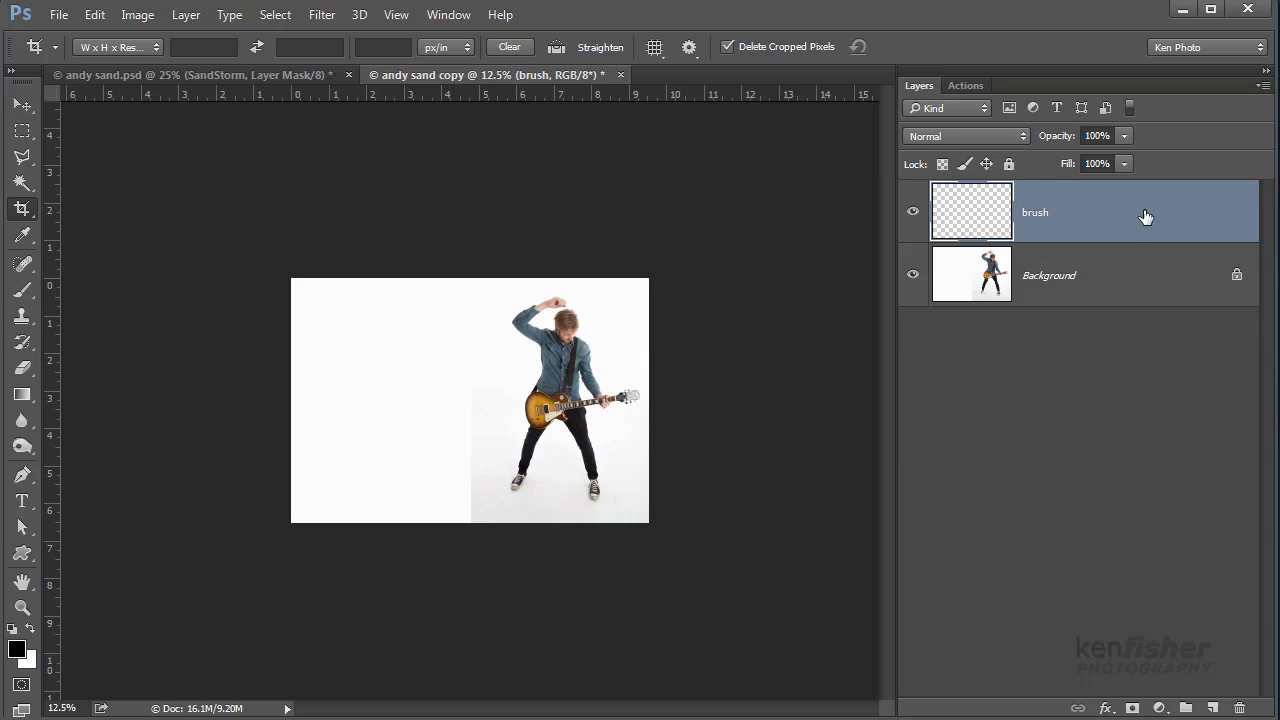
mouse_move(1030, 216)
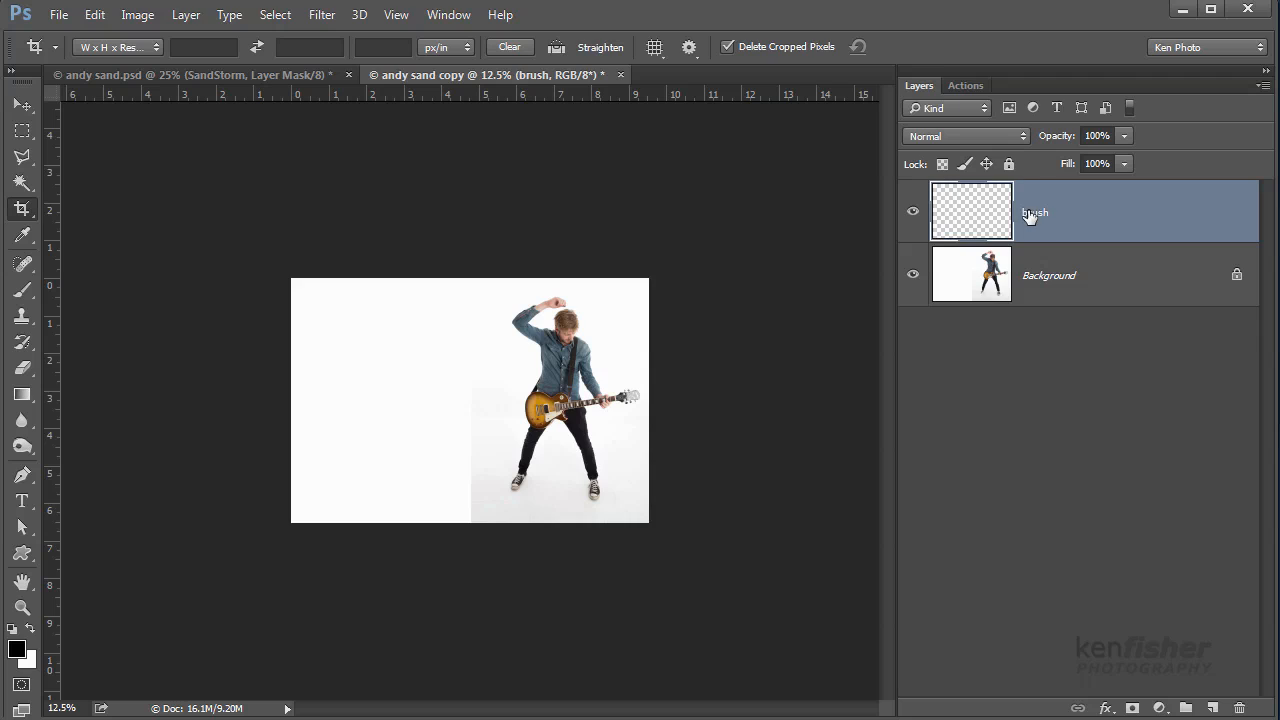
mouse_move(1030, 228)
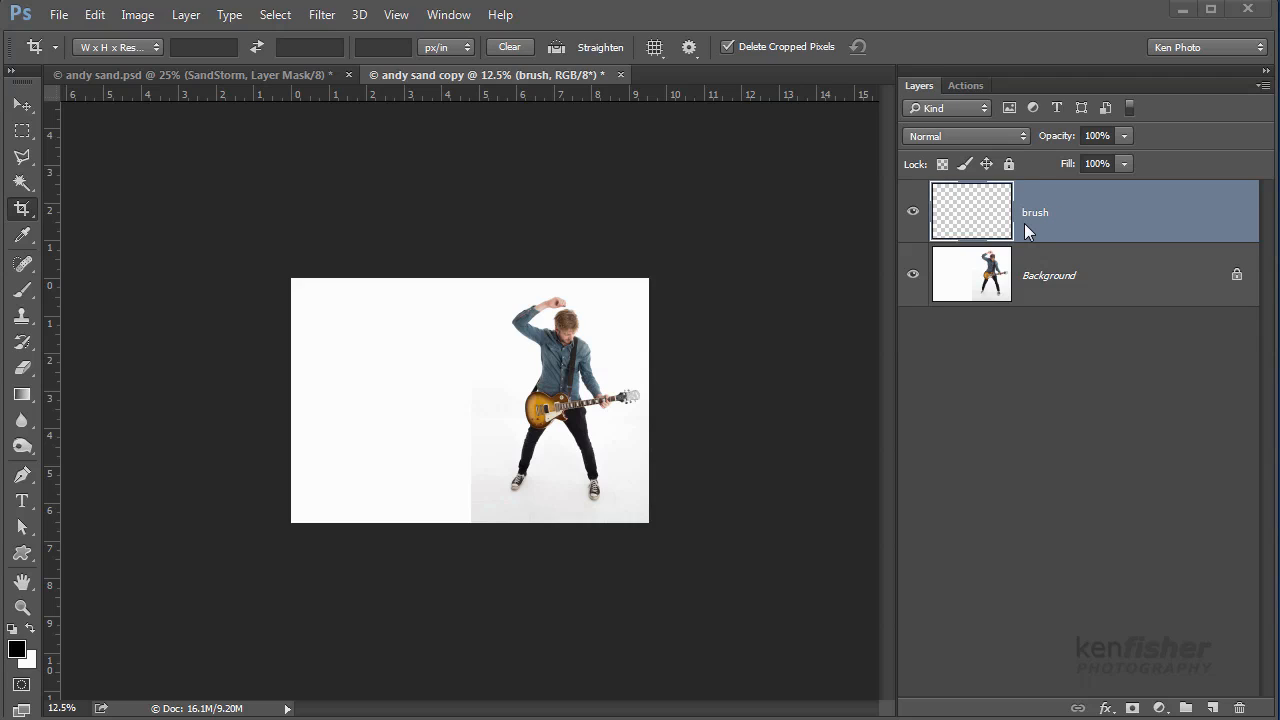
mouse_move(310, 128)
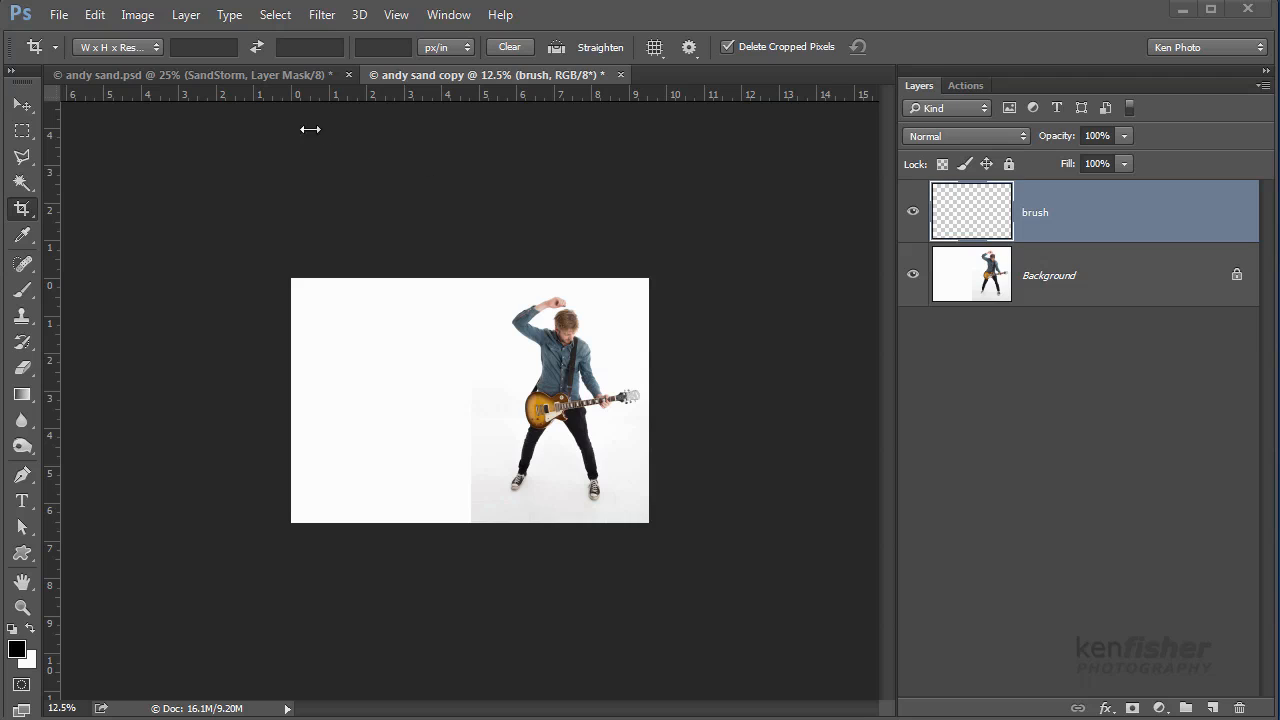
left_click(136, 14)
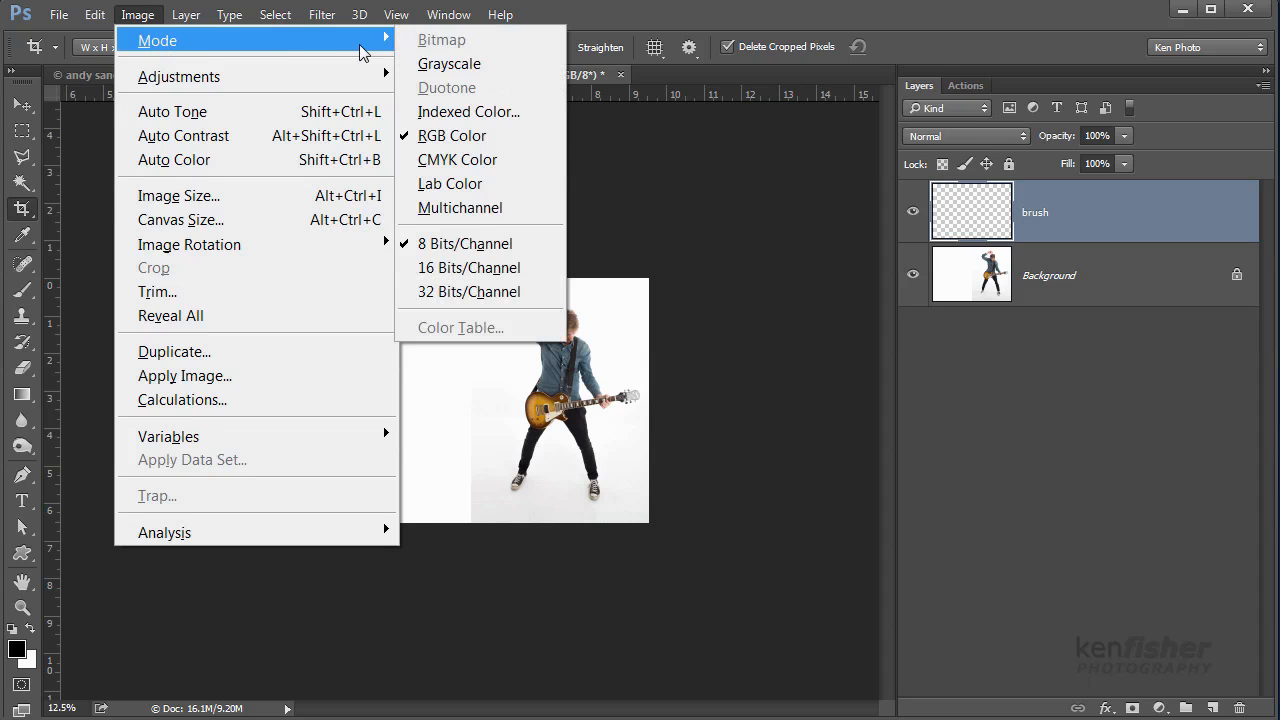
mouse_move(452, 136)
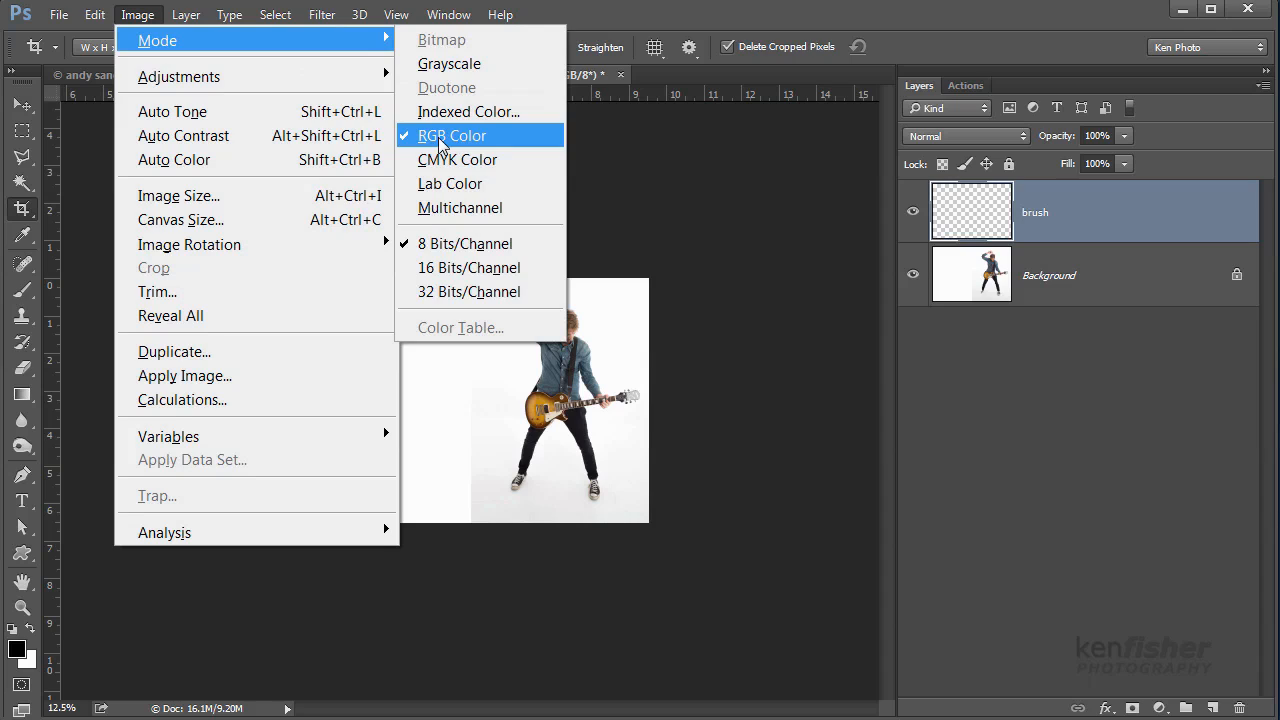
mouse_move(476, 244)
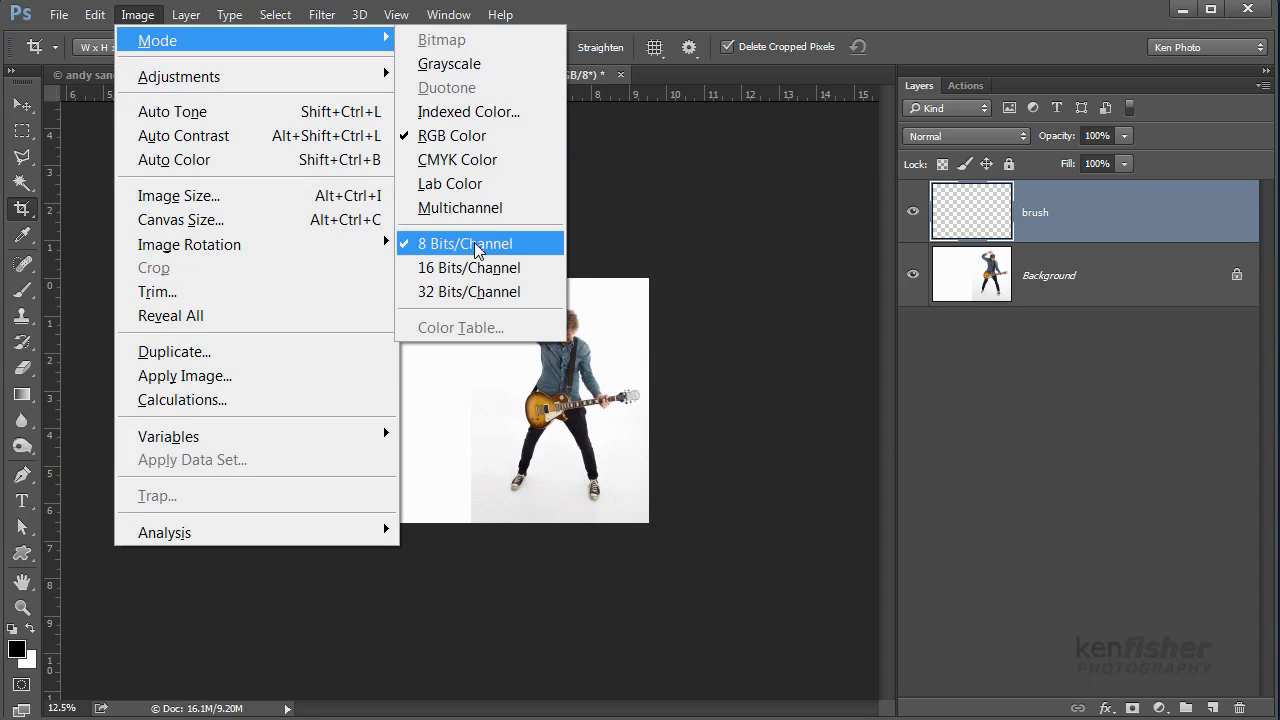
mouse_move(716, 192)
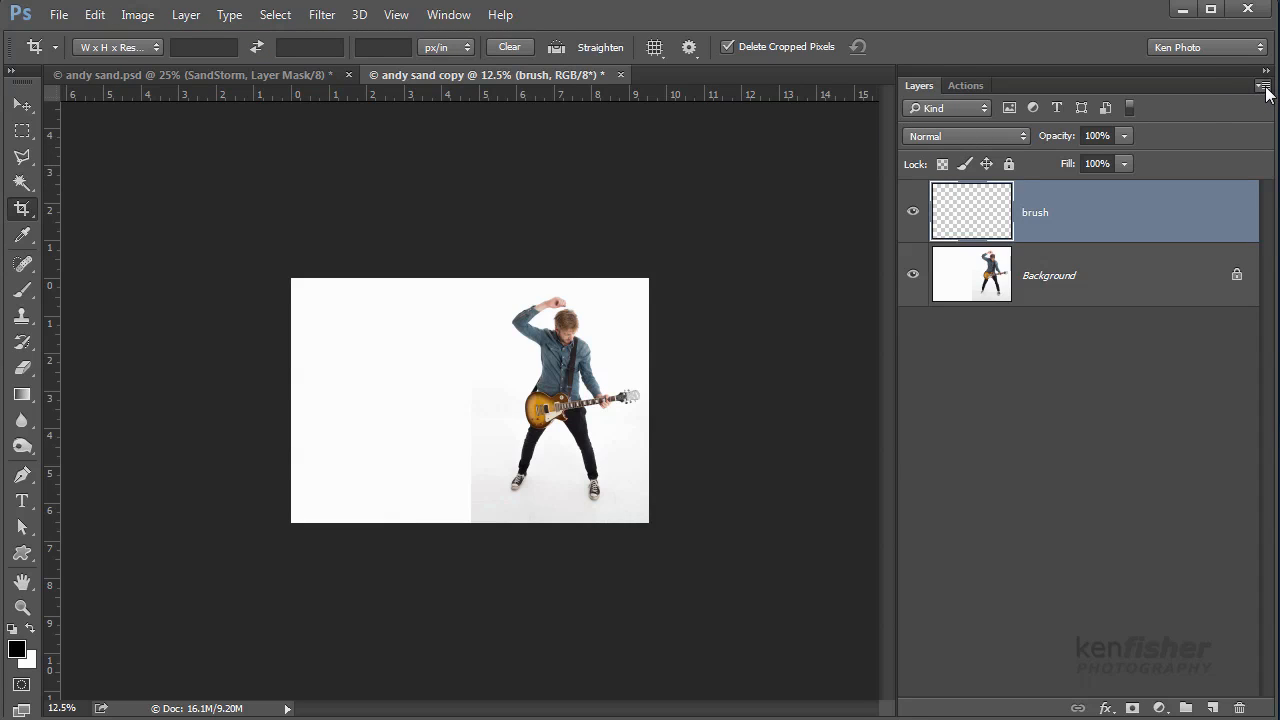
left_click(1264, 88)
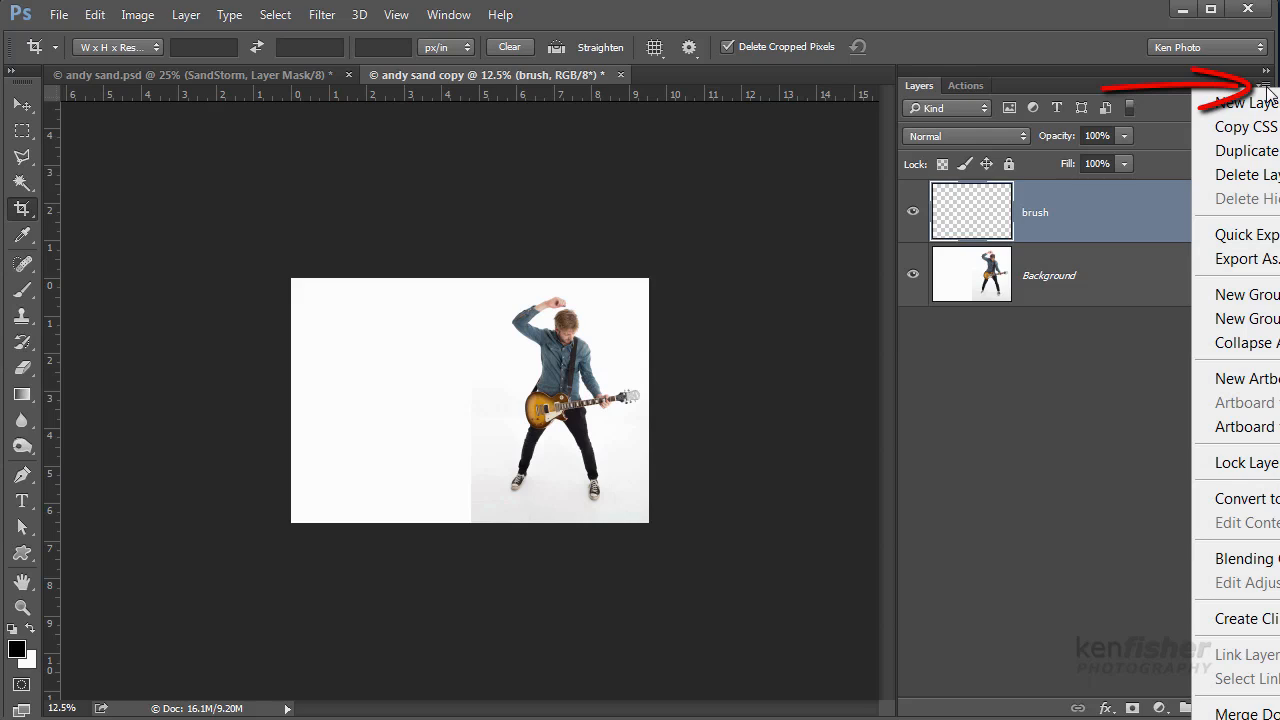
mouse_move(1244, 582)
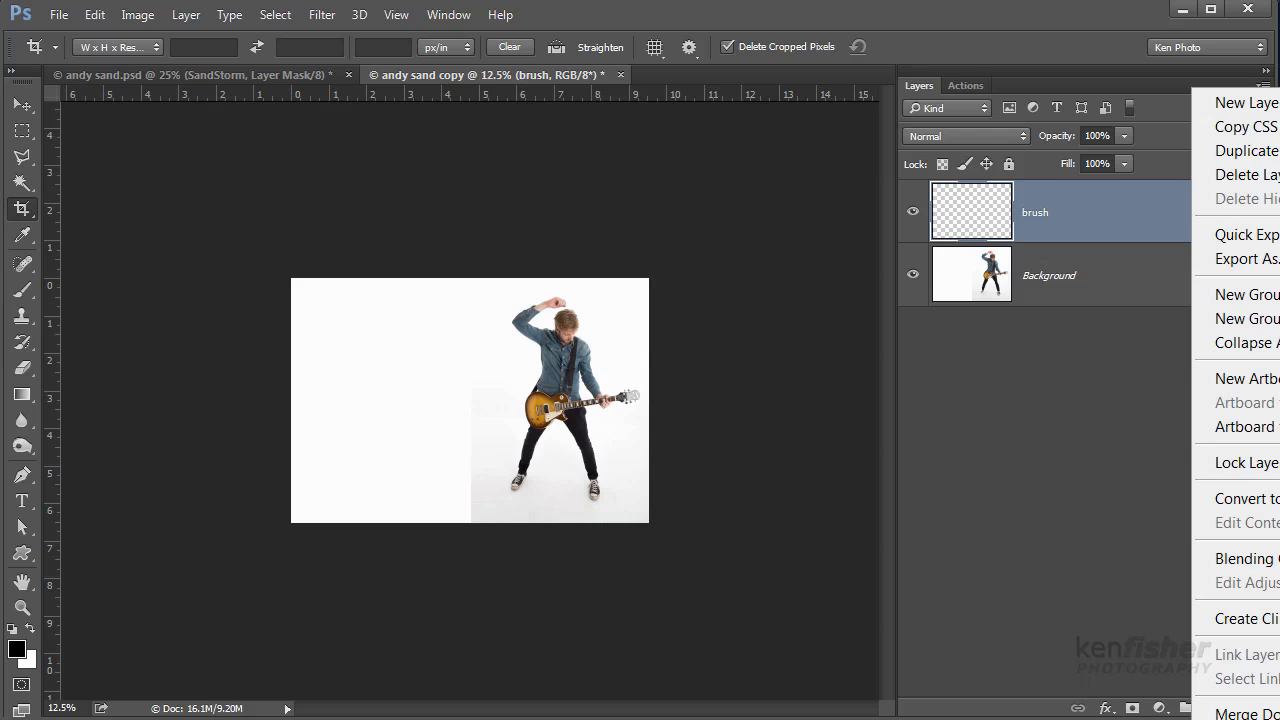
left_click(1264, 84)
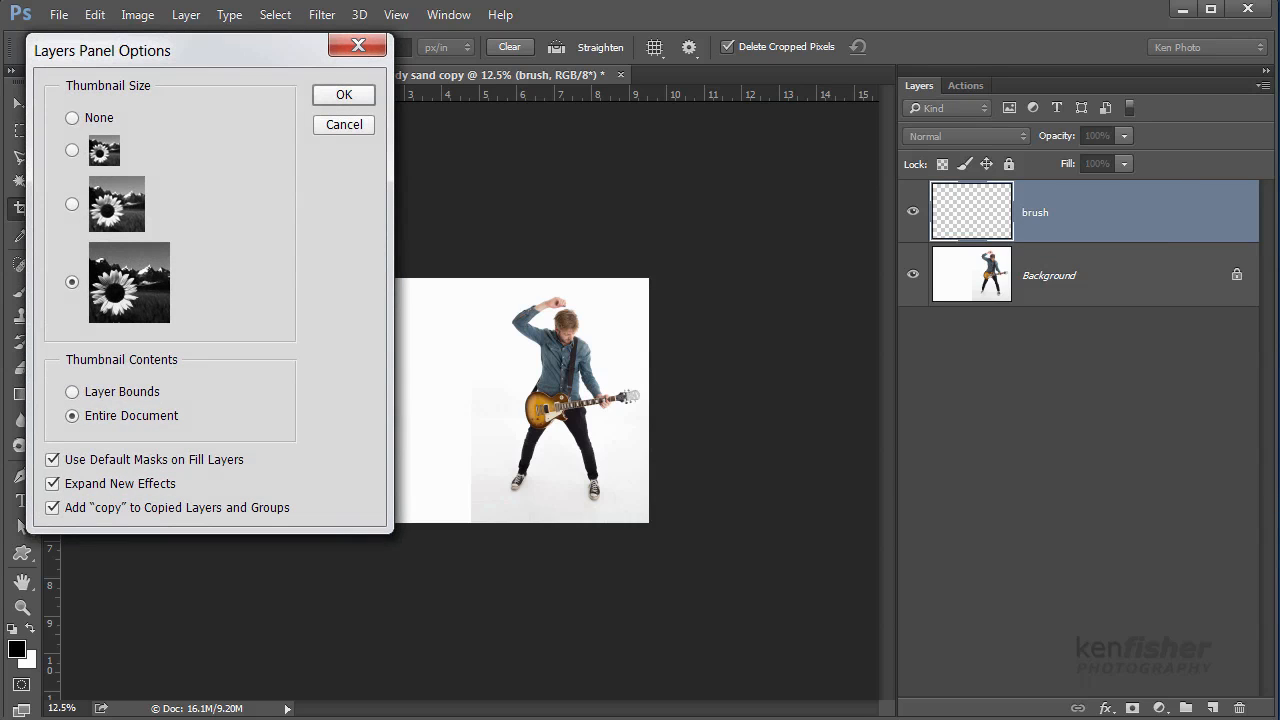
mouse_move(156, 324)
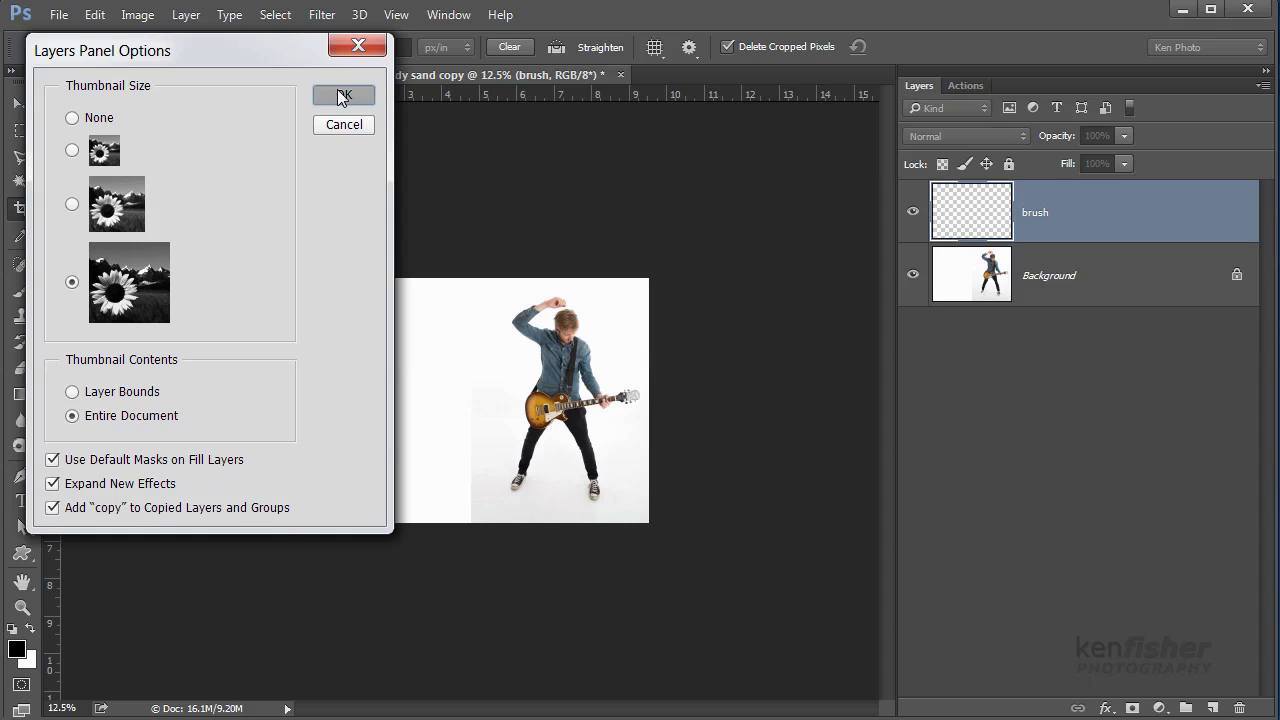
left_click(344, 96)
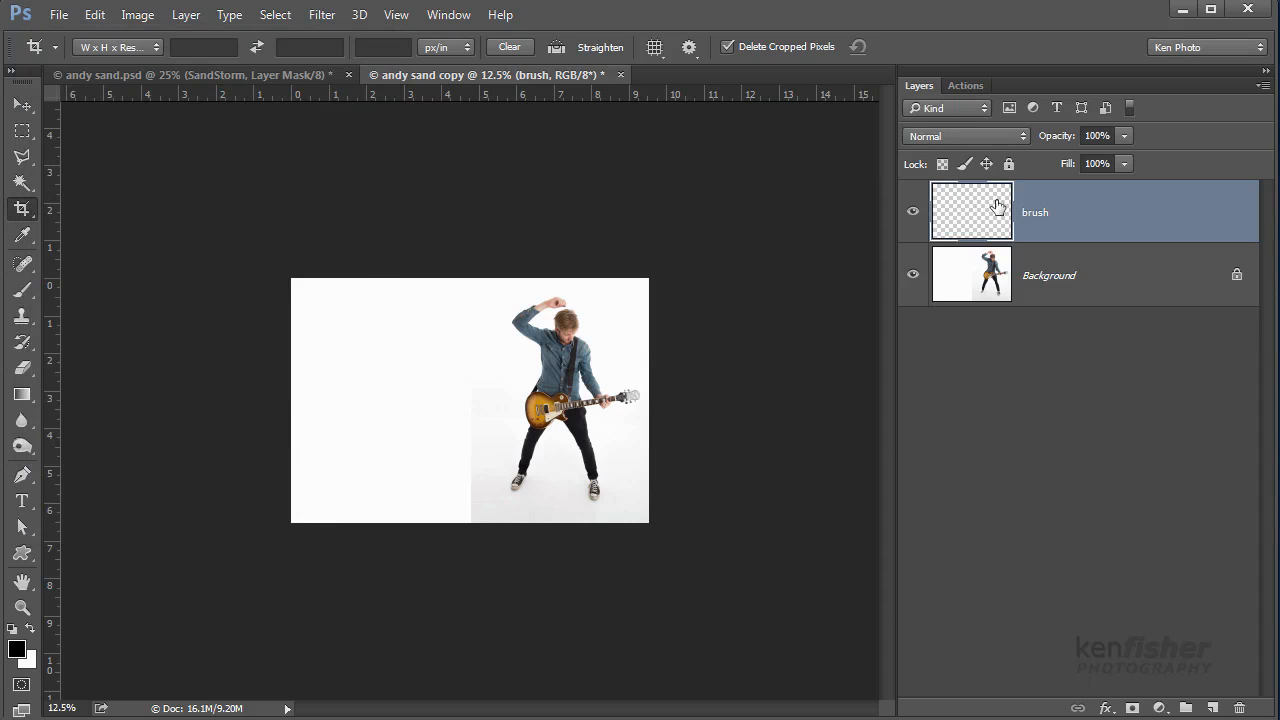
mouse_move(1018, 224)
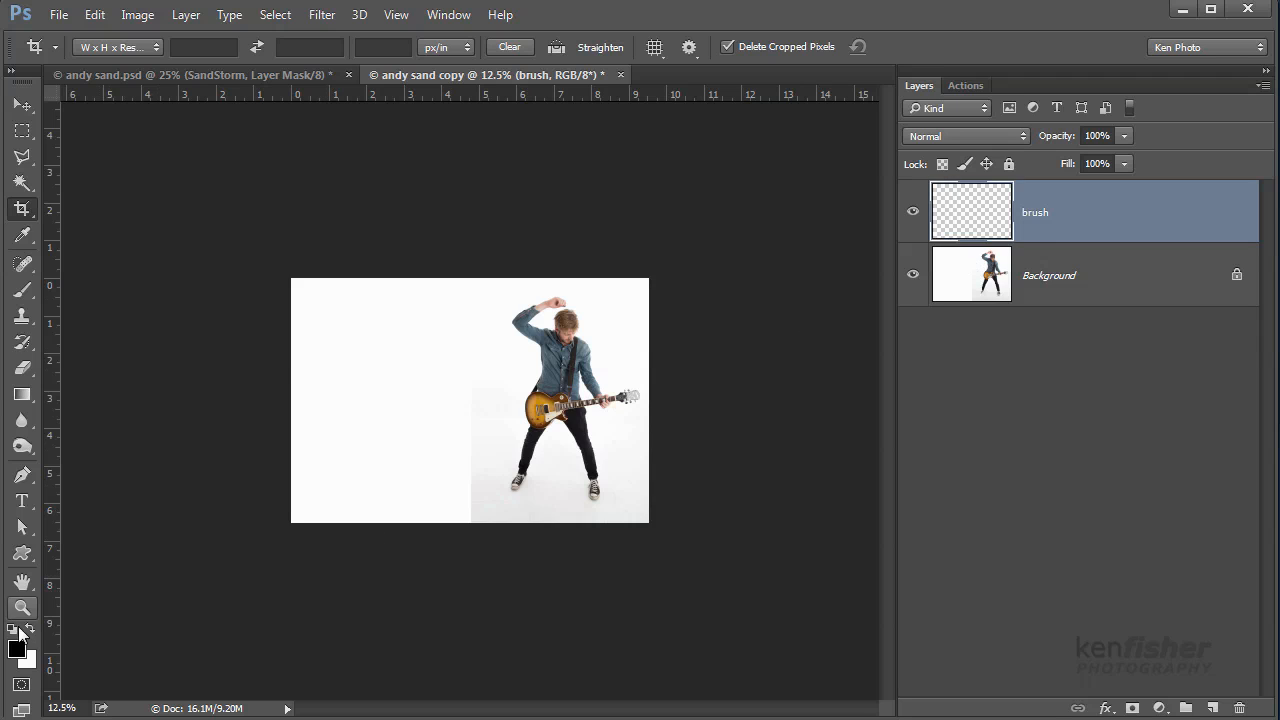
Step: Set the foreground colour to bright pure red and ready a soft brush over the guitarist
left_click(16, 648)
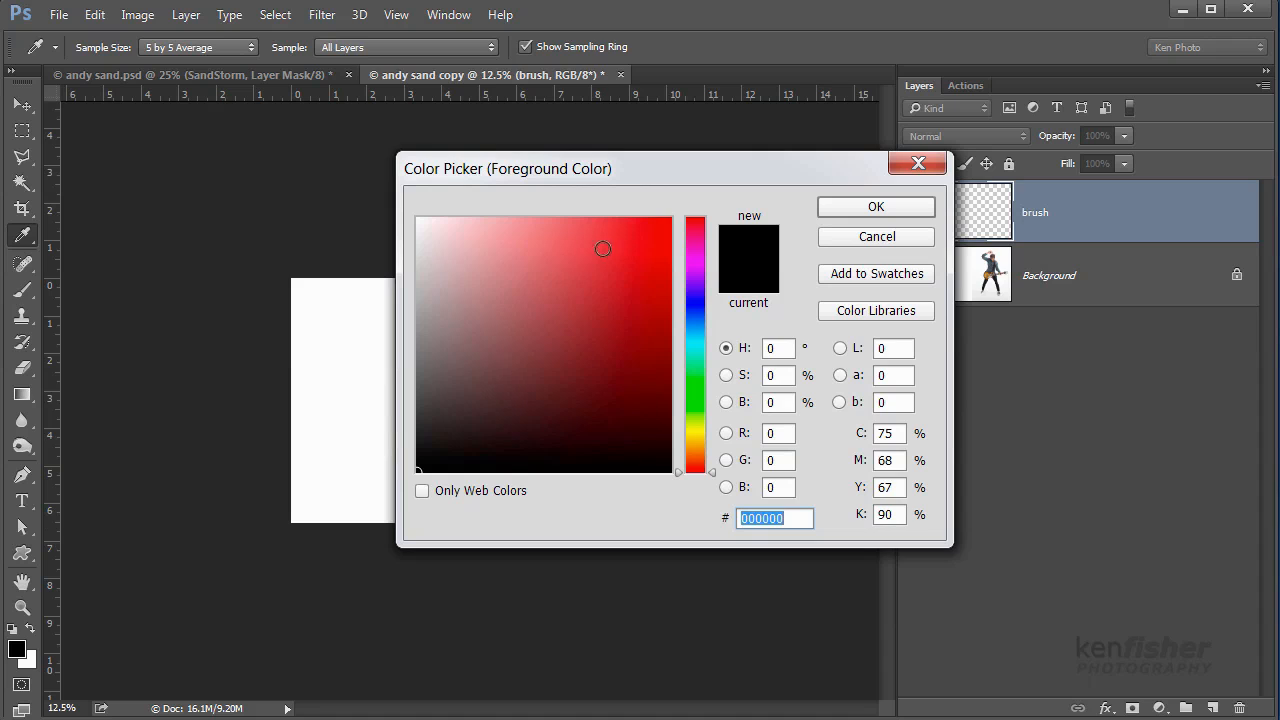
left_click(662, 226)
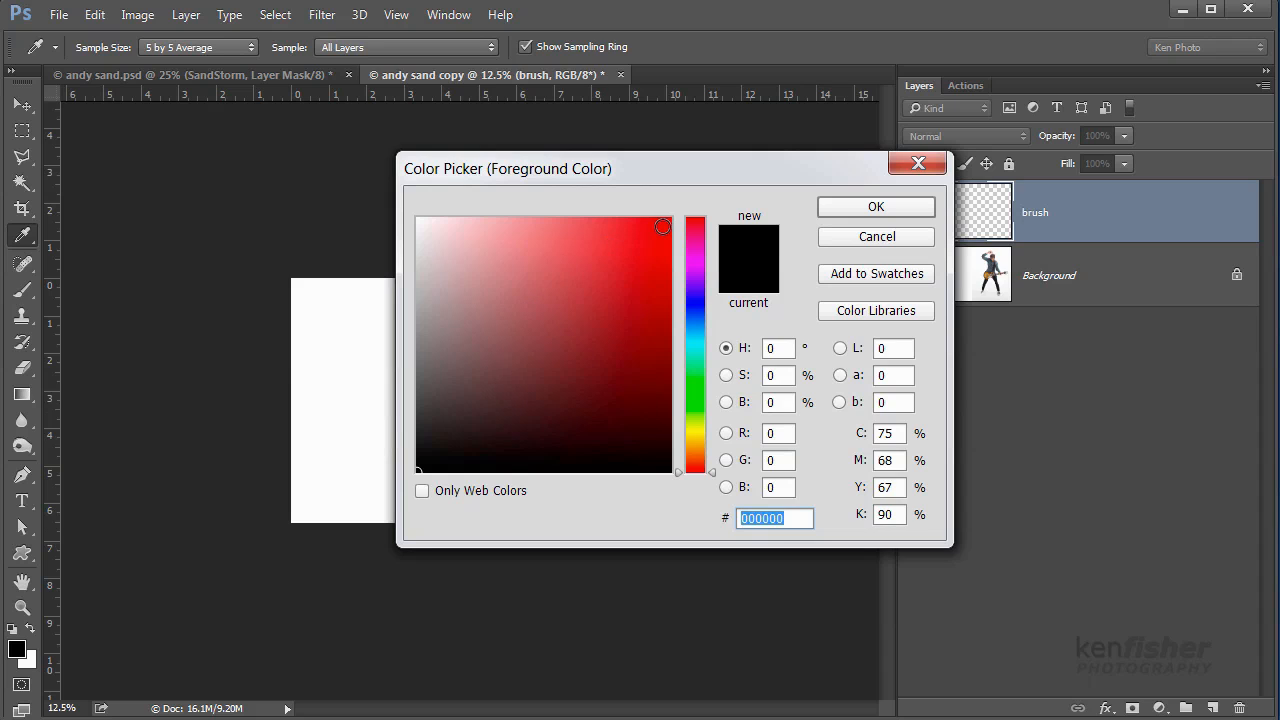
left_click(876, 206)
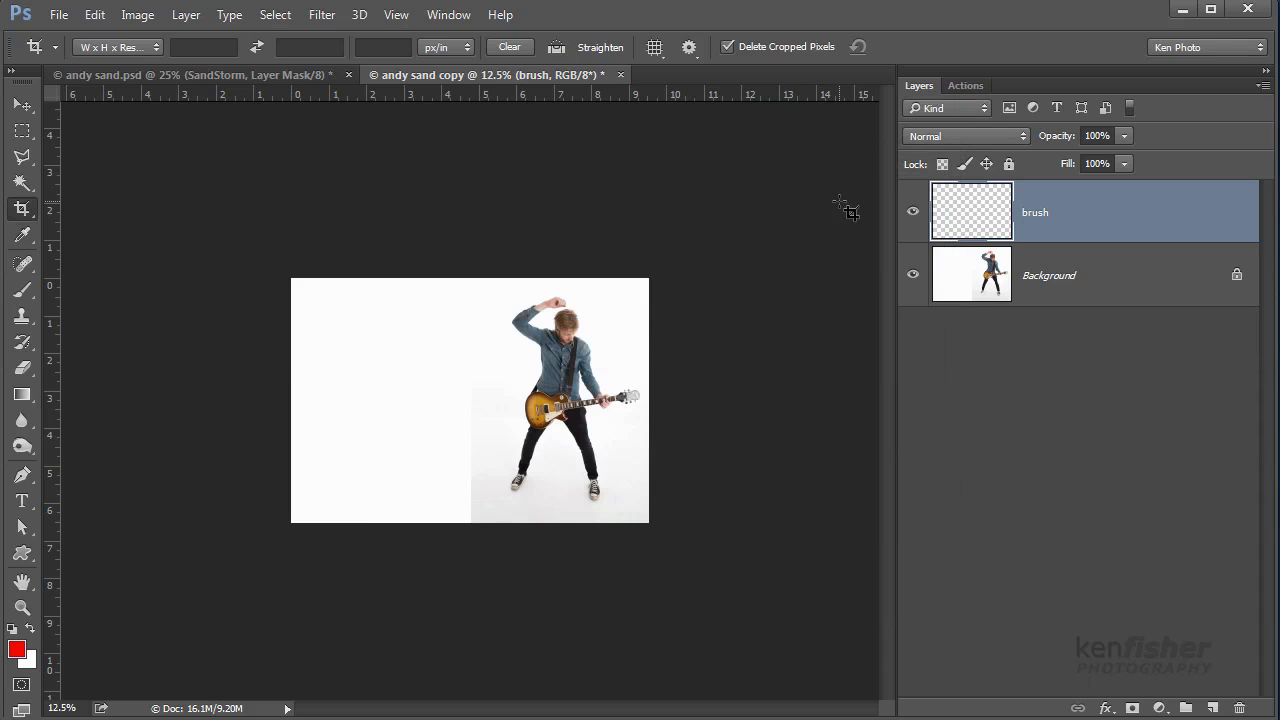
mouse_move(22, 290)
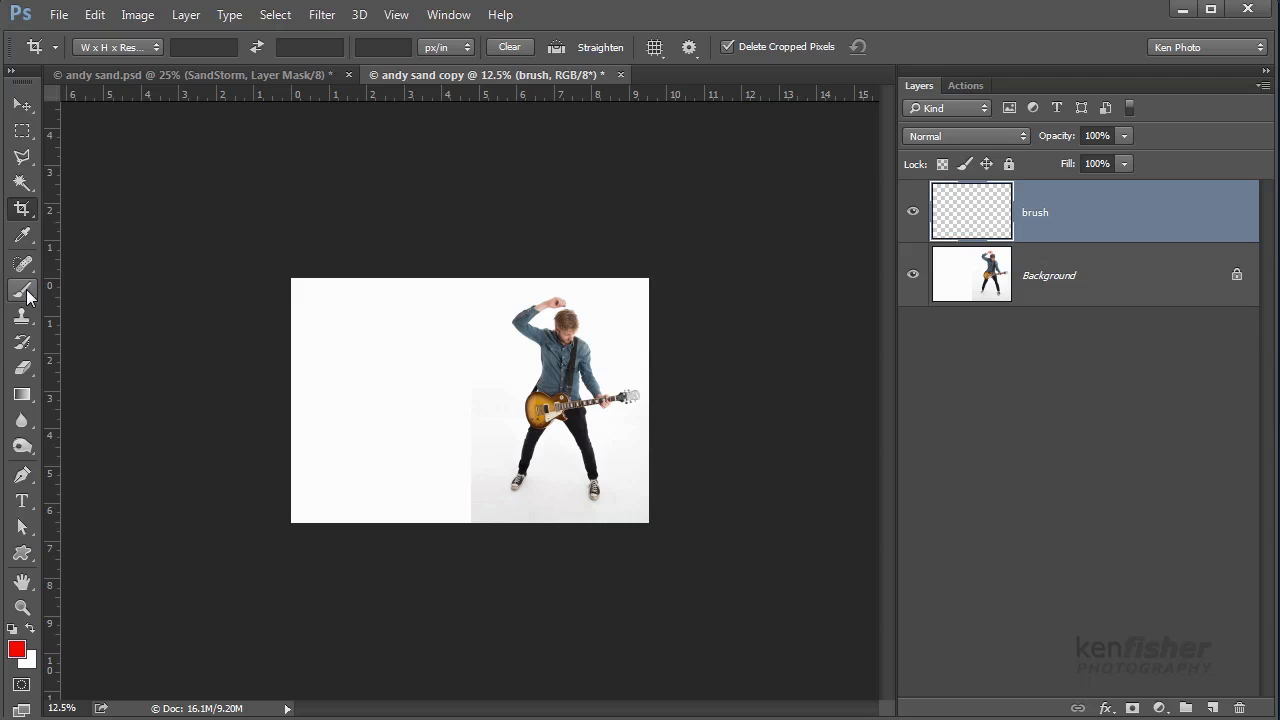
left_click(22, 290)
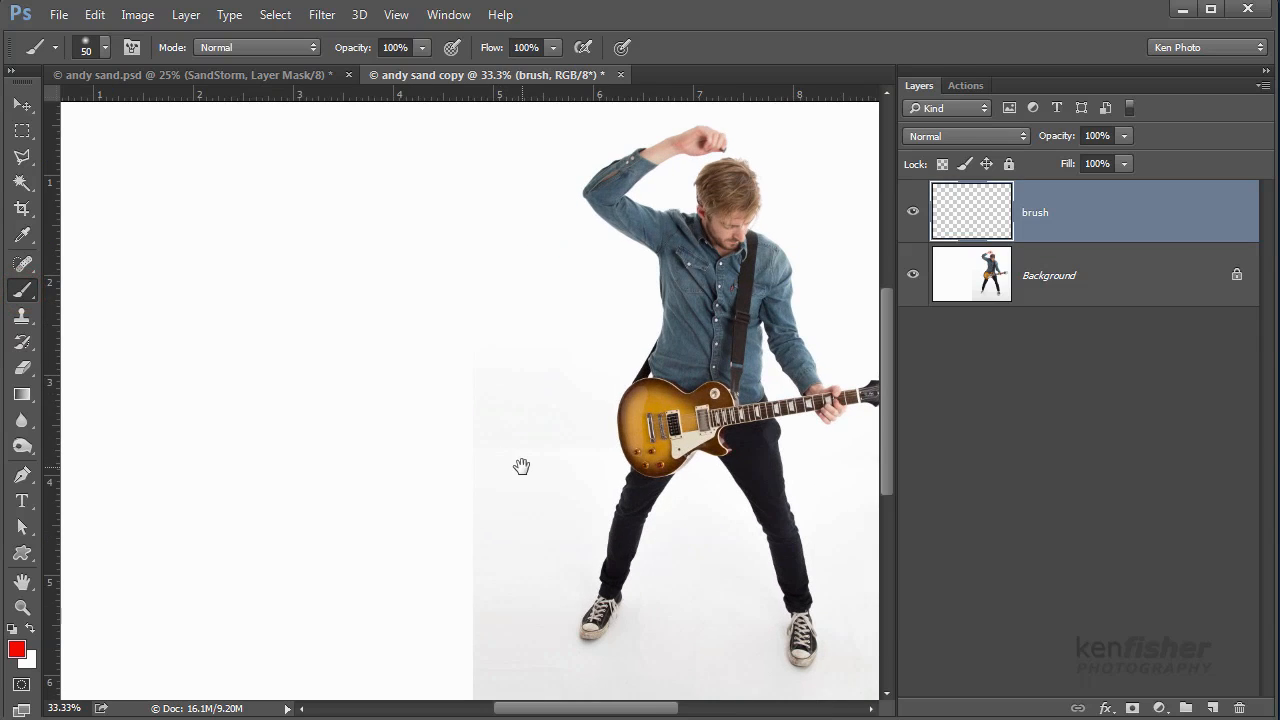
left_click_drag(520, 464, 344, 468)
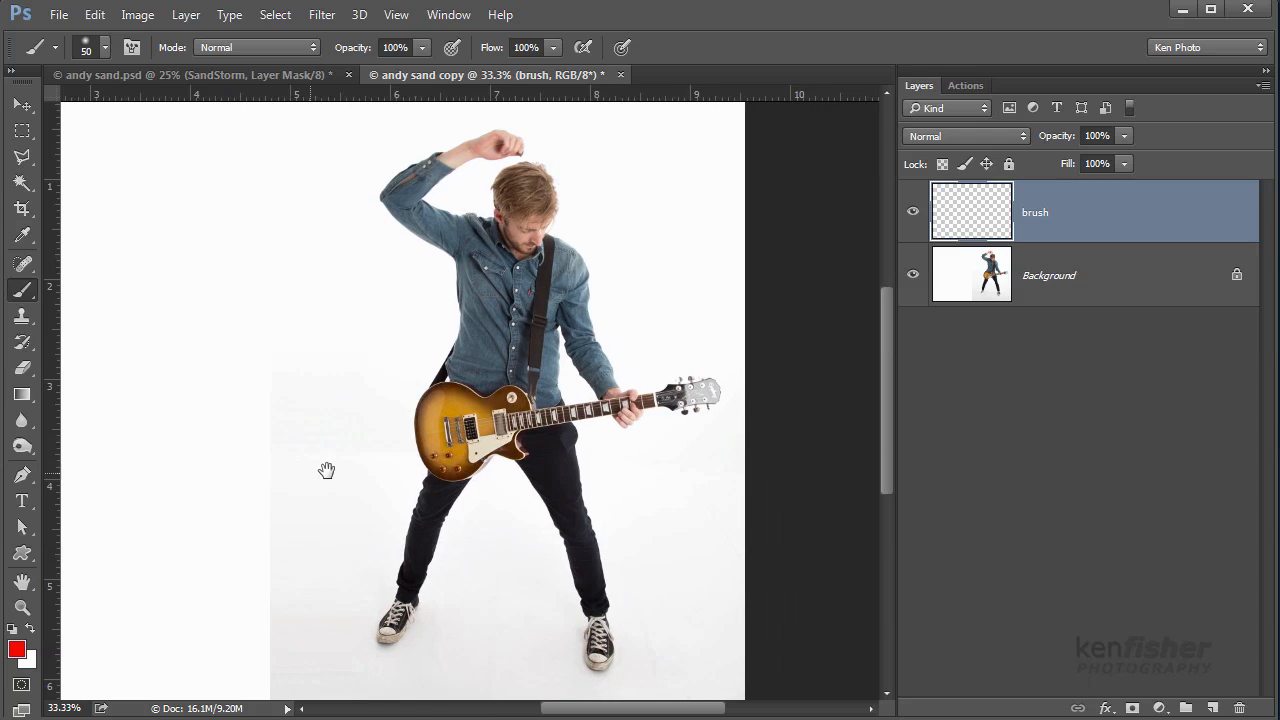
mouse_move(356, 418)
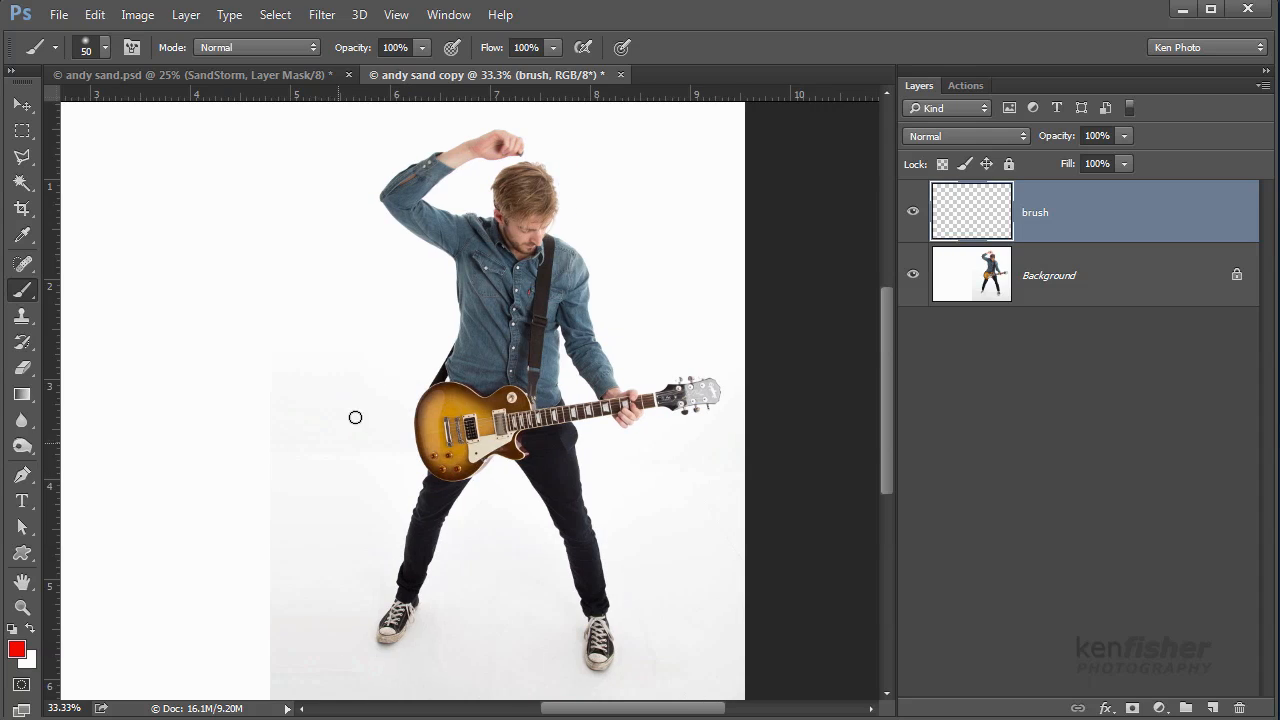
mouse_move(490, 140)
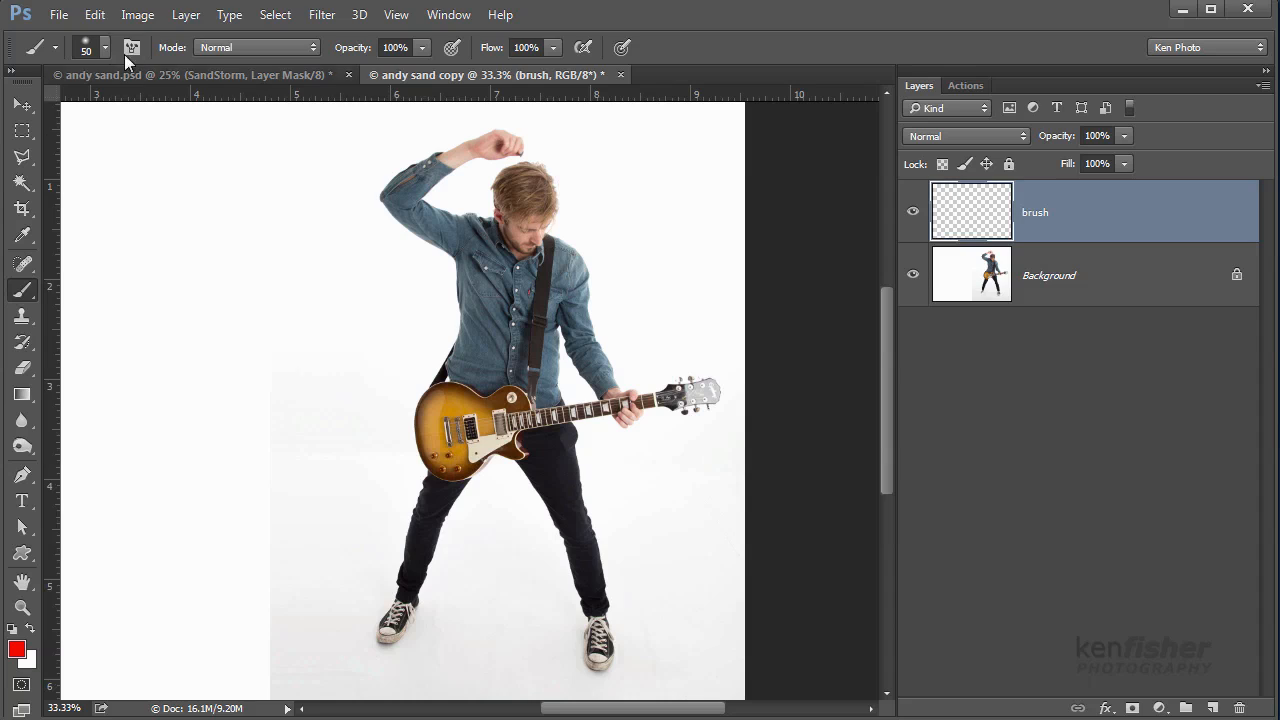
mouse_move(492, 140)
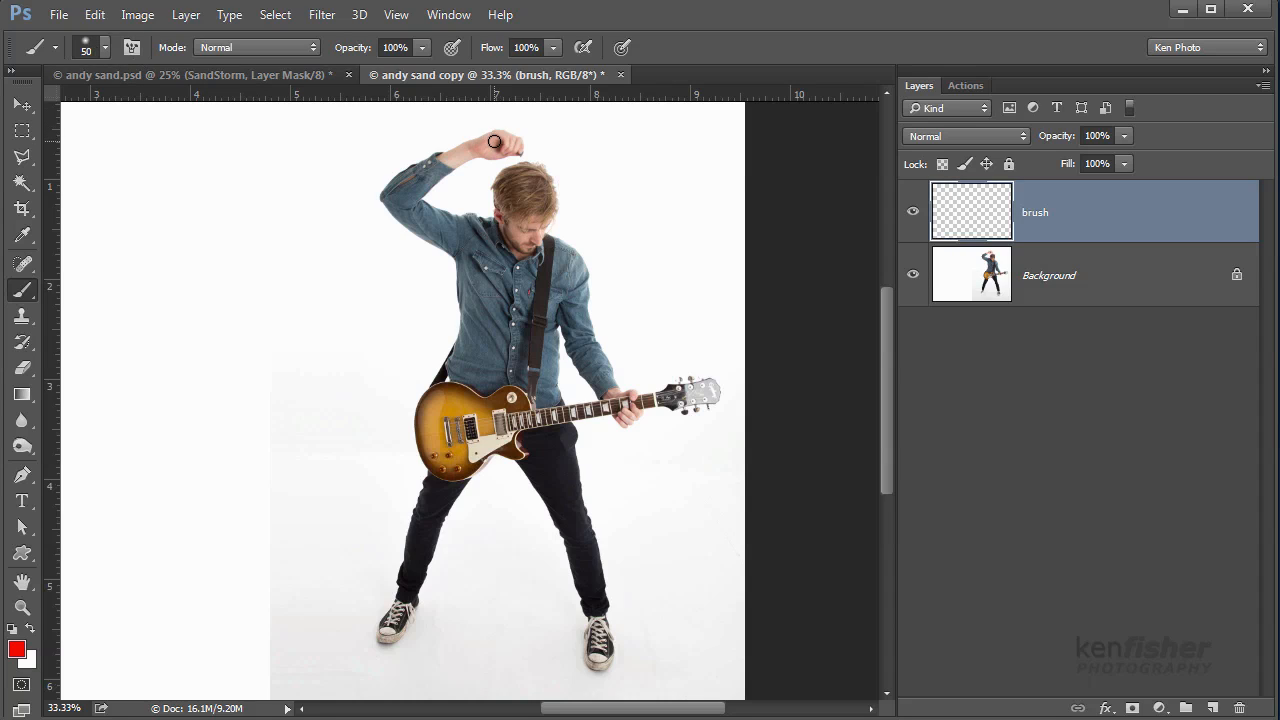
mouse_move(492, 134)
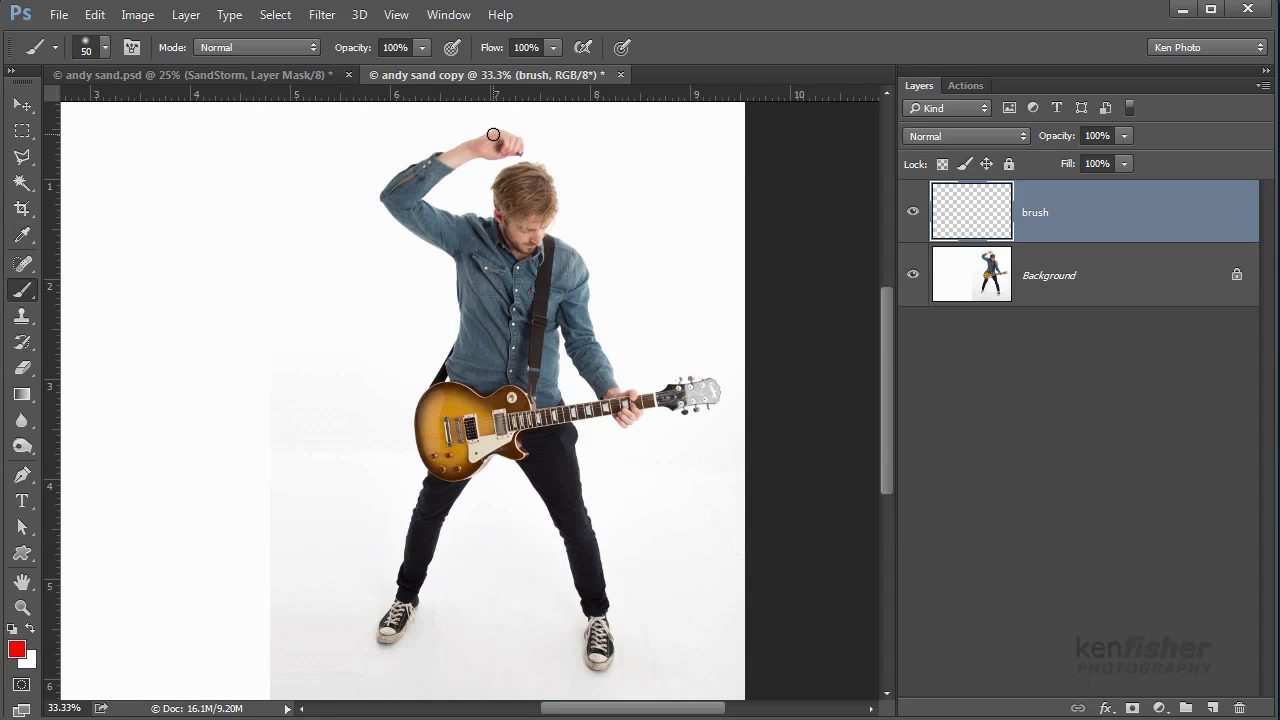
mouse_move(498, 138)
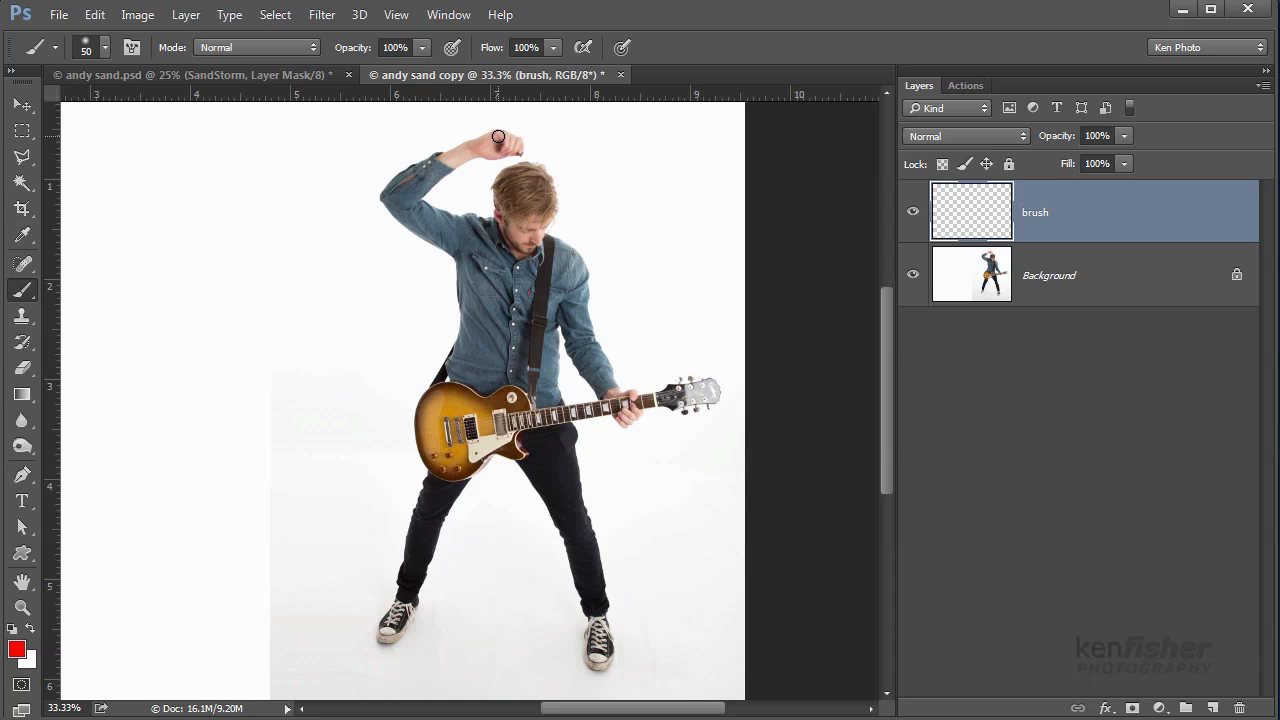
Step: Paint red over the guitarist's raised arm, side, strumming arm, torso and guitar body
left_click_drag(498, 136, 412, 172)
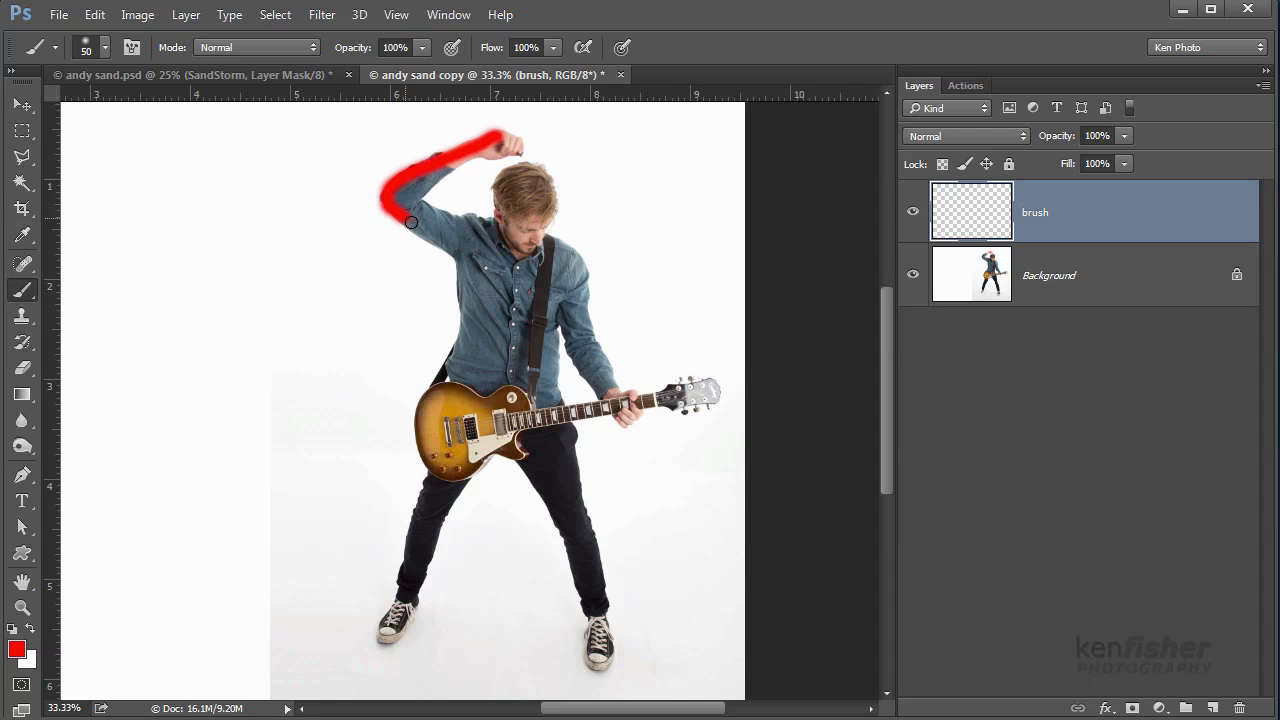
left_click_drag(410, 220, 460, 280)
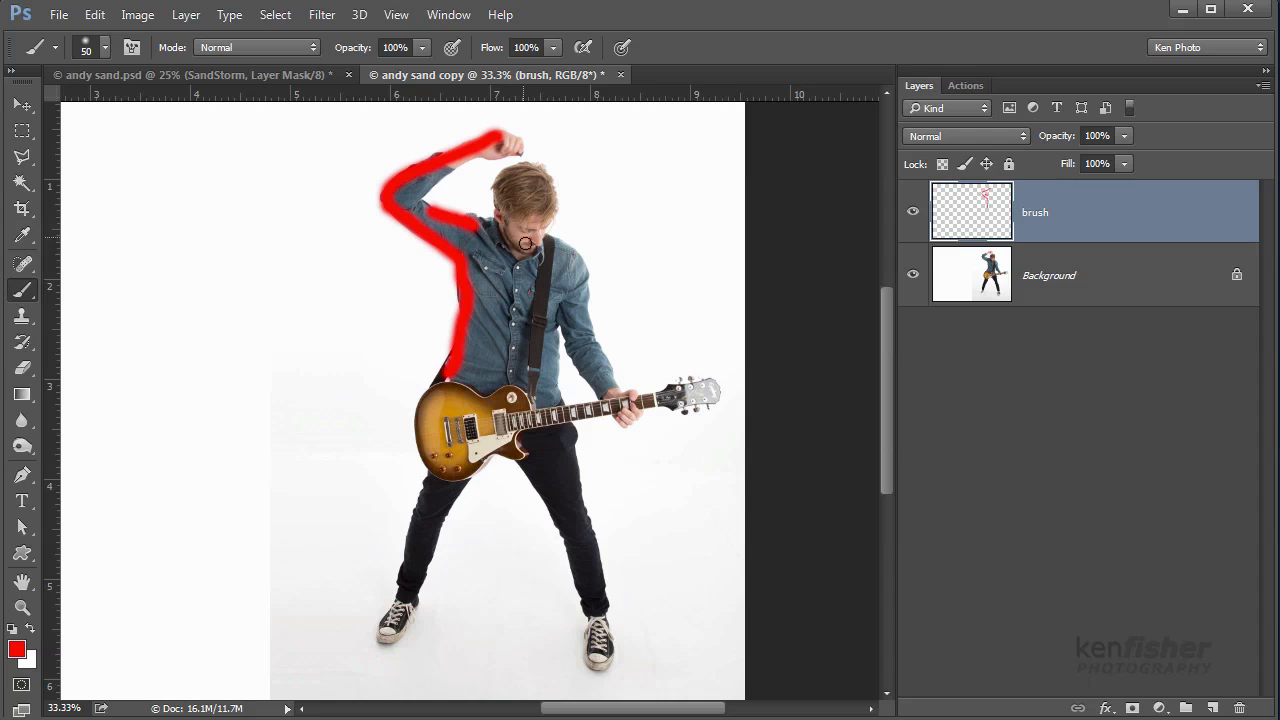
mouse_move(576, 292)
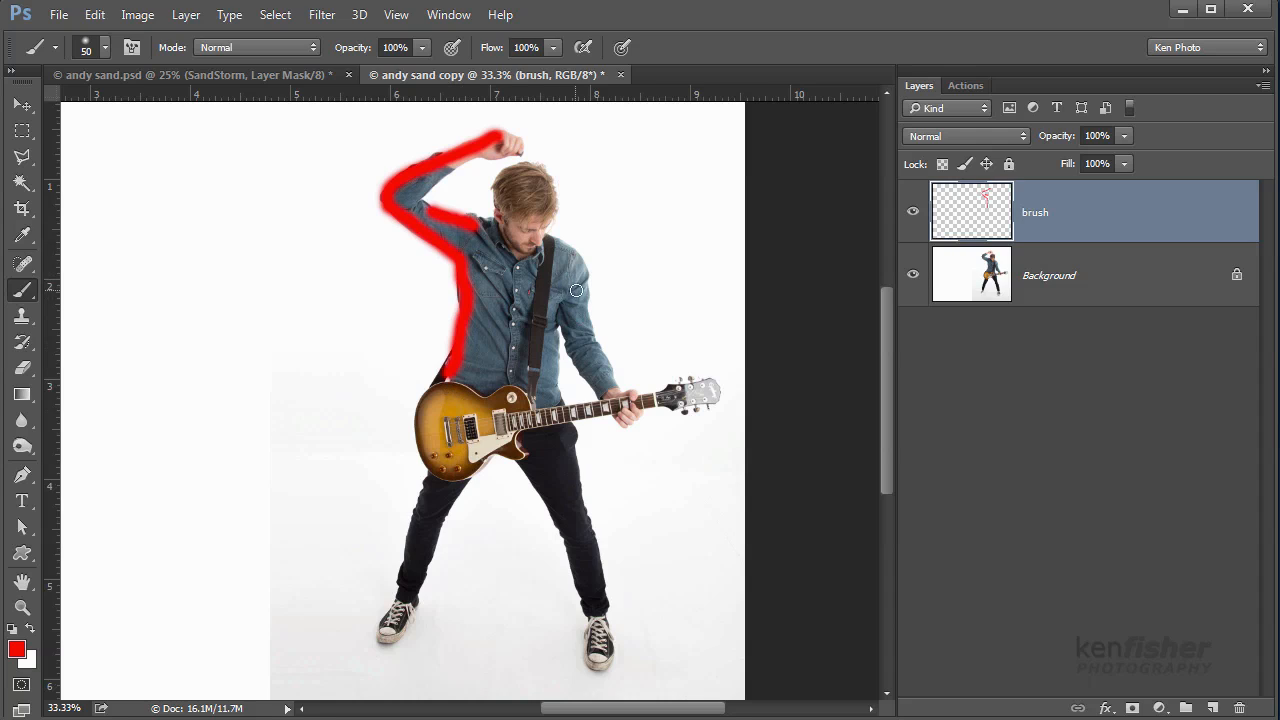
left_click_drag(576, 292, 588, 366)
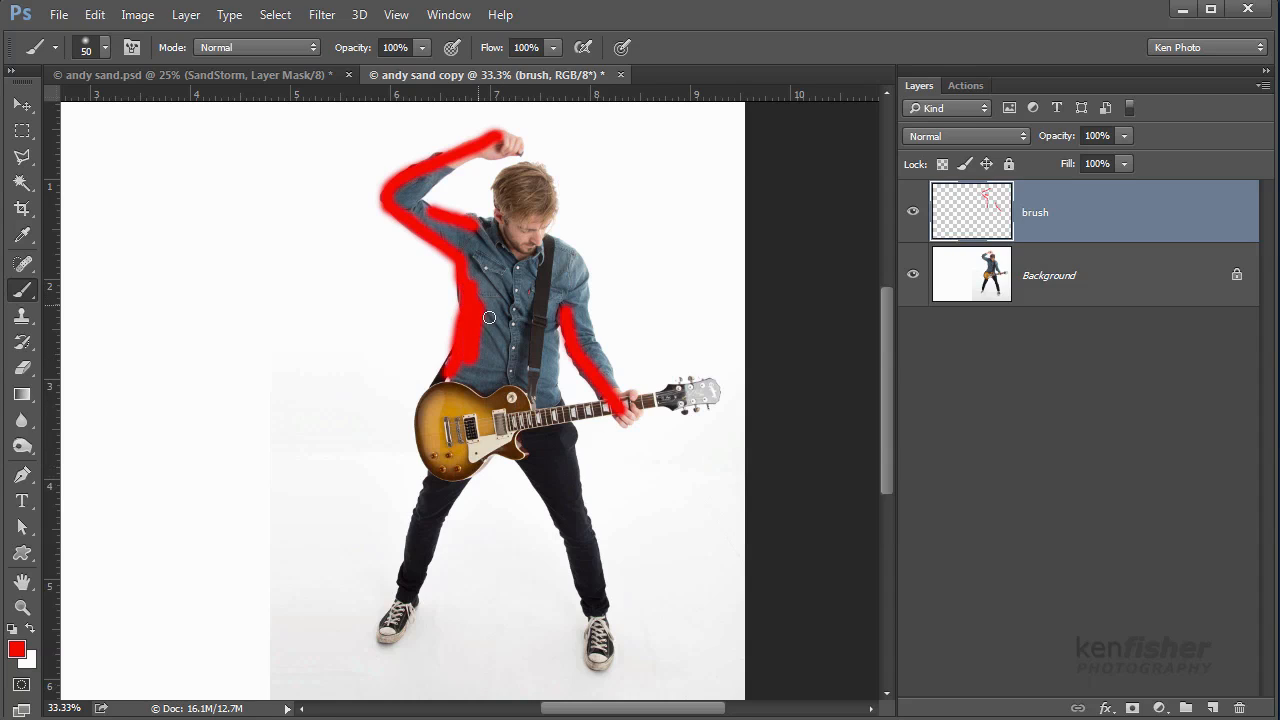
left_click_drag(488, 318, 504, 368)
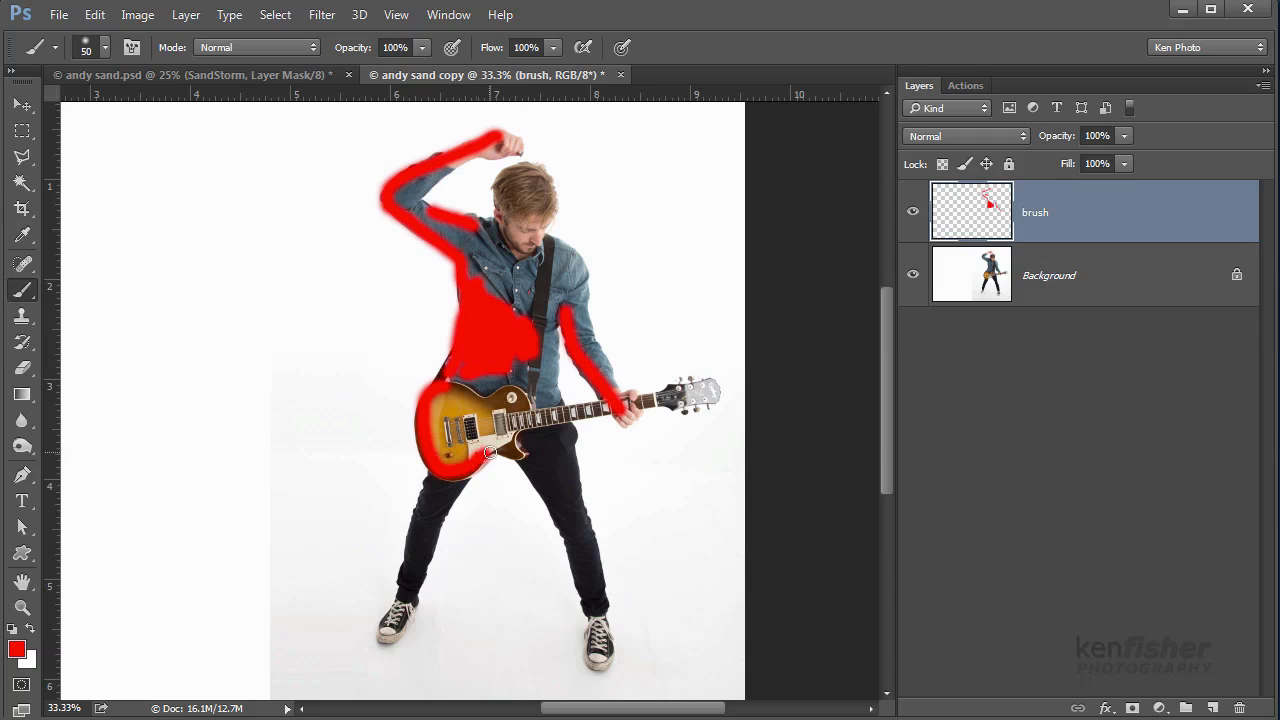
left_click_drag(490, 452, 480, 400)
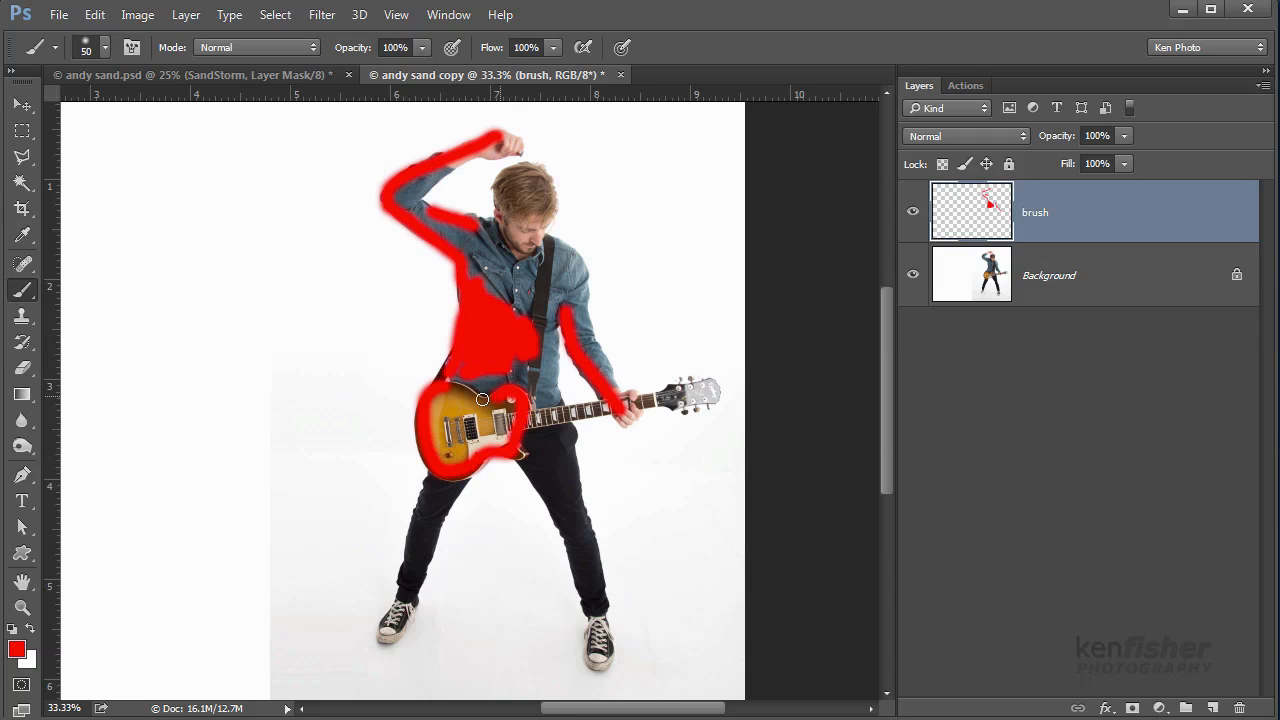
left_click_drag(480, 400, 444, 444)
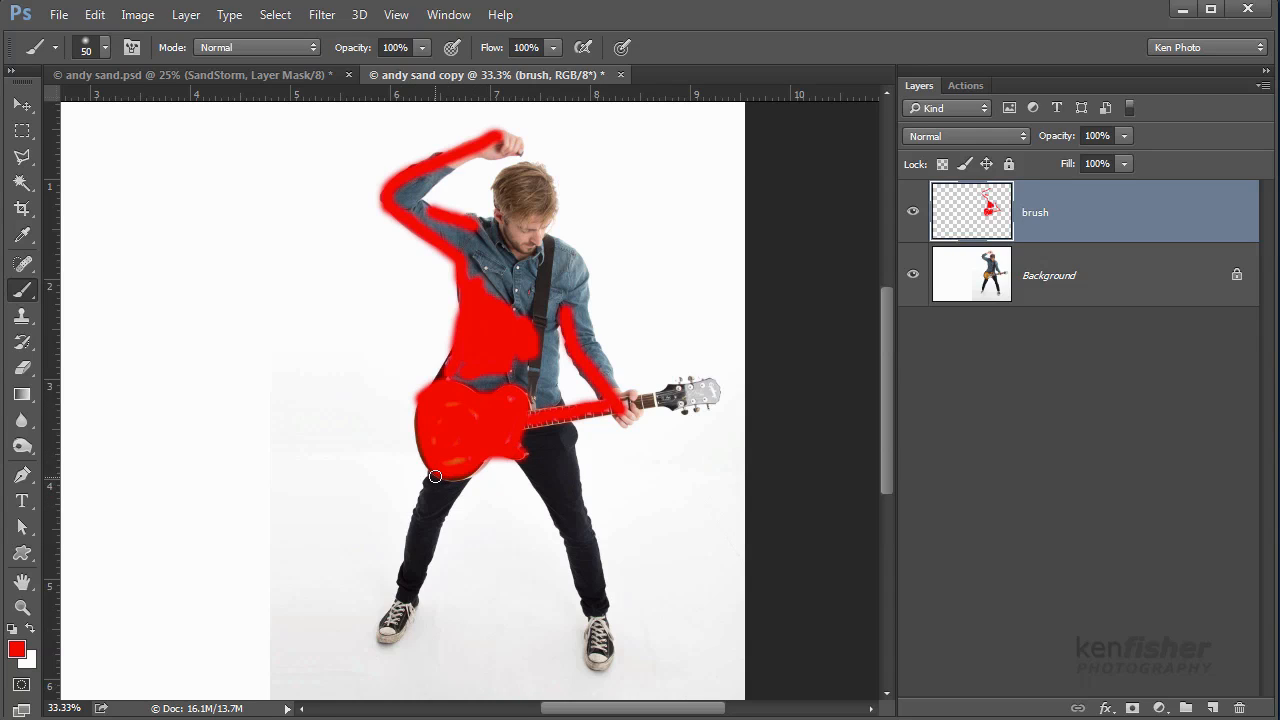
Step: Paint red down both legs to the shoes on the brush layer
left_click_drag(434, 476, 410, 548)
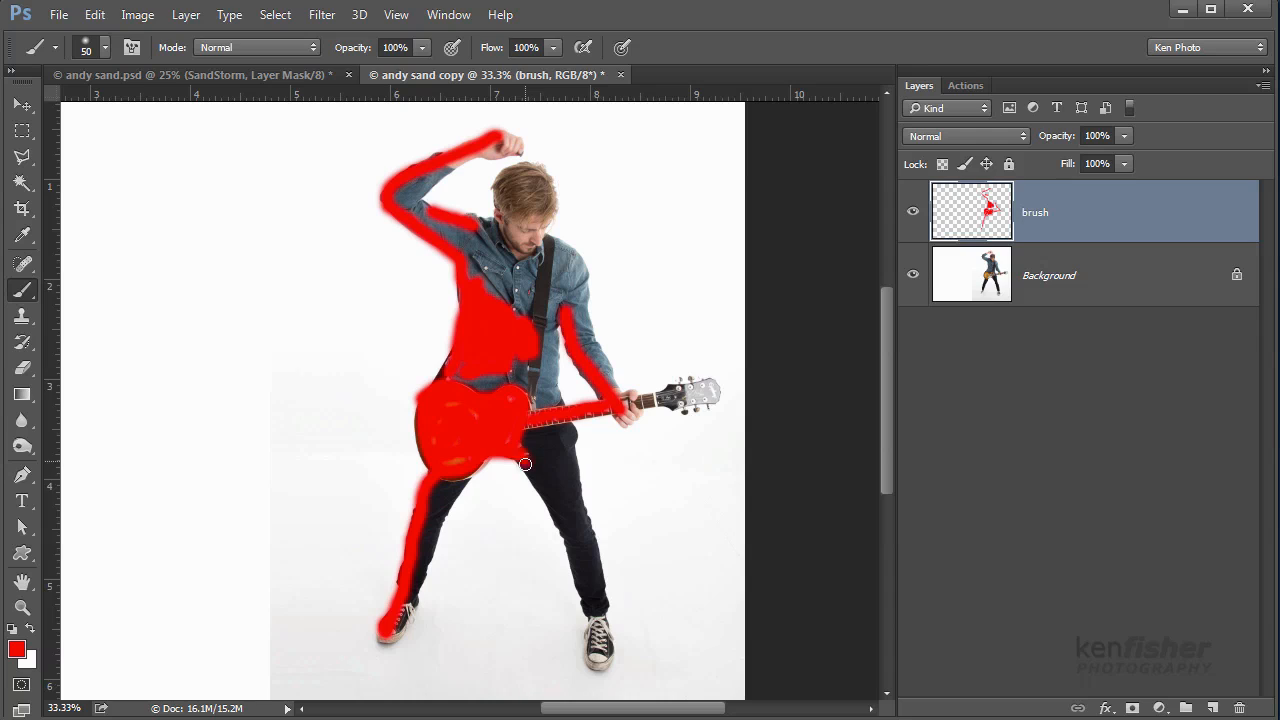
left_click_drag(524, 464, 576, 572)
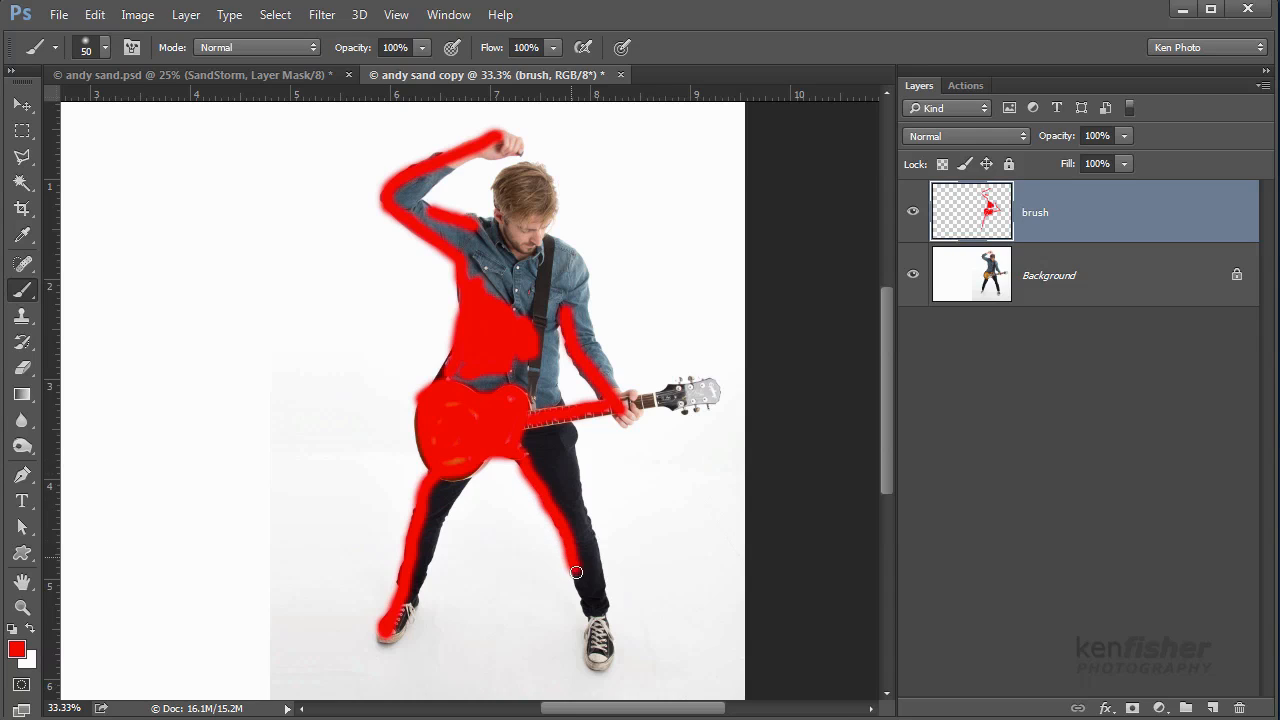
left_click_drag(576, 572, 596, 658)
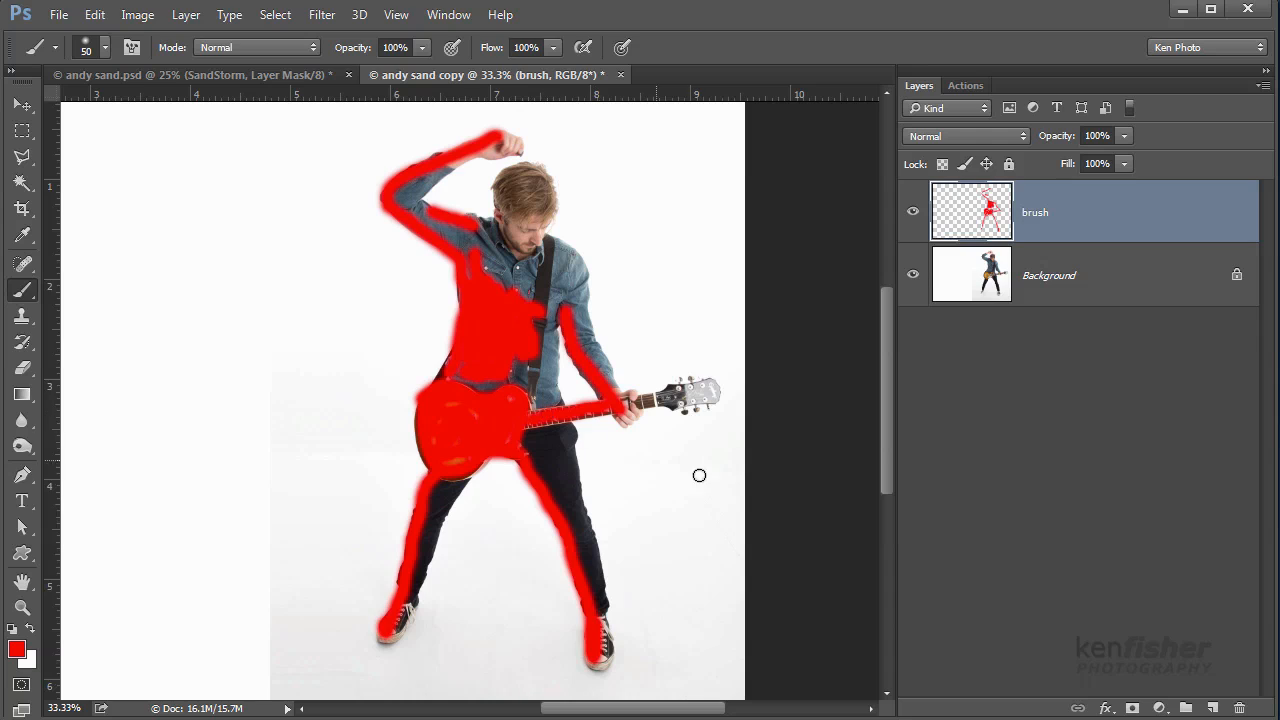
mouse_move(970, 526)
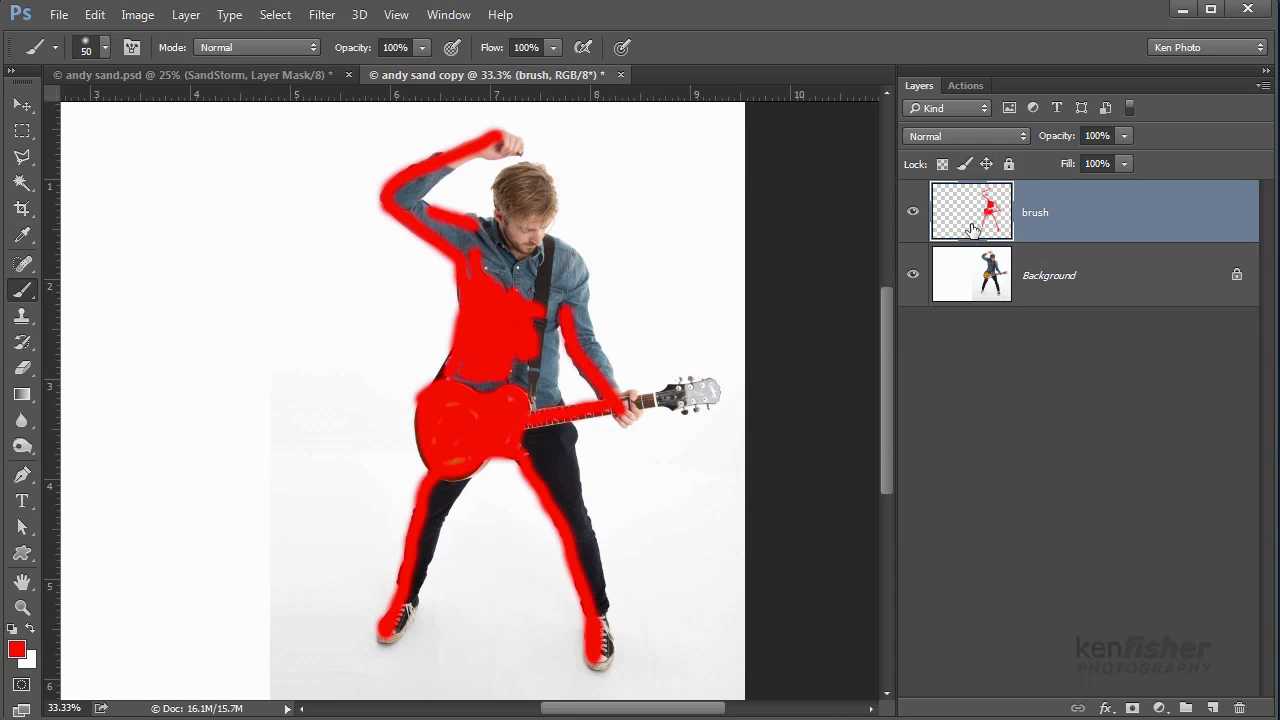
mouse_move(1048, 212)
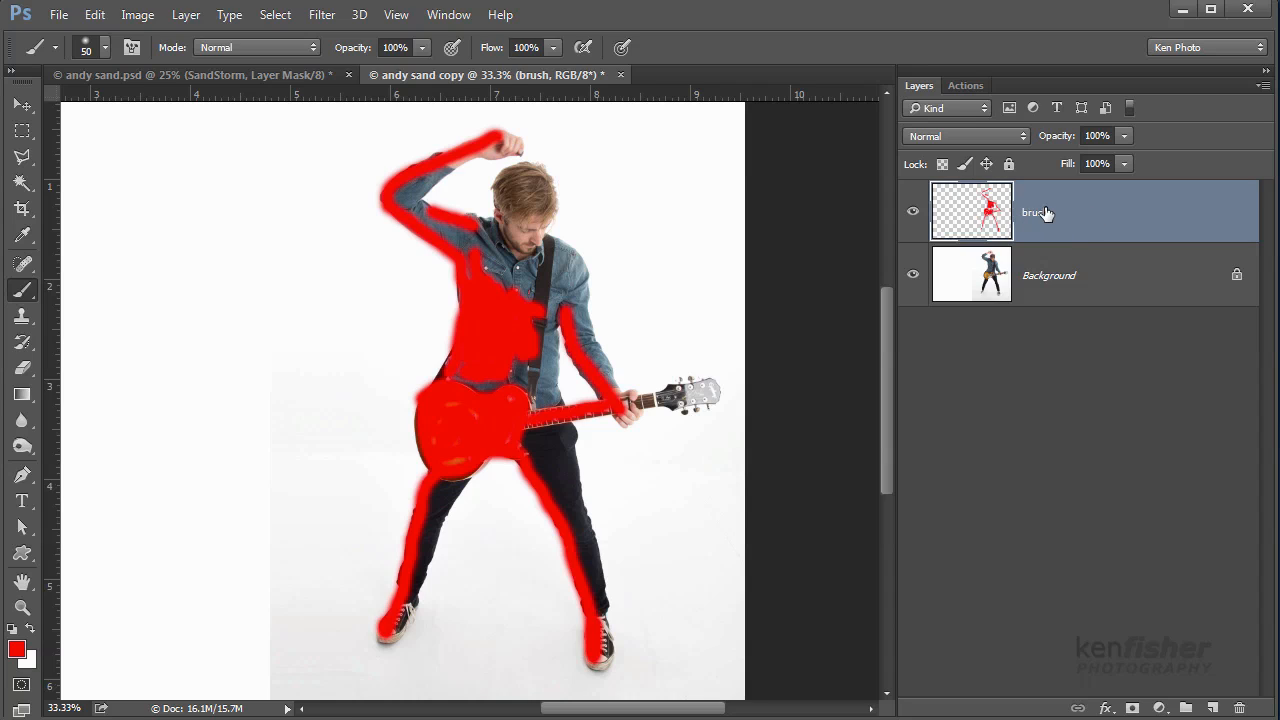
mouse_move(1036, 224)
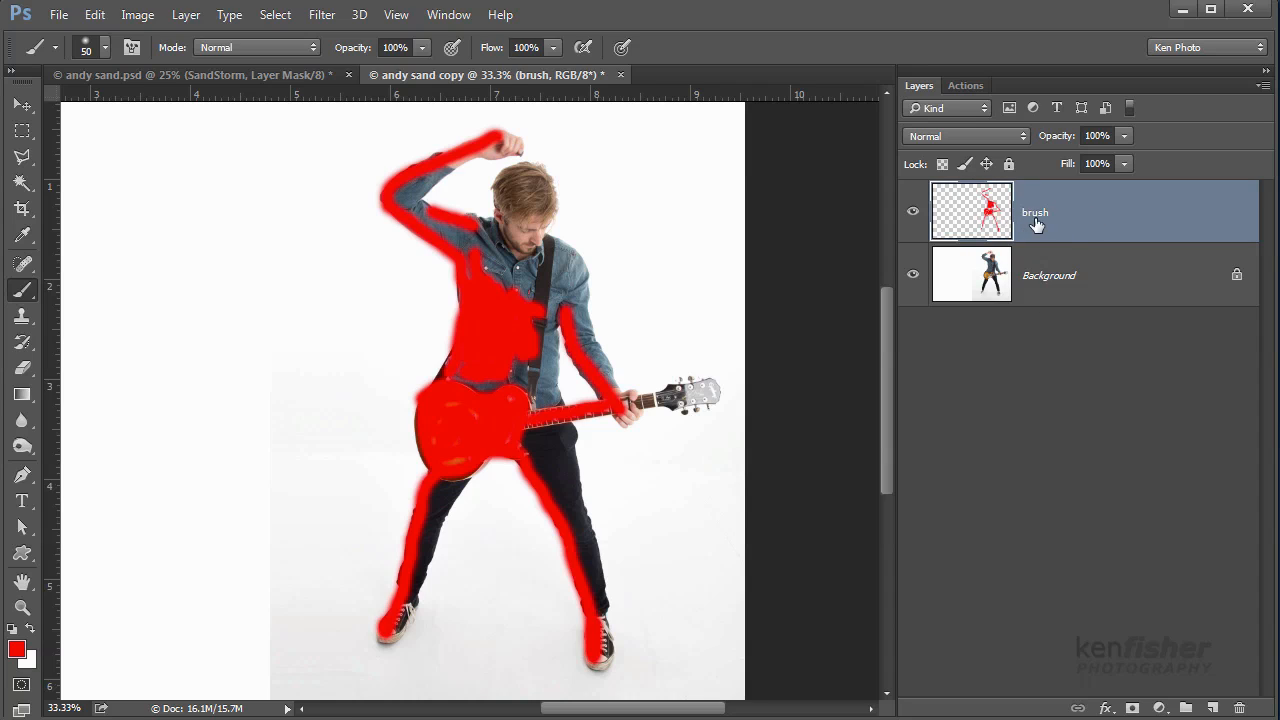
mouse_move(1024, 220)
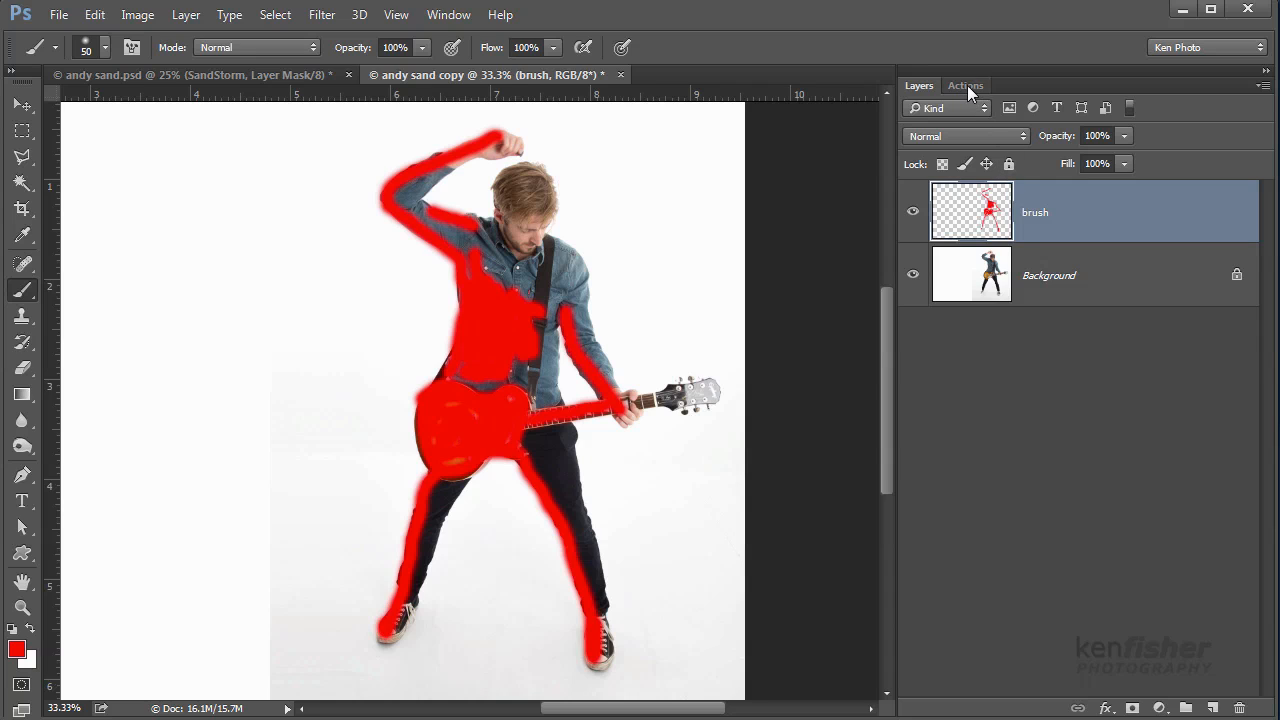
Step: Show the Actions panel list with the SandStorm action set
left_click(966, 84)
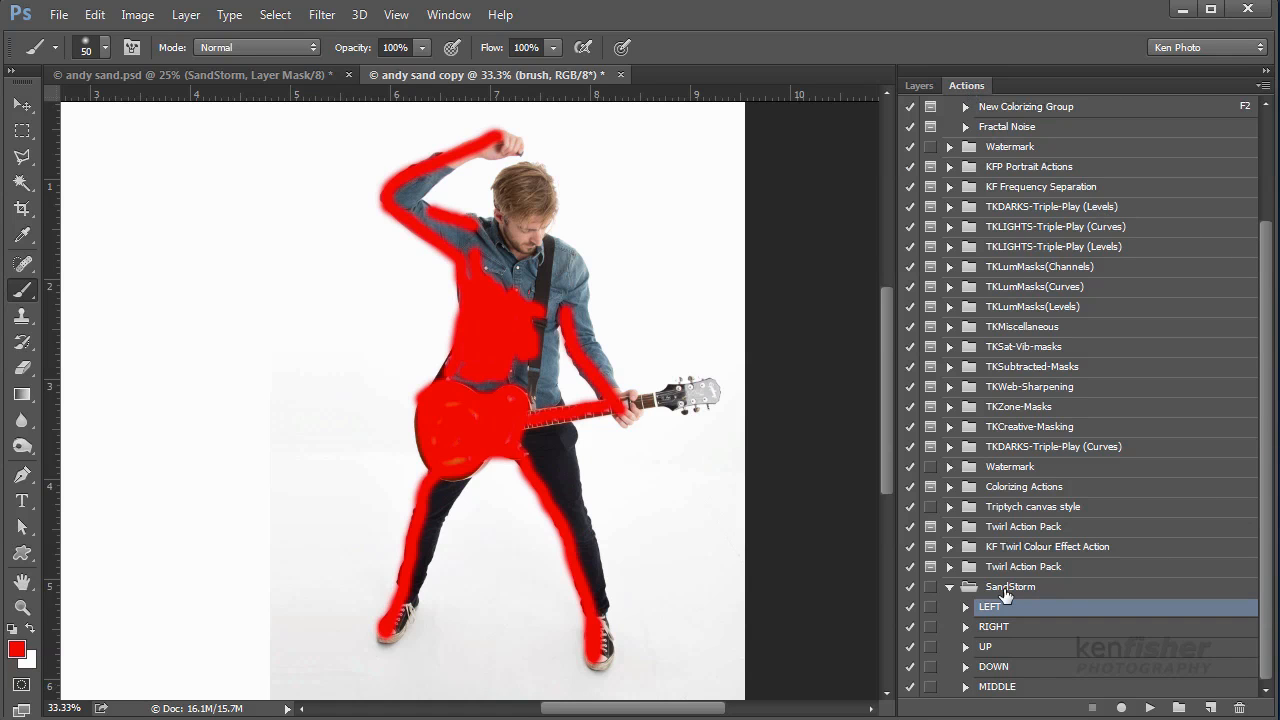
mouse_move(1010, 590)
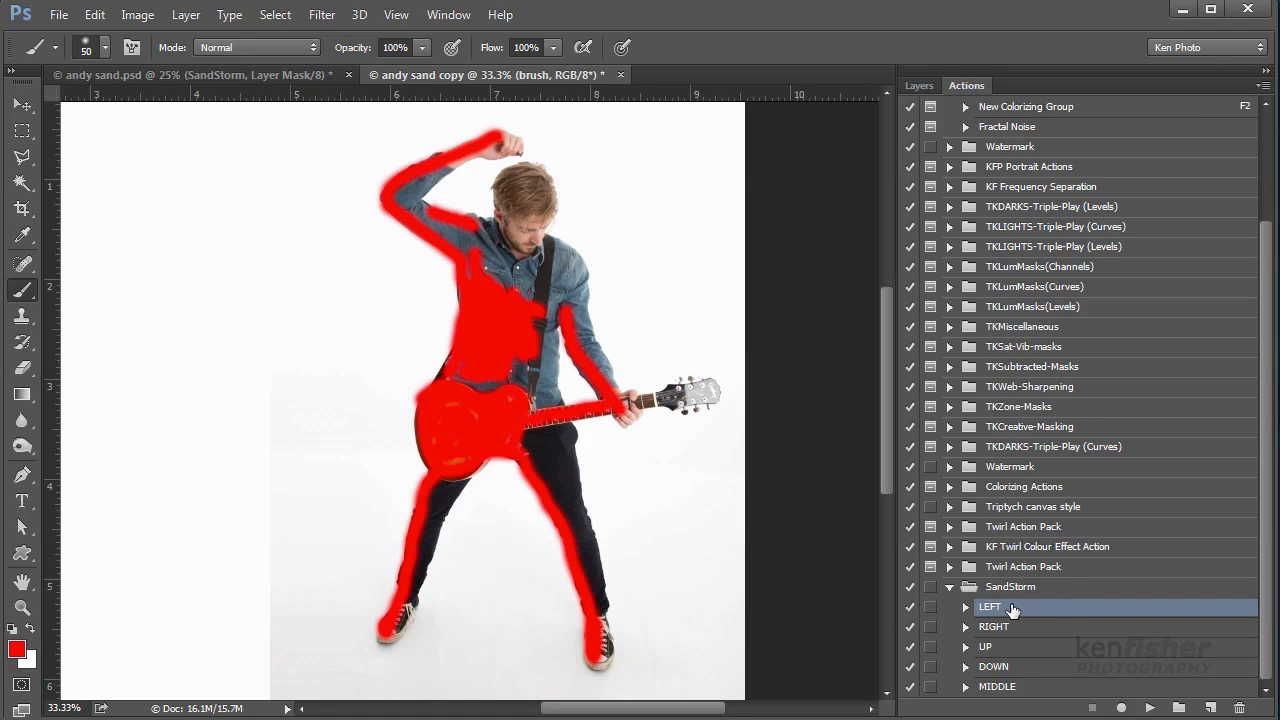
mouse_move(1032, 644)
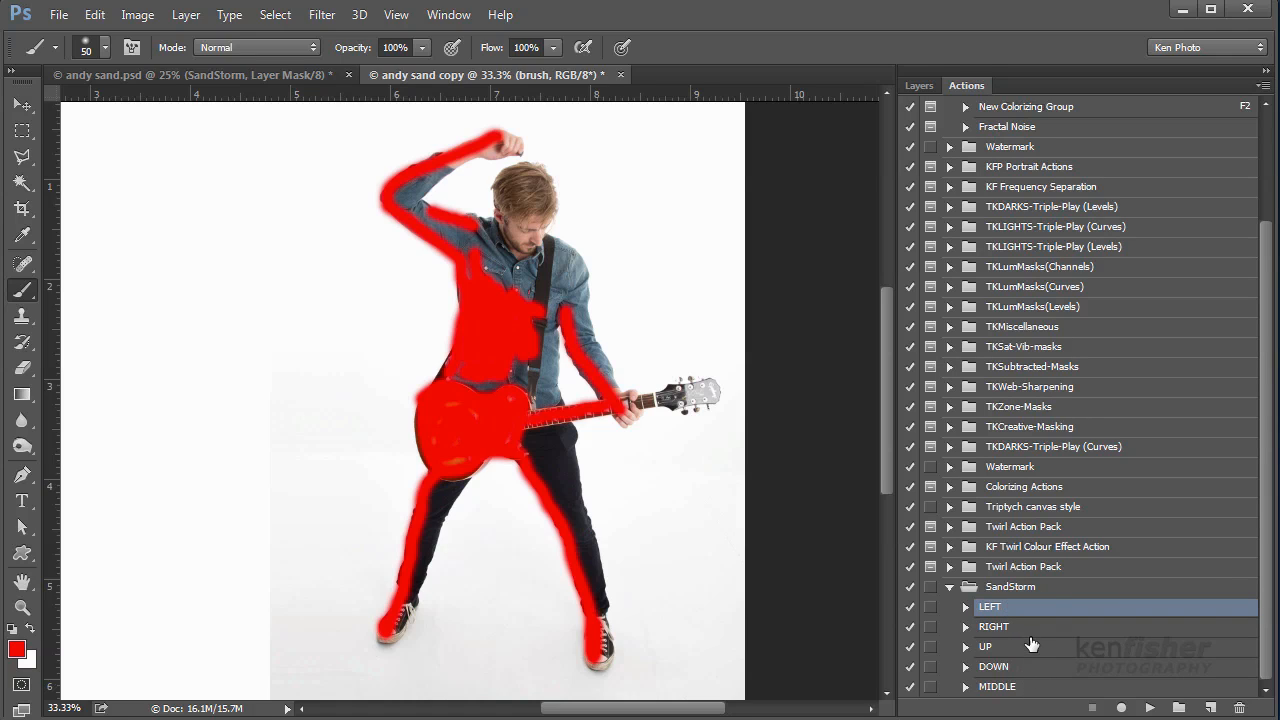
mouse_move(206, 352)
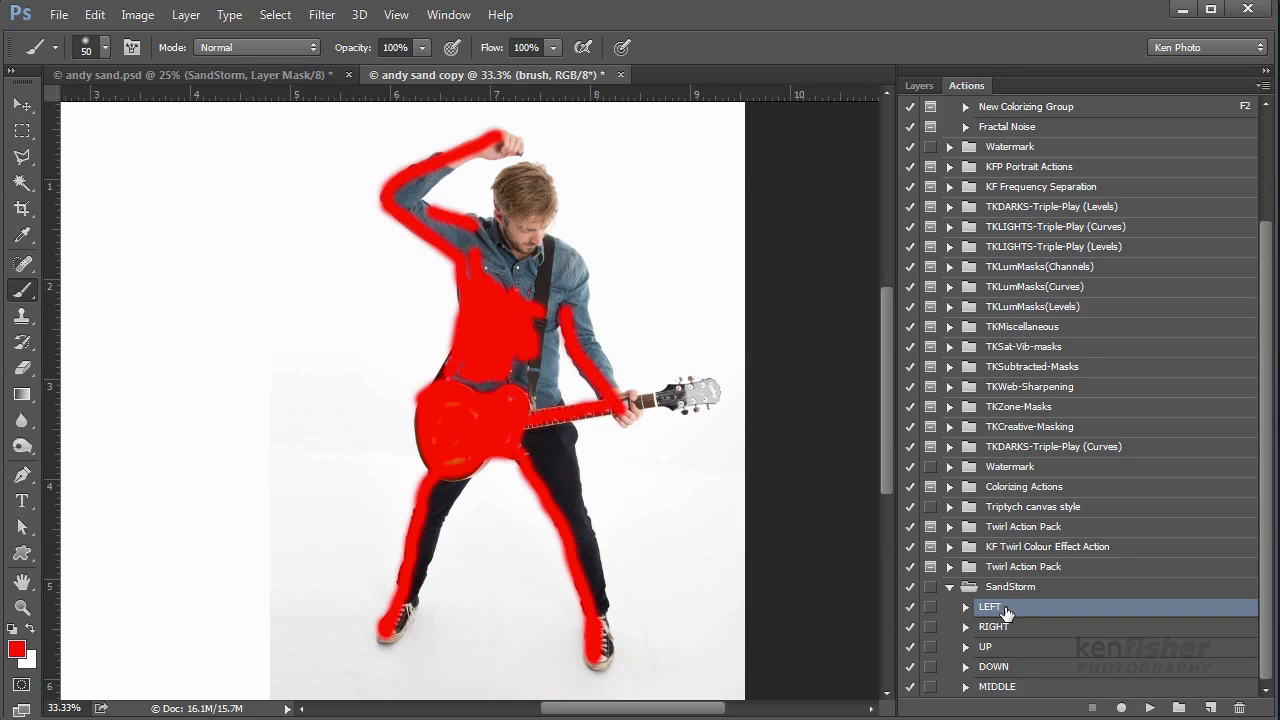
mouse_move(1112, 612)
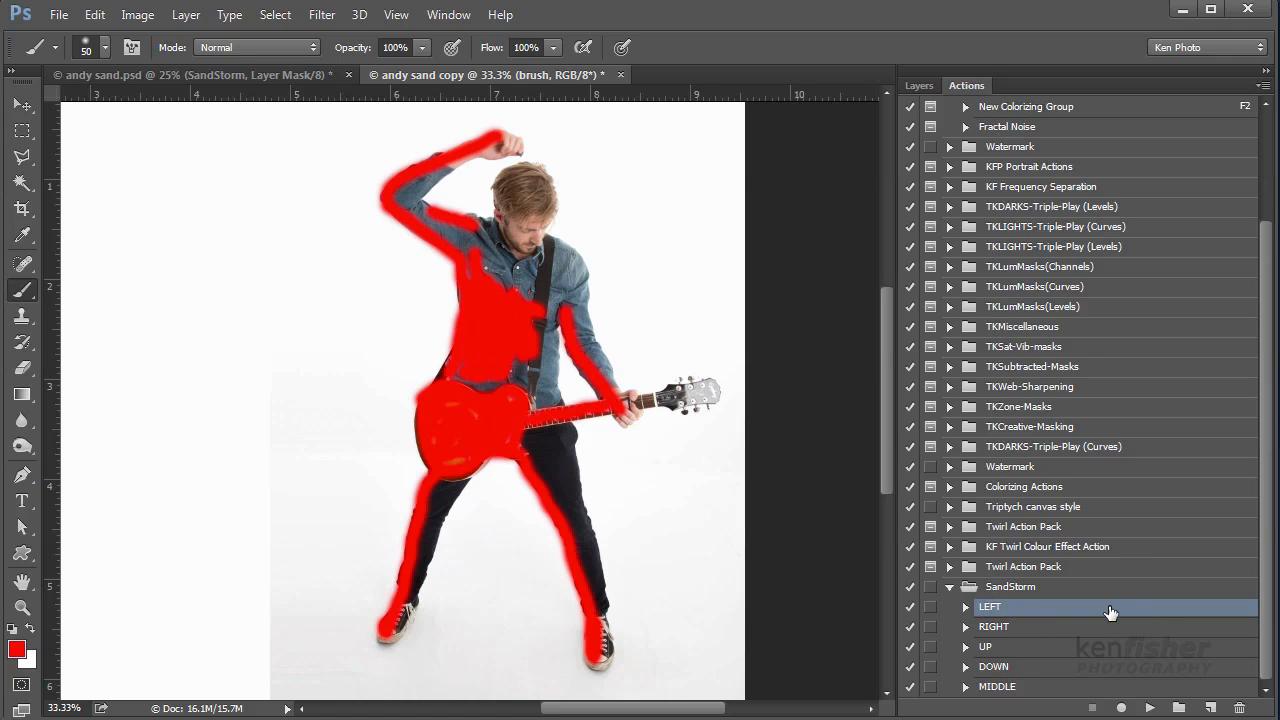
mouse_move(1164, 676)
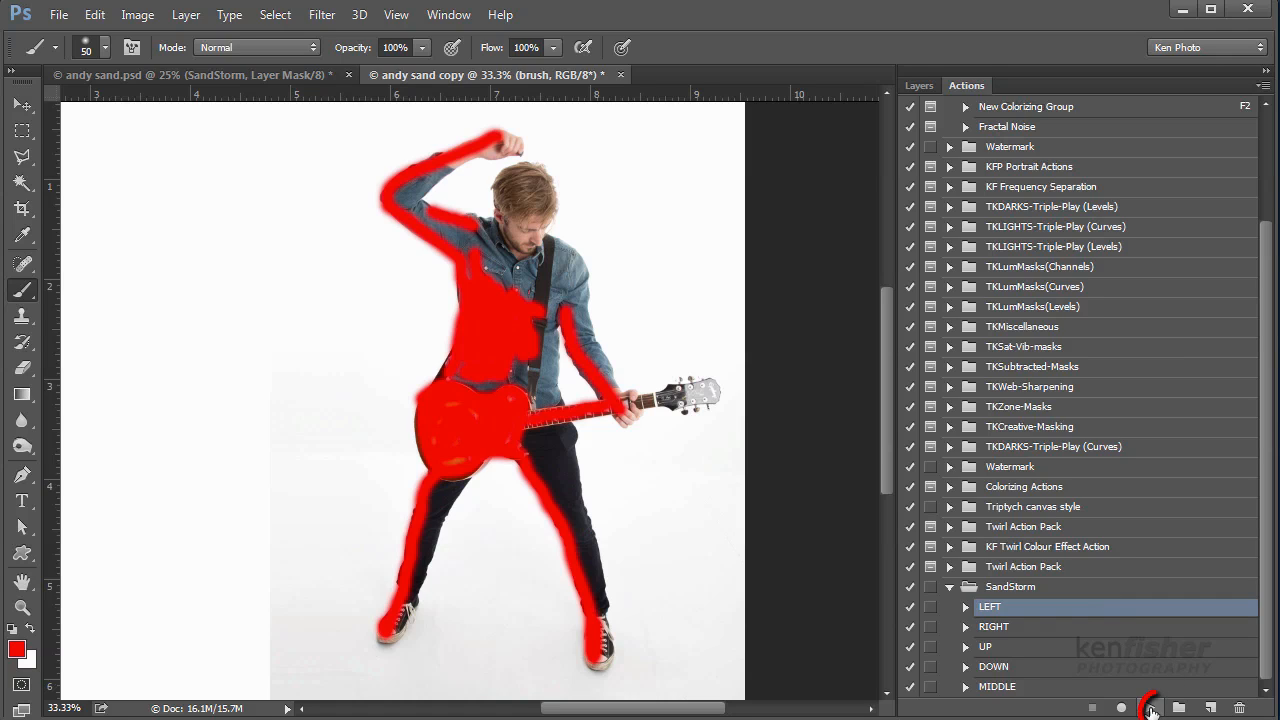
mouse_move(1156, 708)
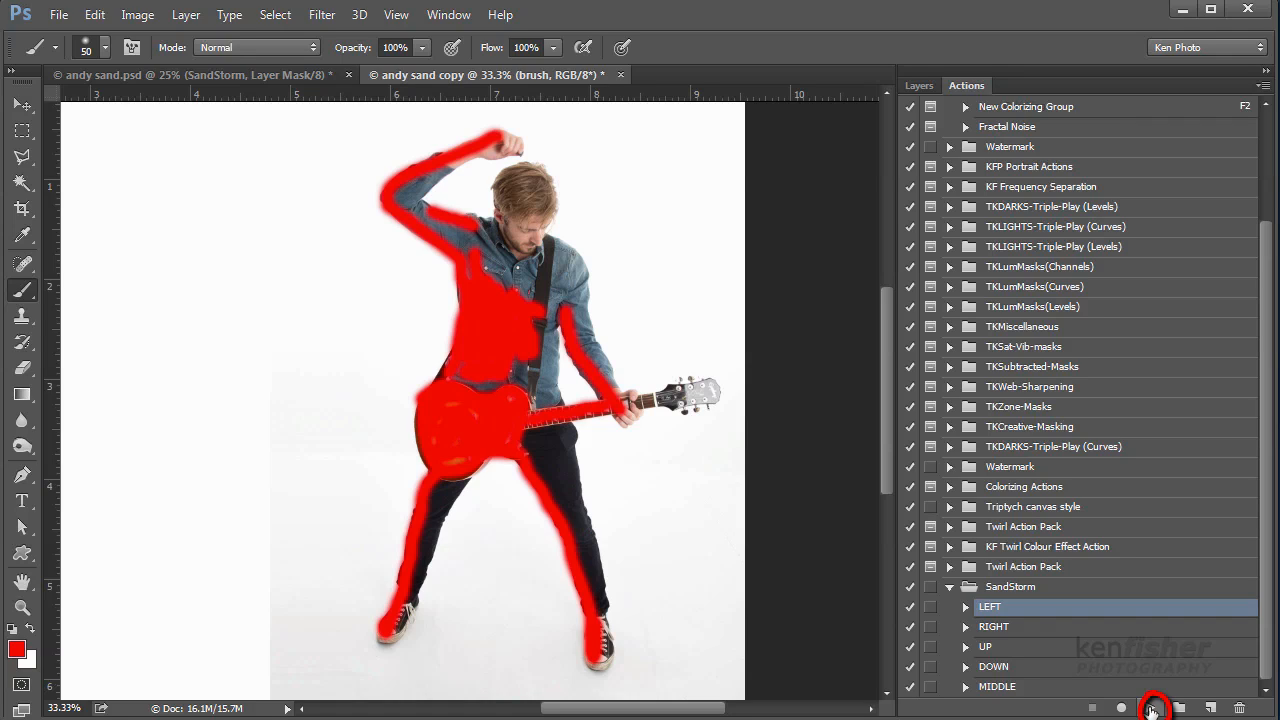
mouse_move(1150, 708)
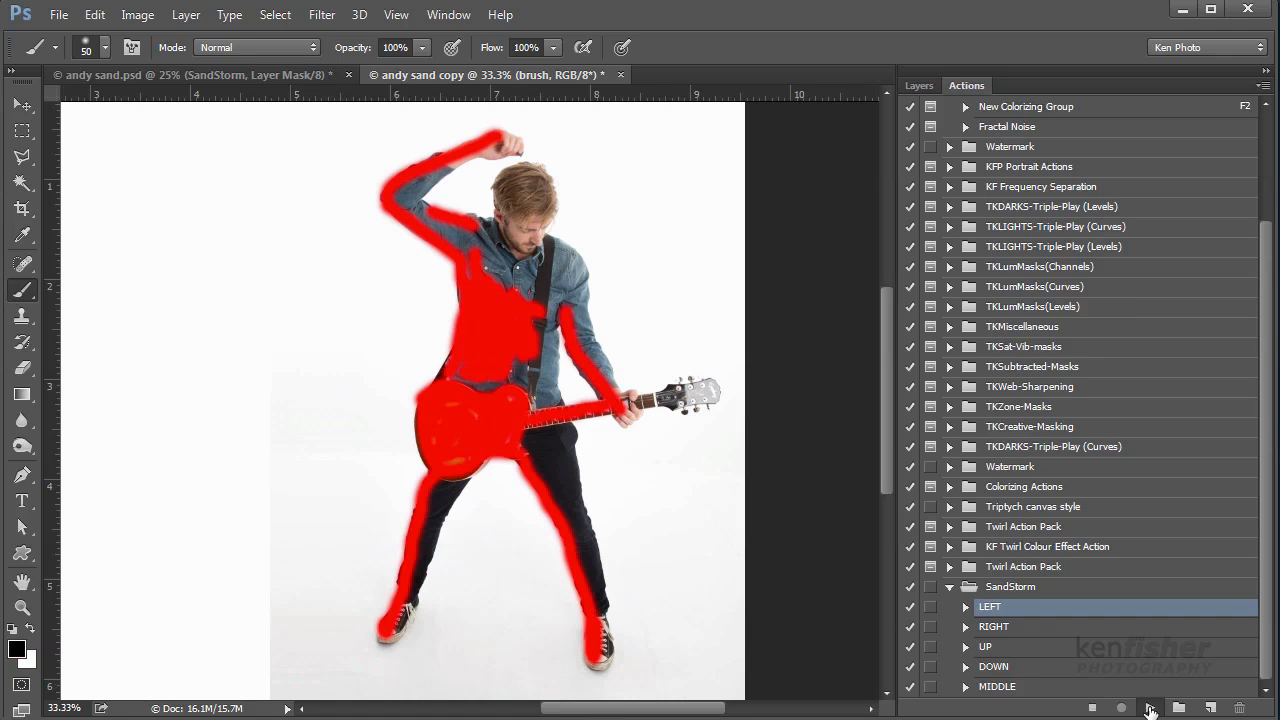
mouse_move(1018, 198)
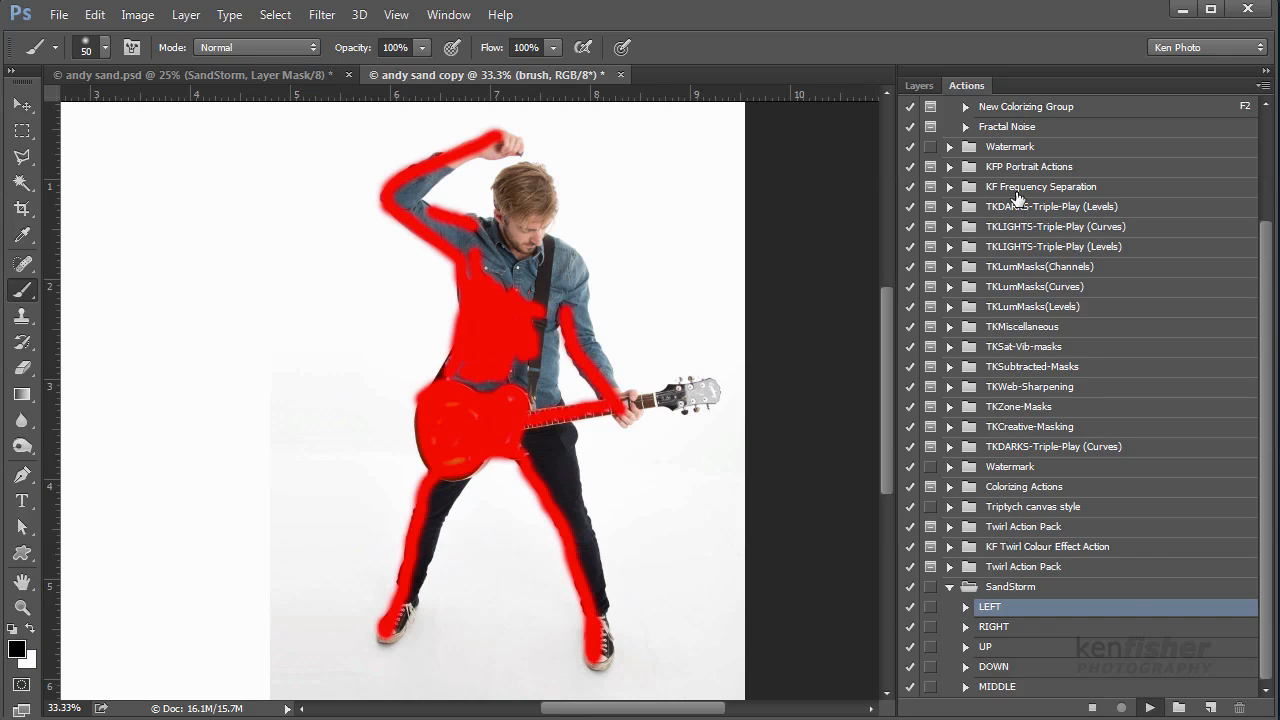
Step: Run the SandStorm LEFT action so the guitarist disperses into sand particles blowing left
left_click(918, 84)
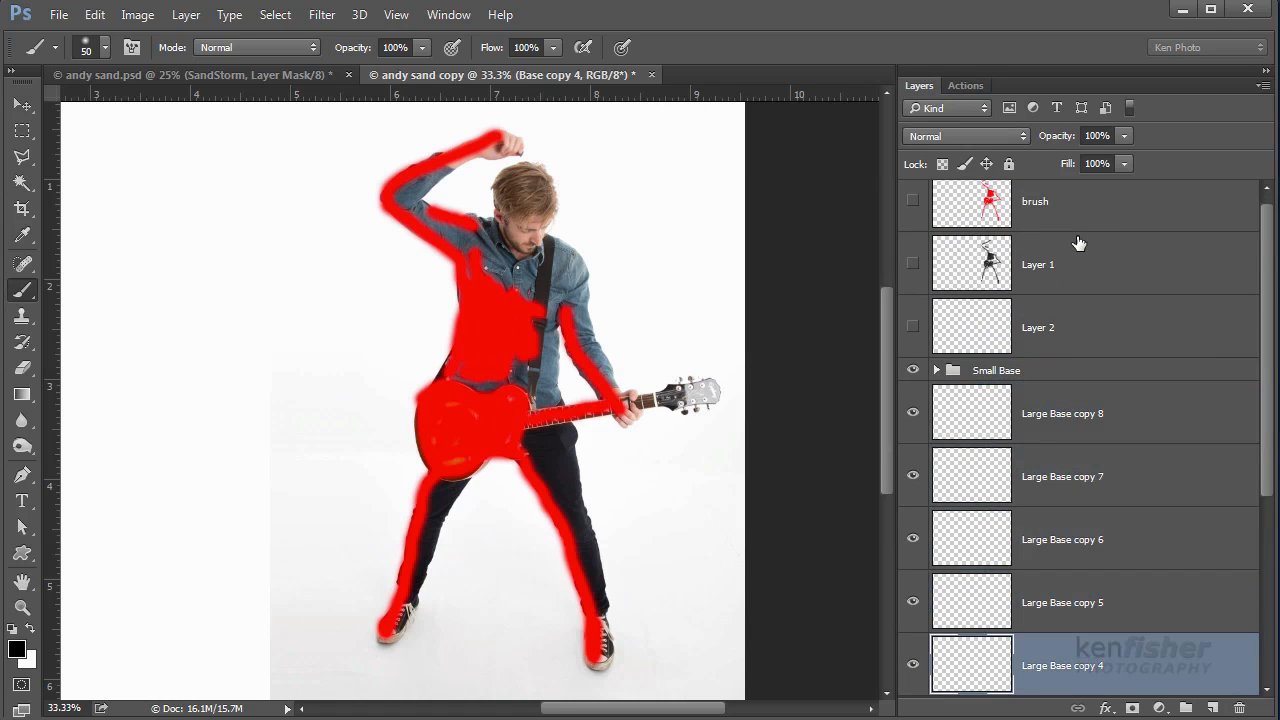
scroll("down", 3)
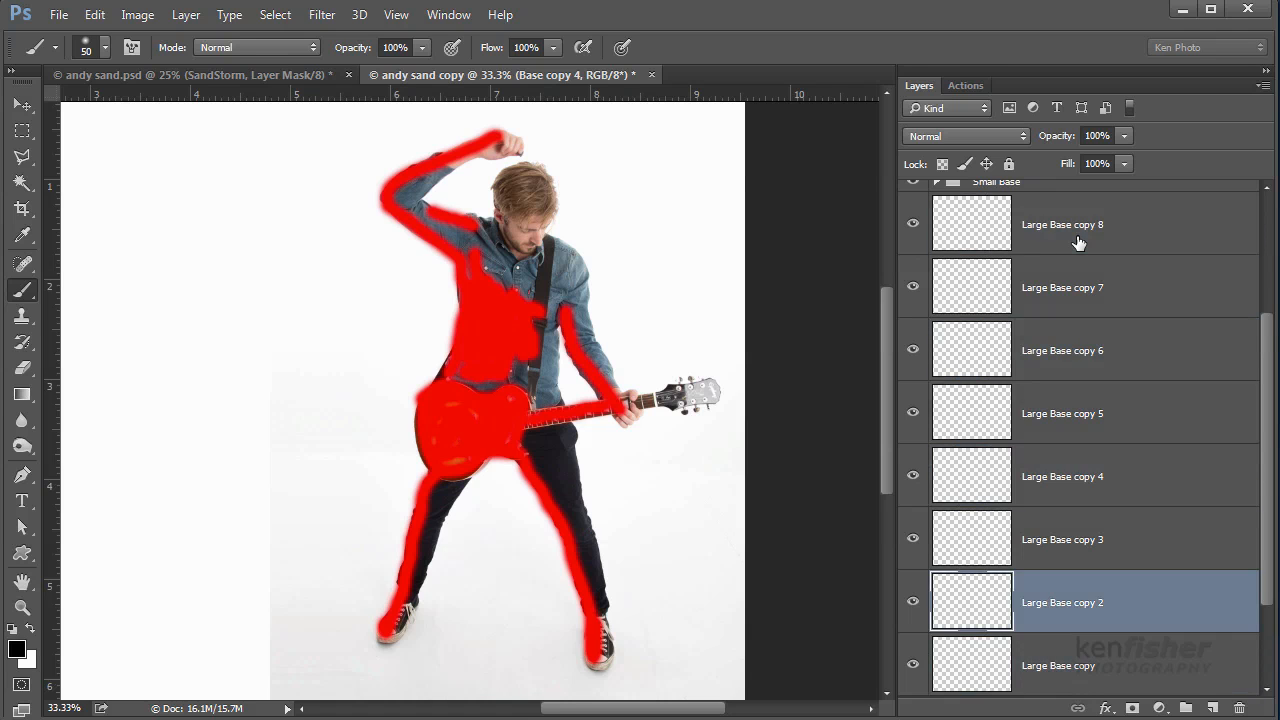
scroll("down", 3)
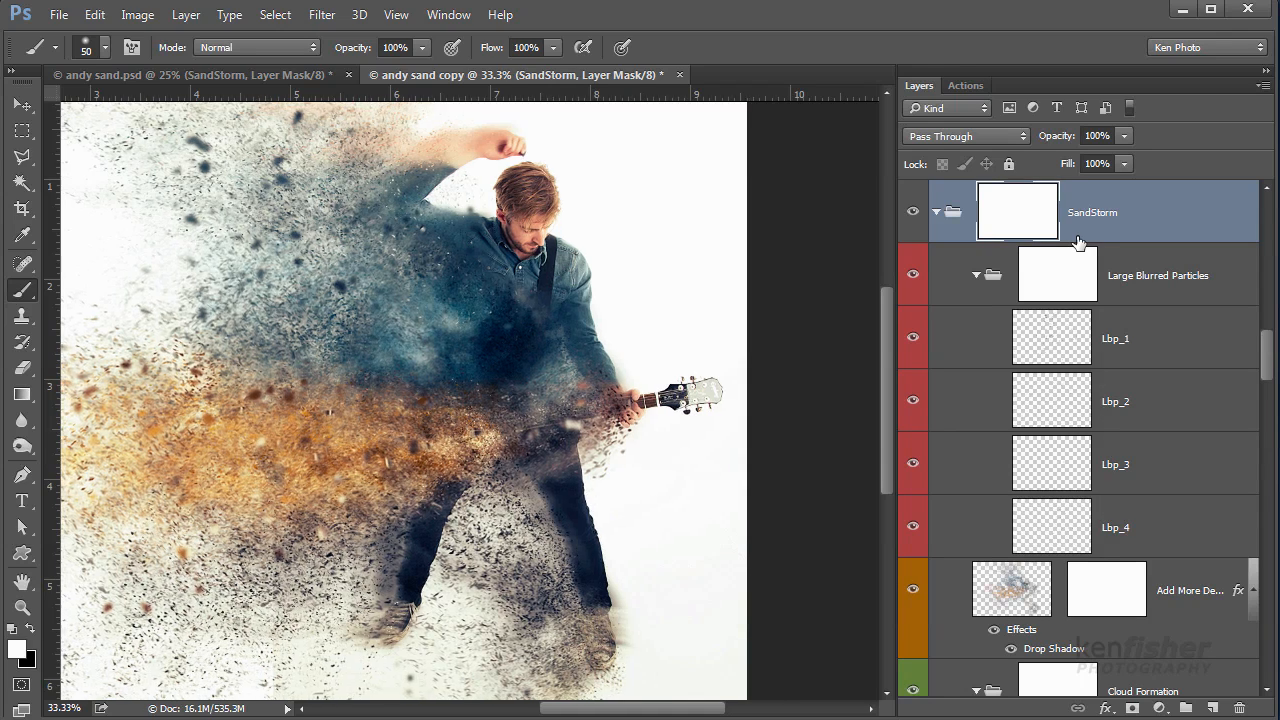
Step: Zoom out to fit the photo and review the finished SandStorm layer stack
key("ctrl+minus")
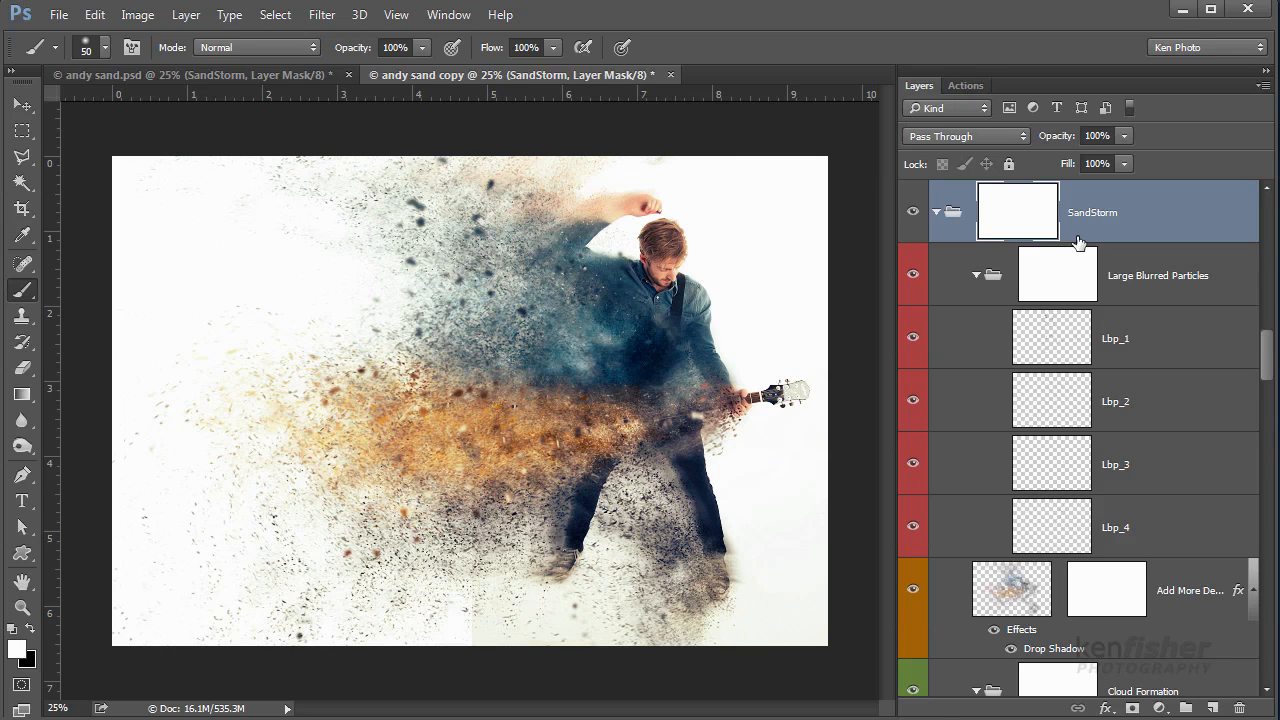
mouse_move(1216, 248)
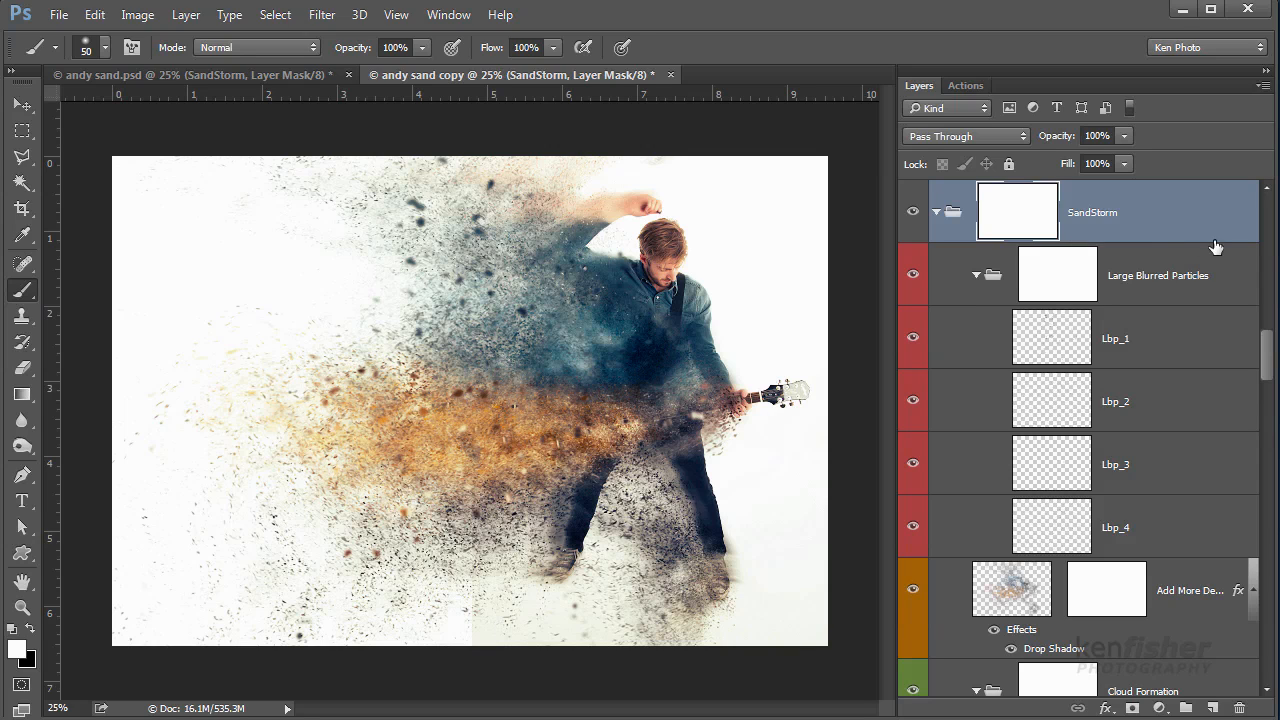
mouse_move(1240, 222)
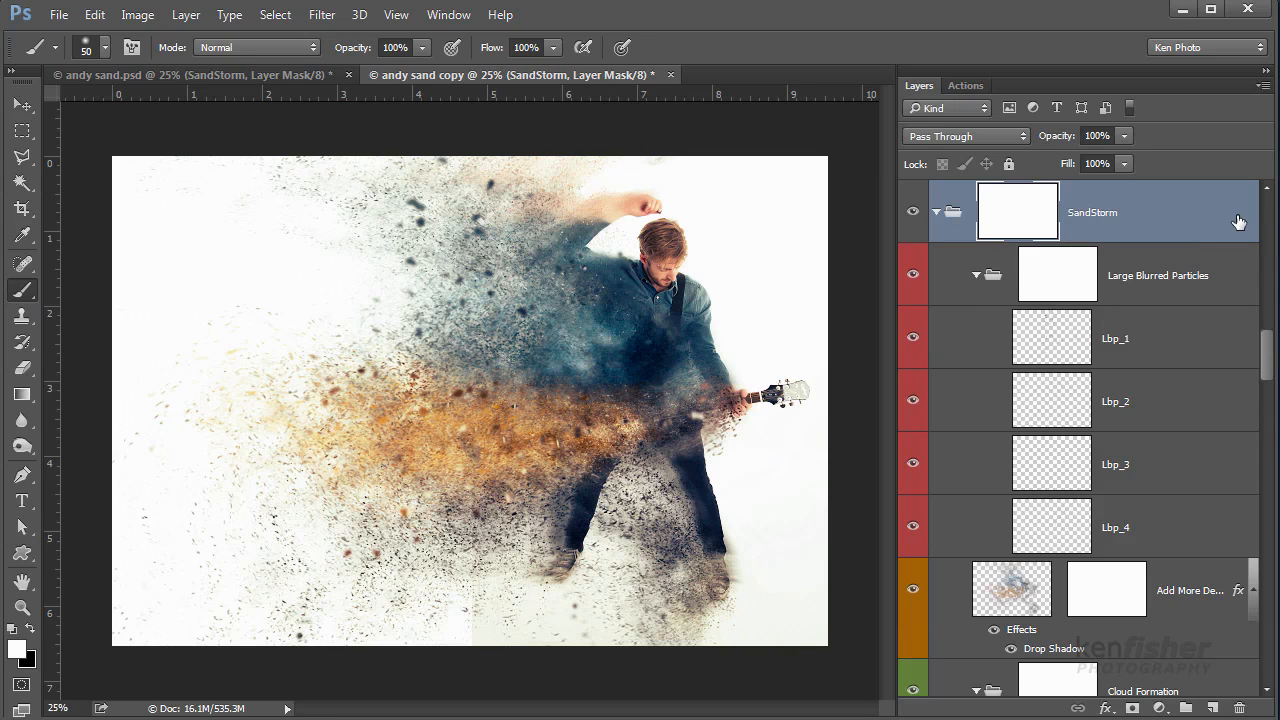
scroll("down", 3)
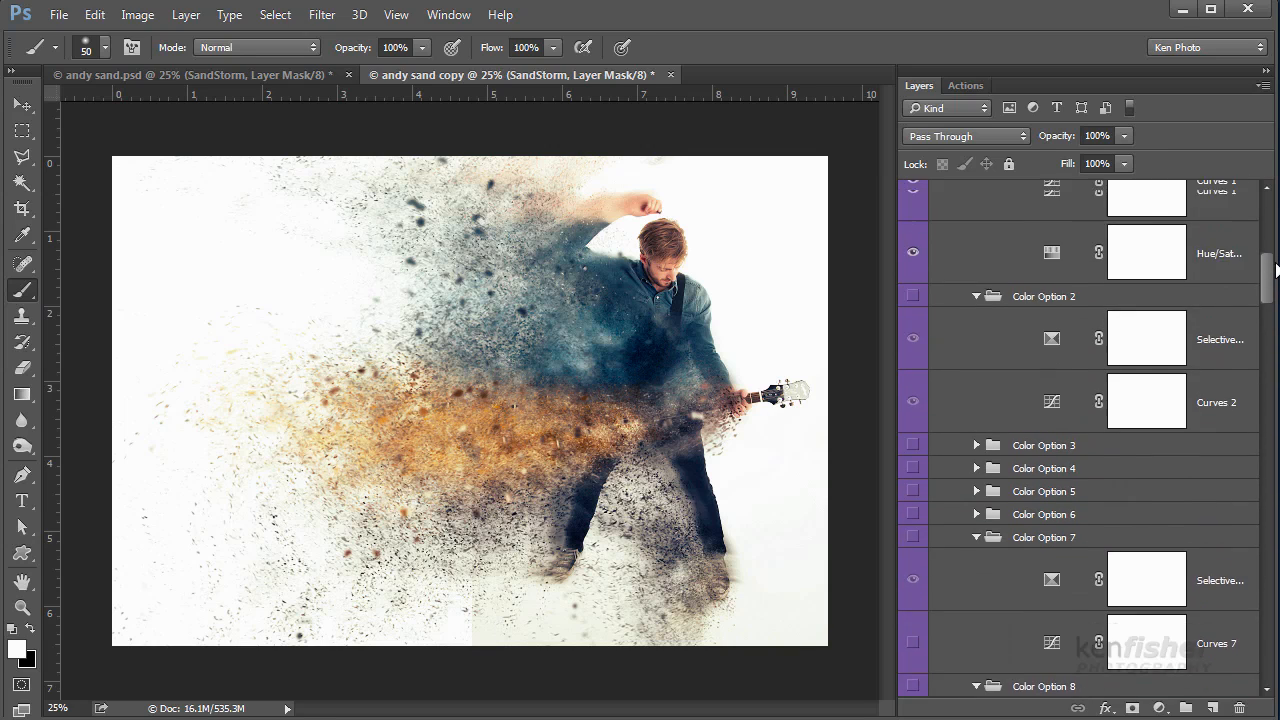
scroll("up", 3)
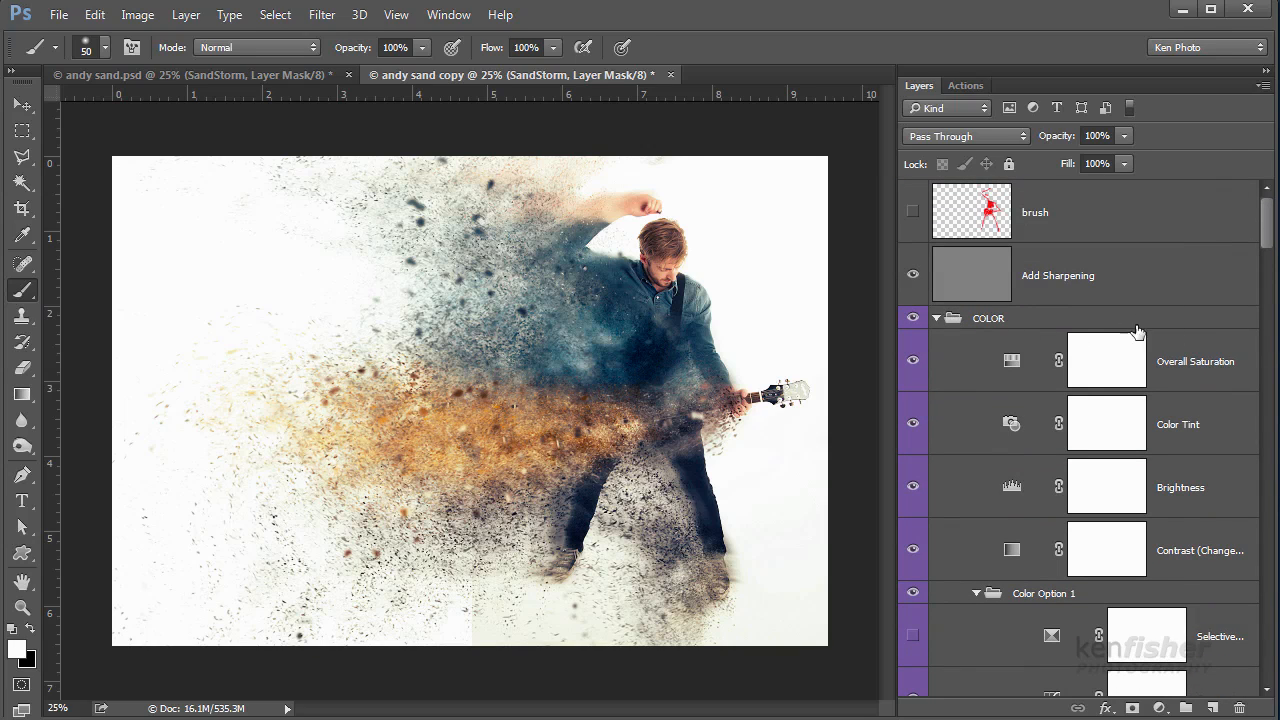
mouse_move(936, 328)
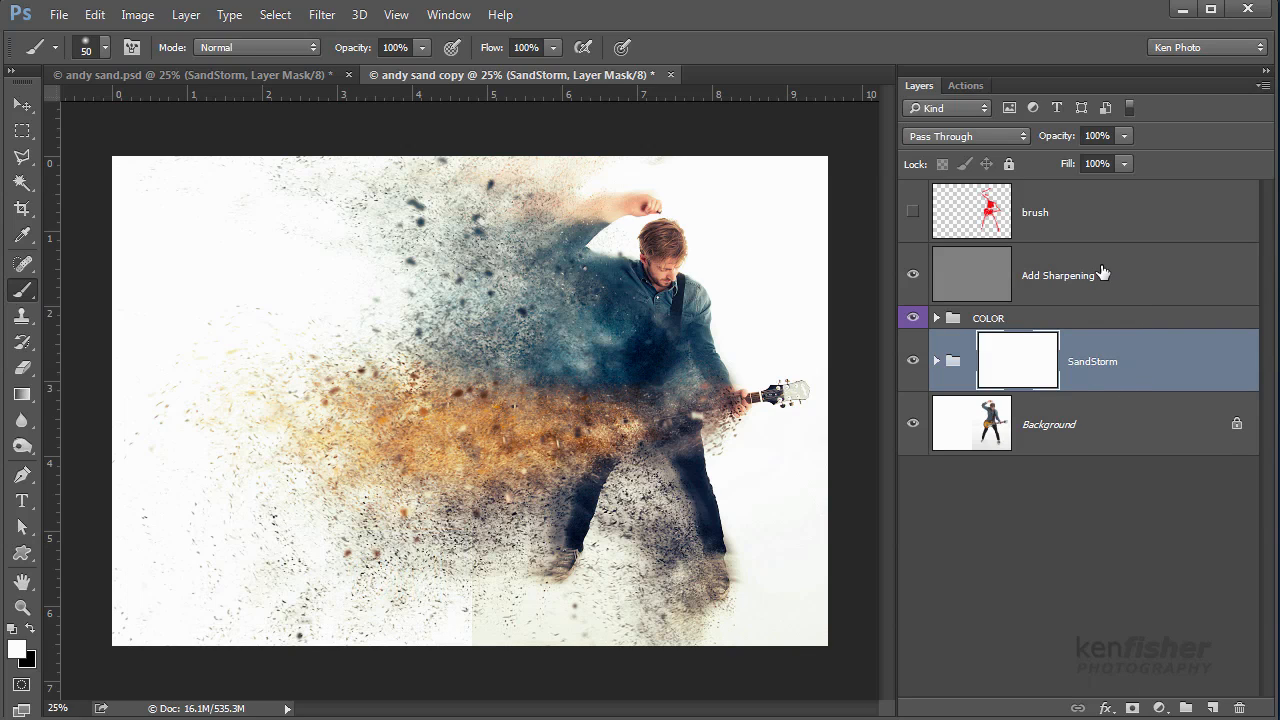
Step: Inspect Add Sharpening (Vivid Light, 50%), select SandStorm and expand the COLOR group
left_click(1056, 276)
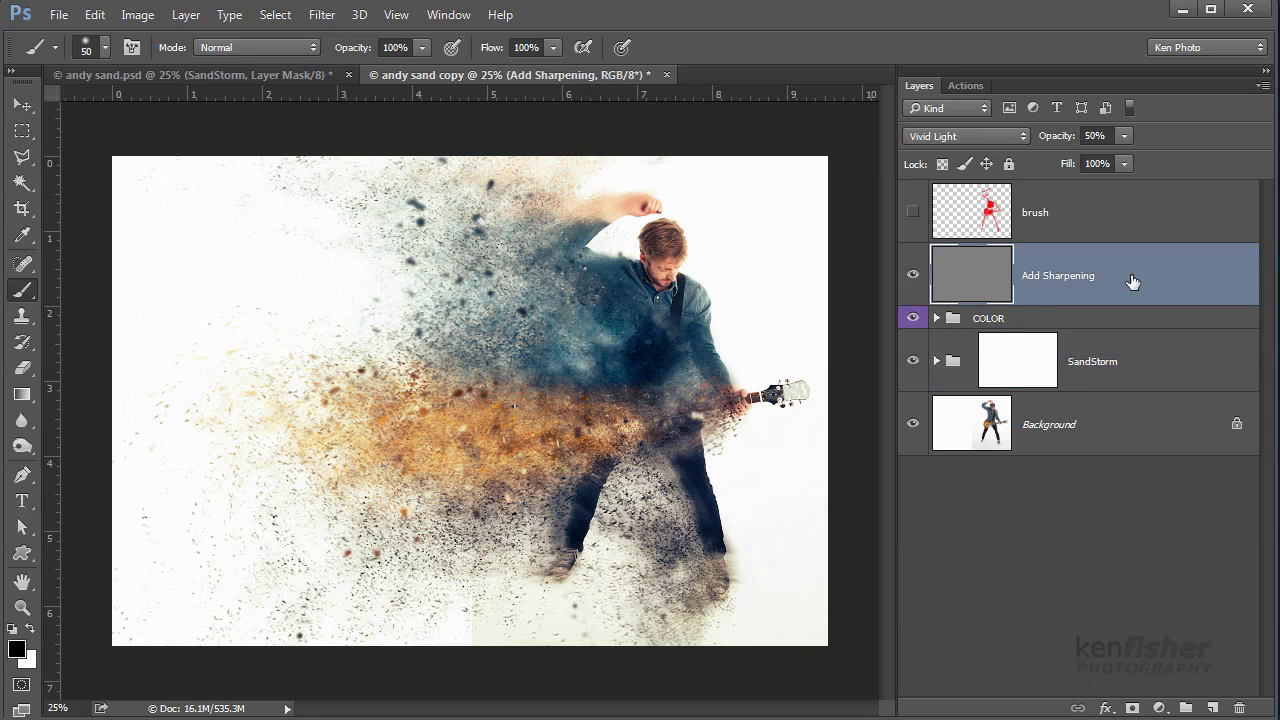
mouse_move(1112, 322)
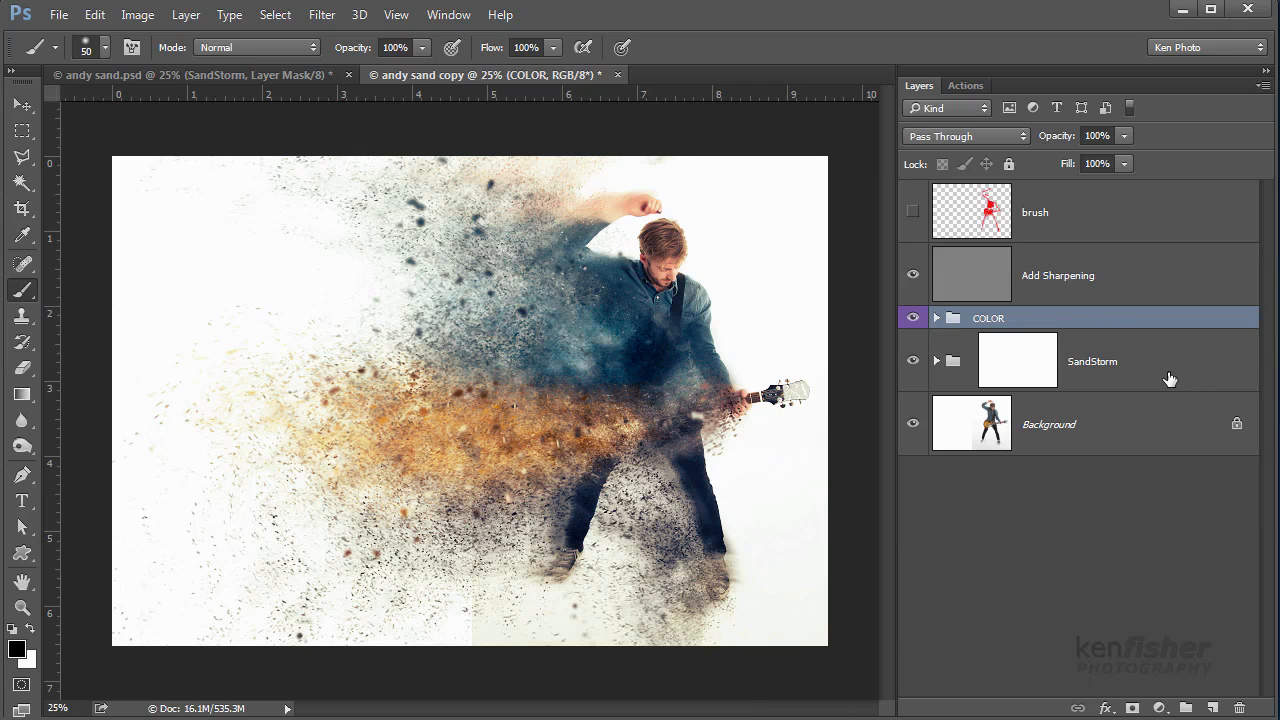
left_click(1090, 360)
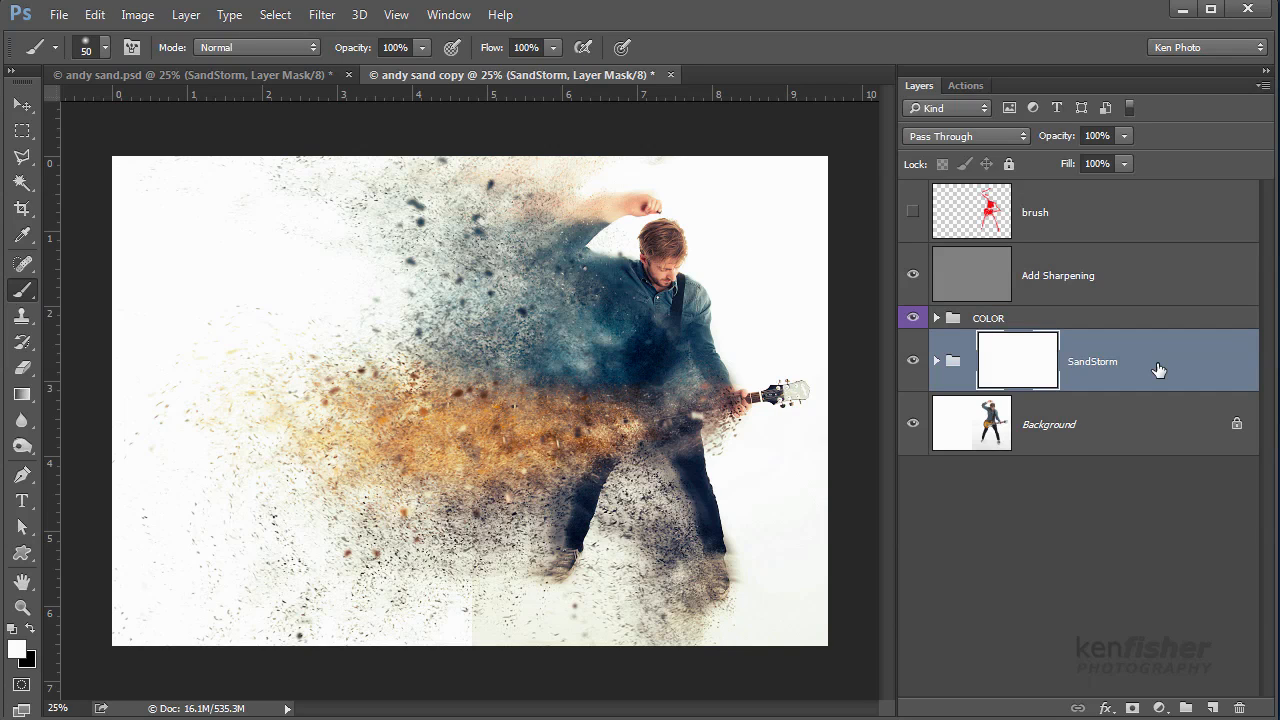
mouse_move(1008, 384)
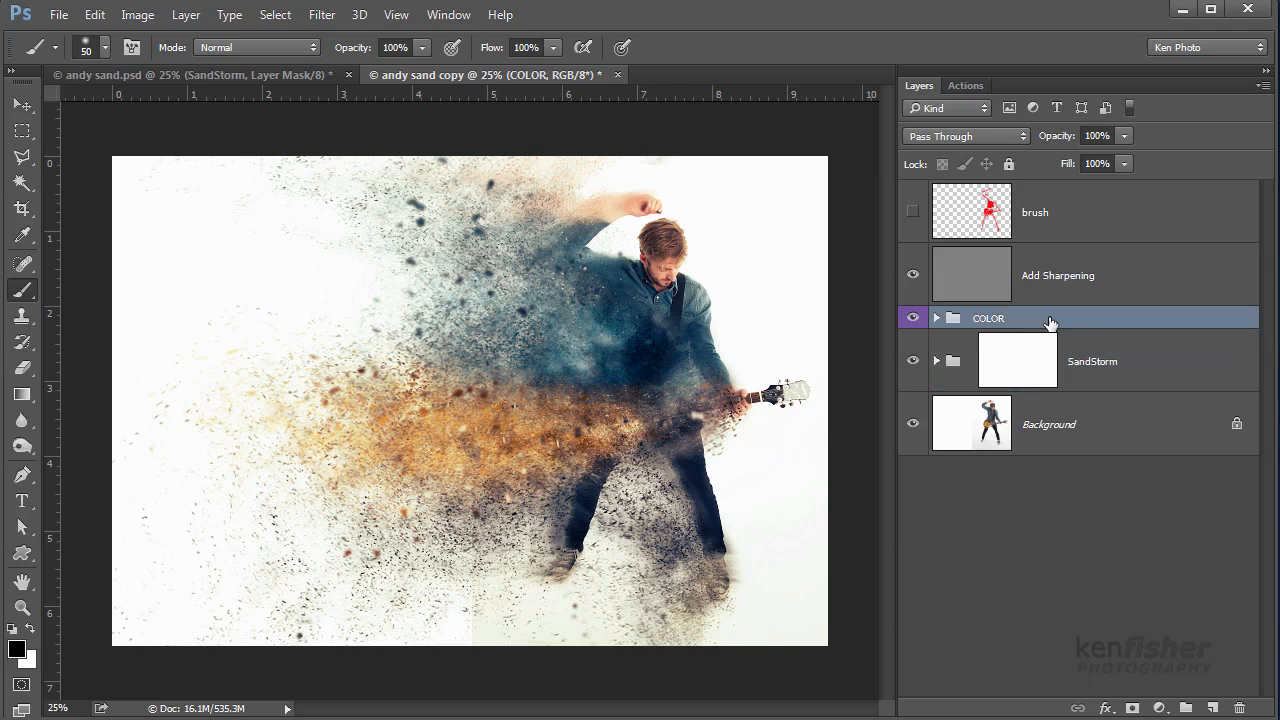
left_click(936, 318)
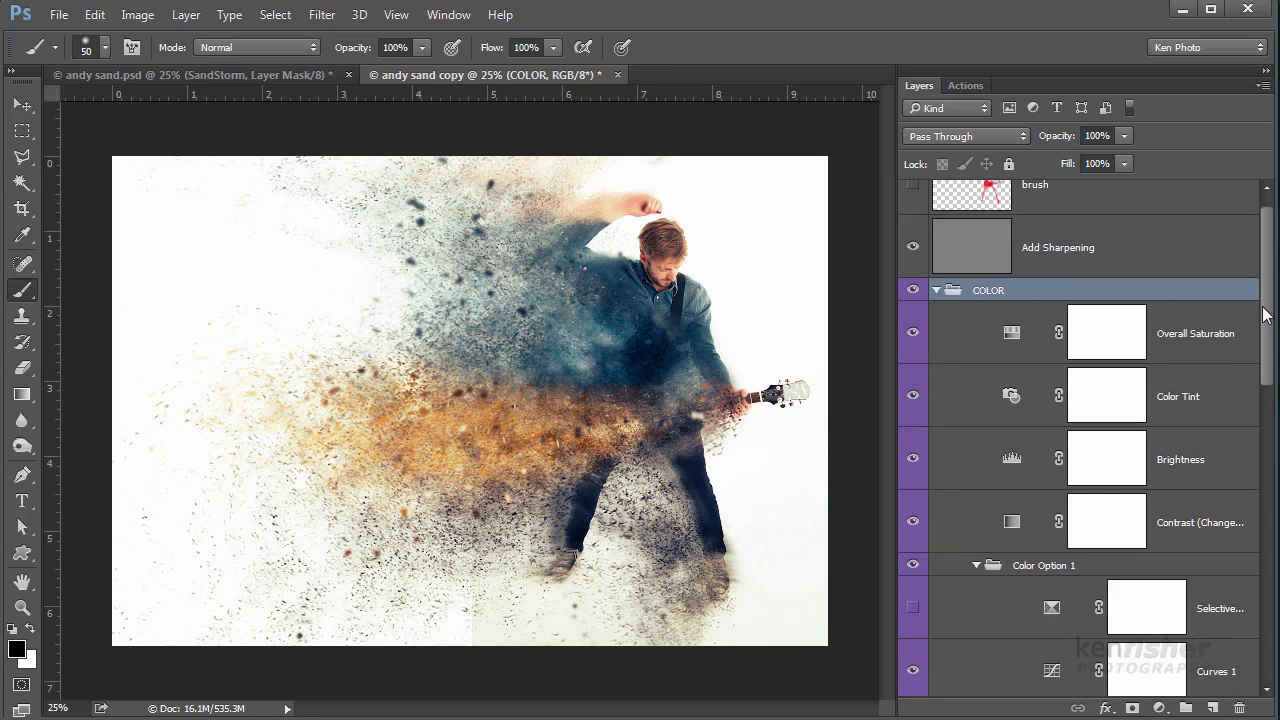
Step: Collapse the Color Option subgroups inside the COLOR group
scroll("down", 3)
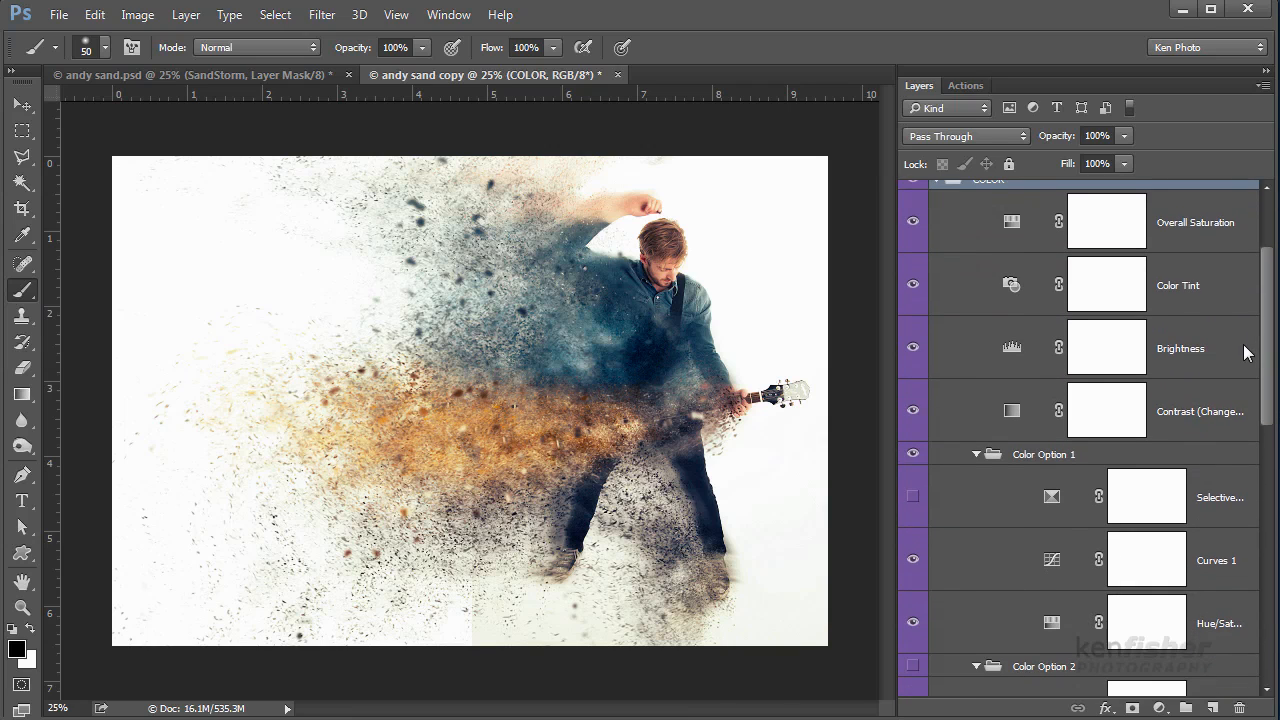
scroll("down", 3)
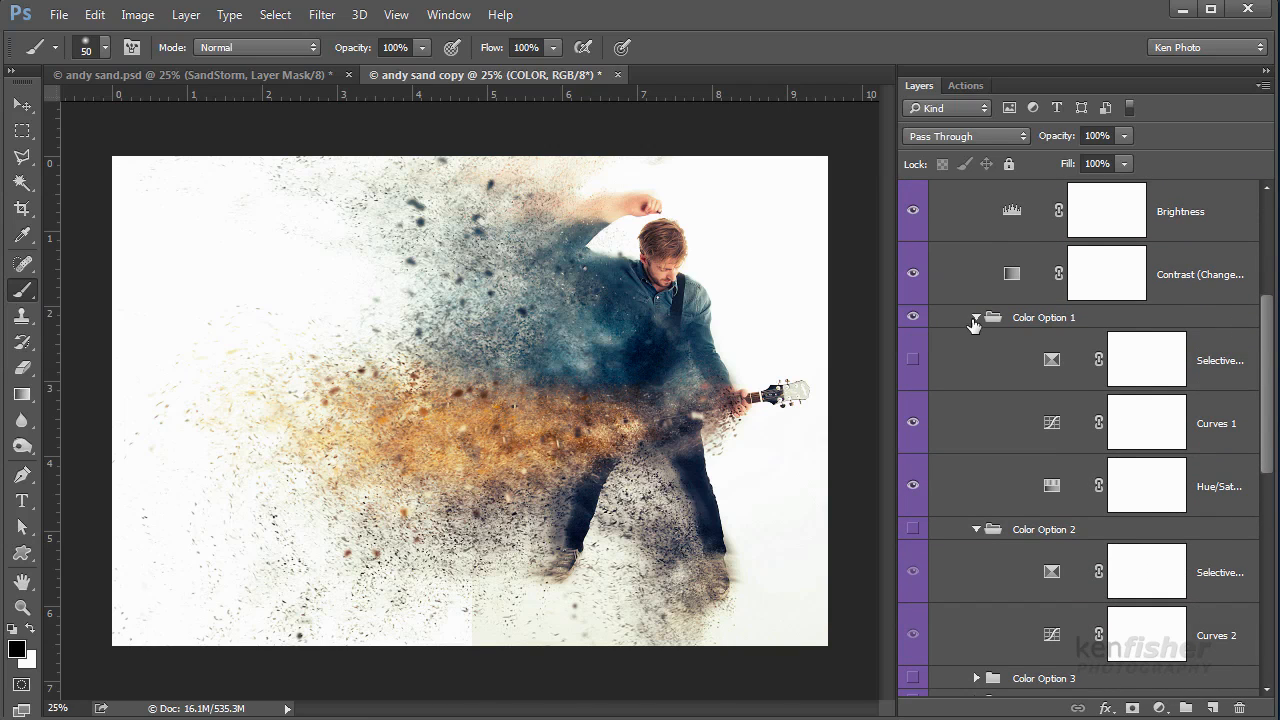
left_click(976, 316)
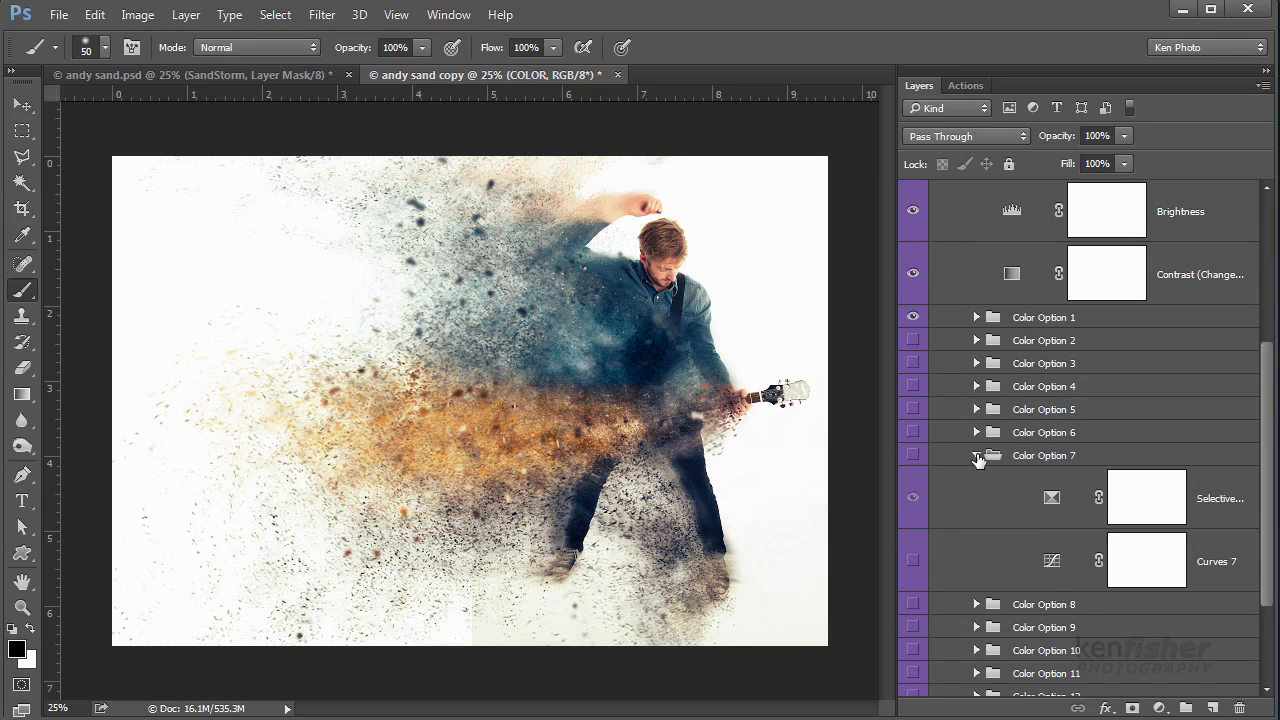
scroll("down", 3)
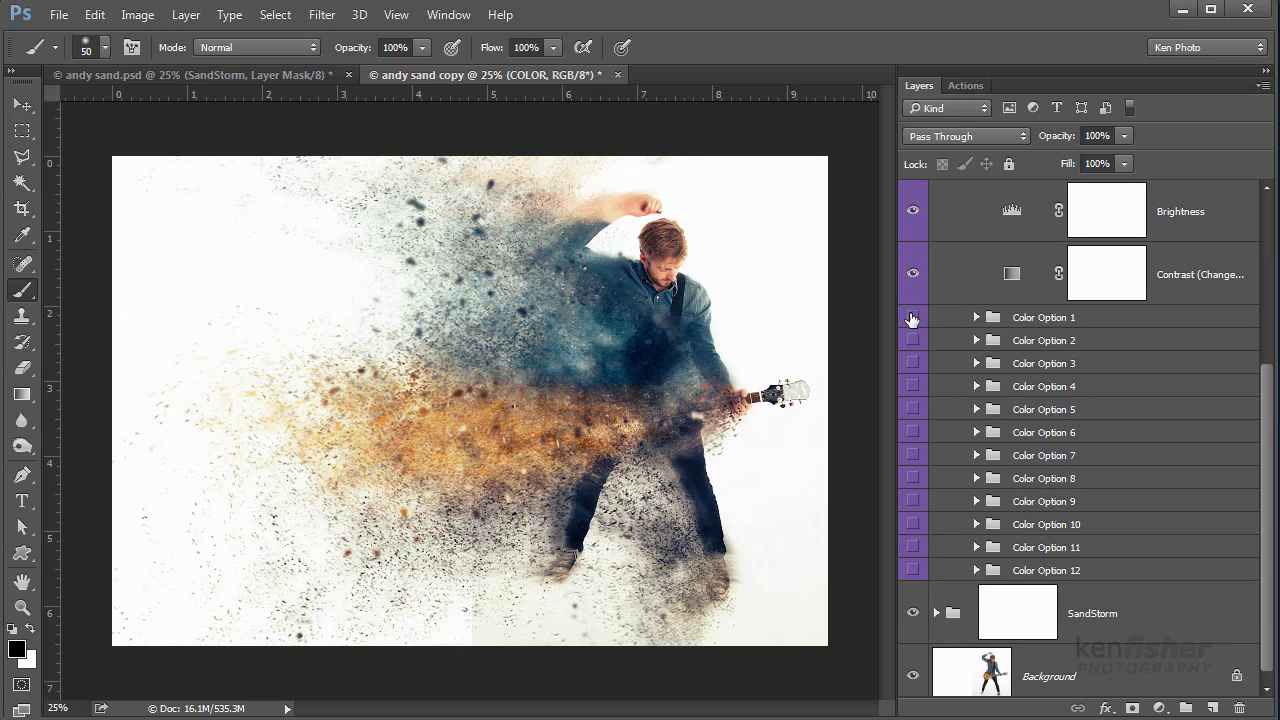
Step: Preview greenish, orange and orange-brown Color Option tints, then restore the original blue-and-orange
left_click(912, 316)
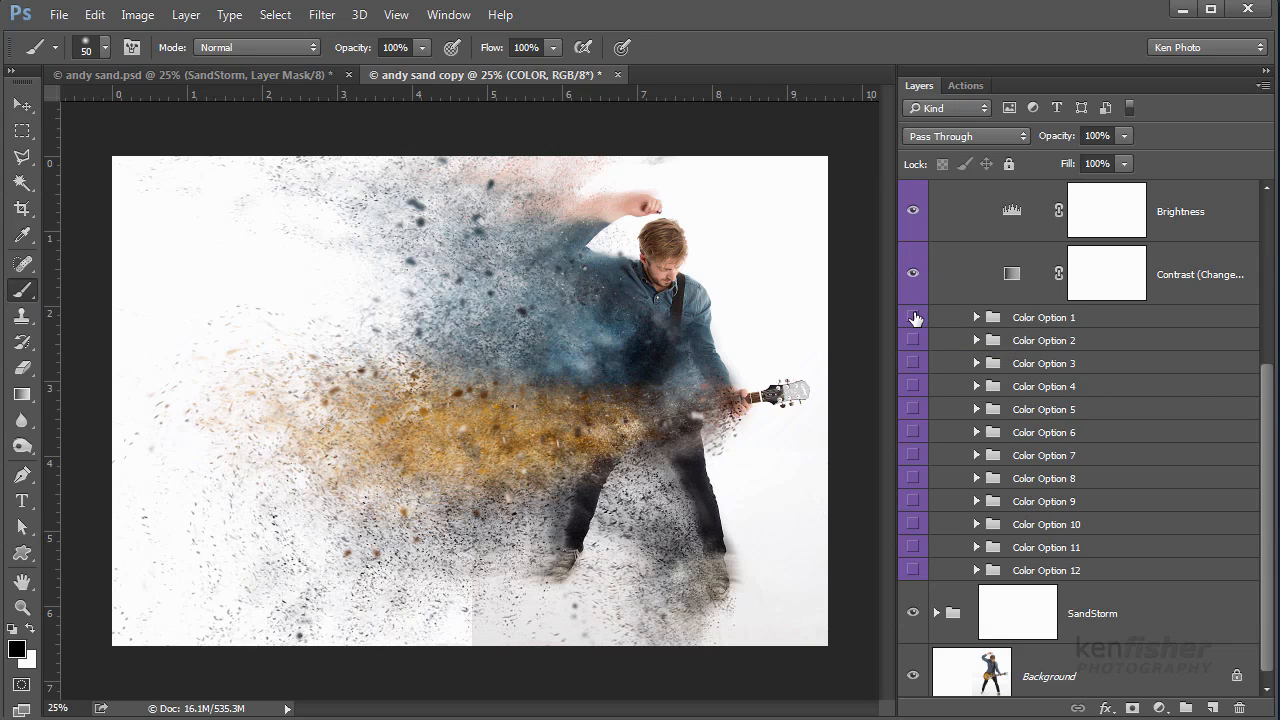
left_click(912, 316)
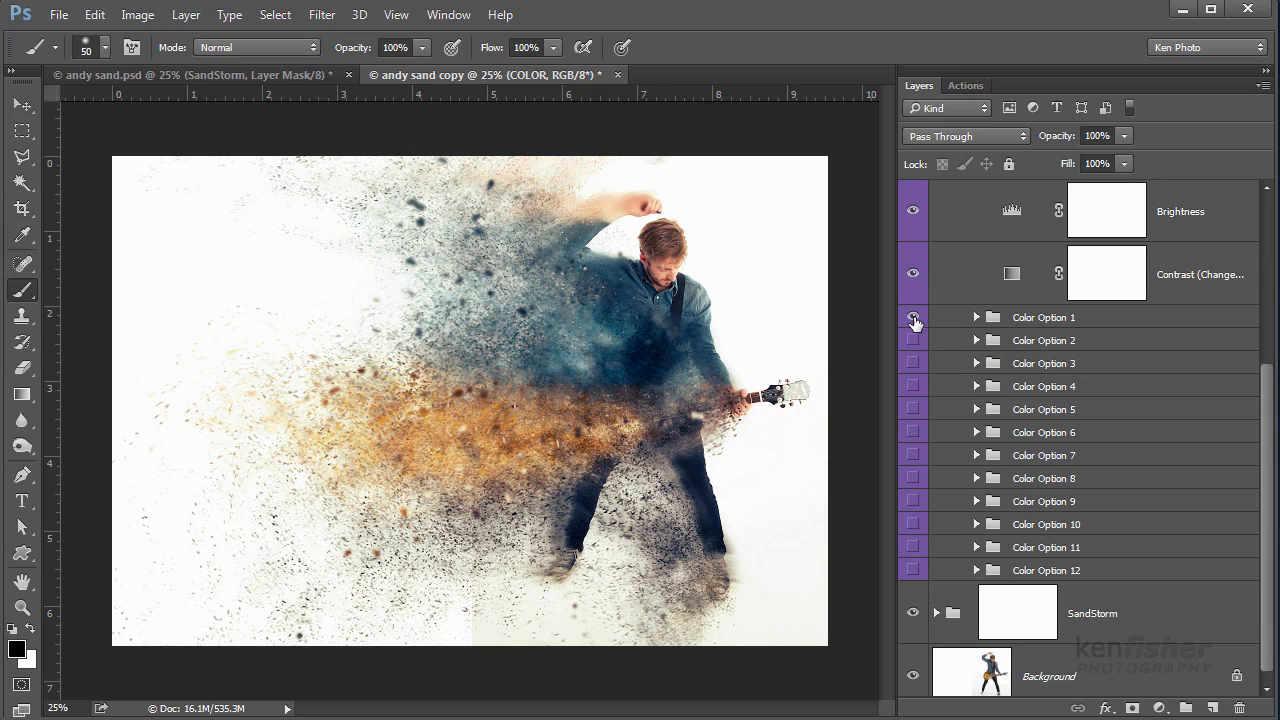
left_click(912, 316)
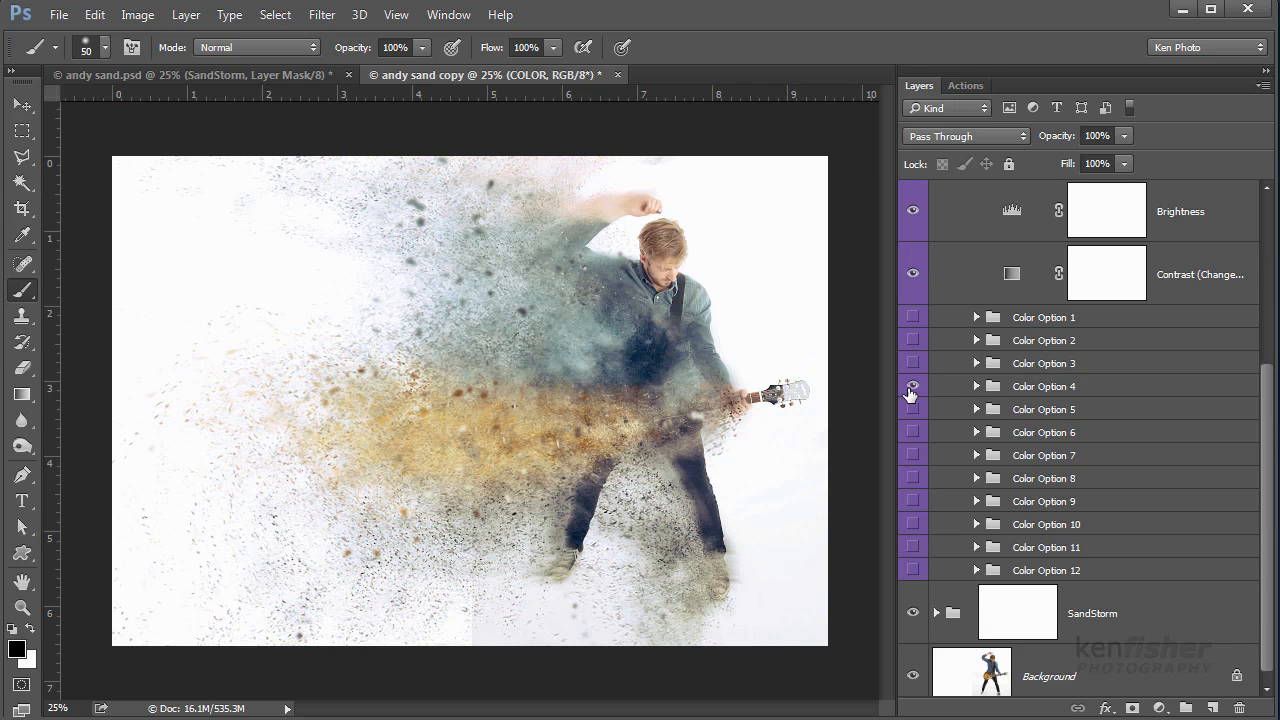
left_click(912, 316)
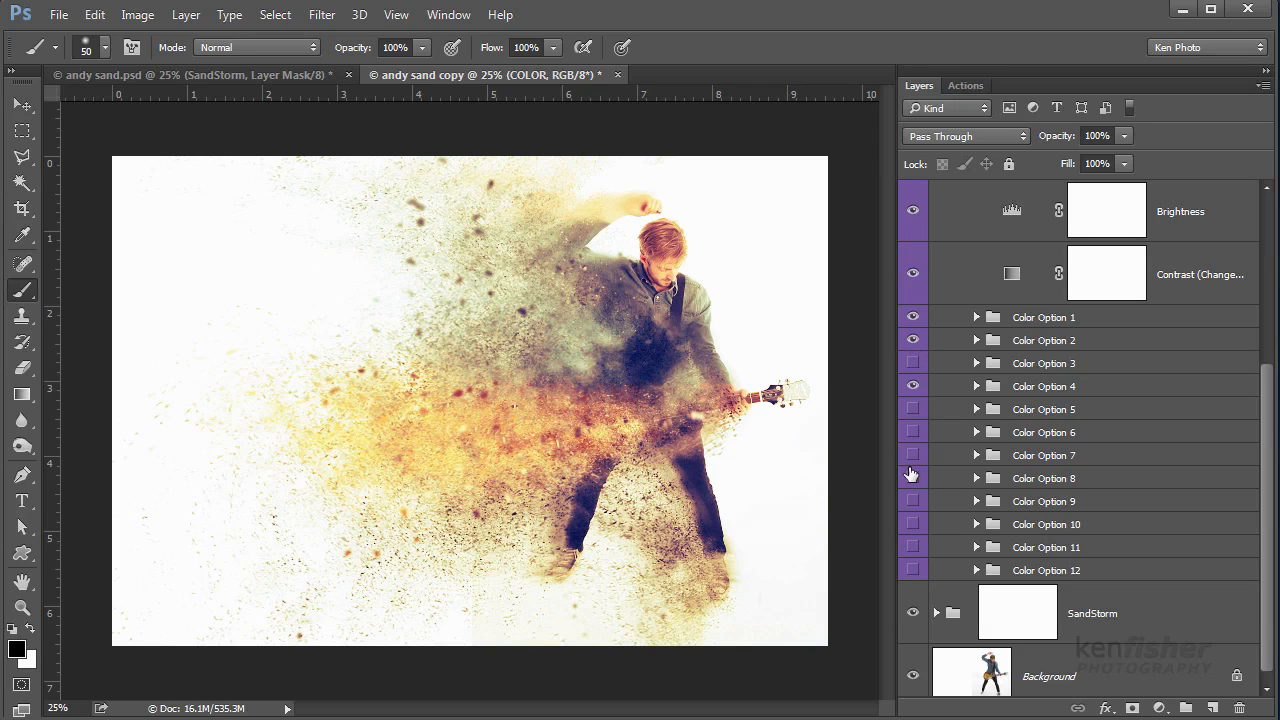
left_click(912, 478)
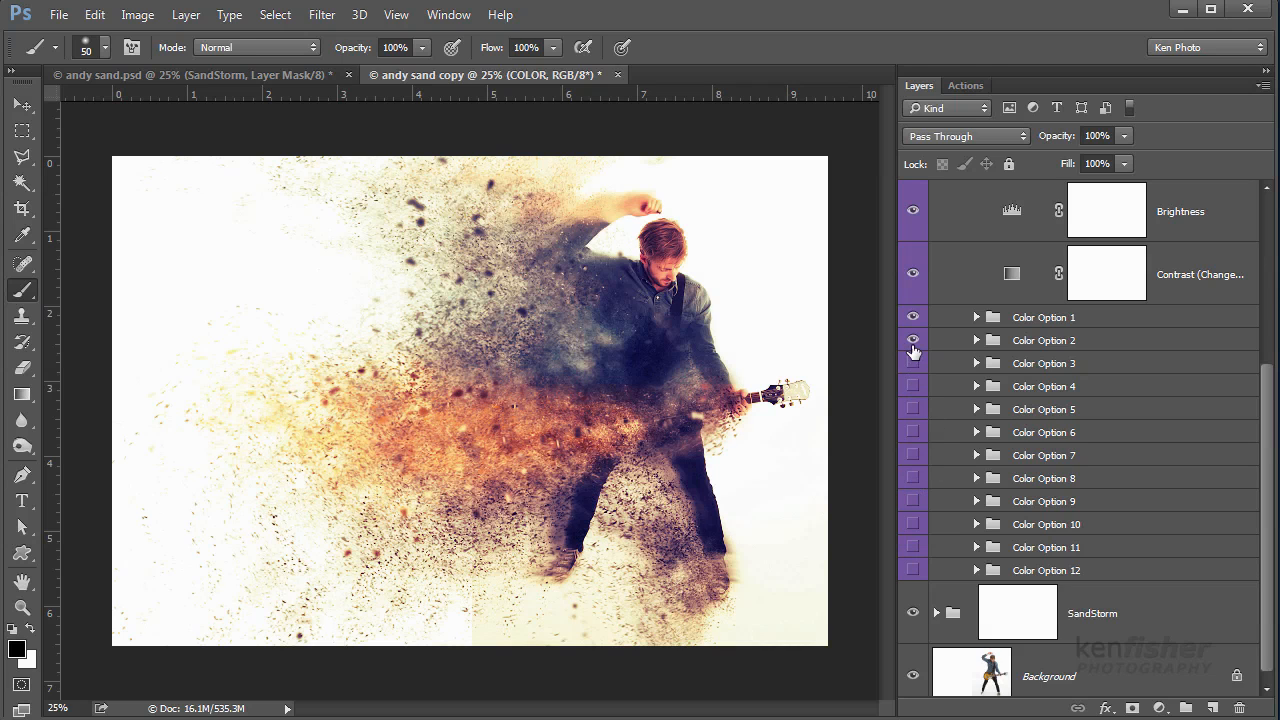
left_click(912, 340)
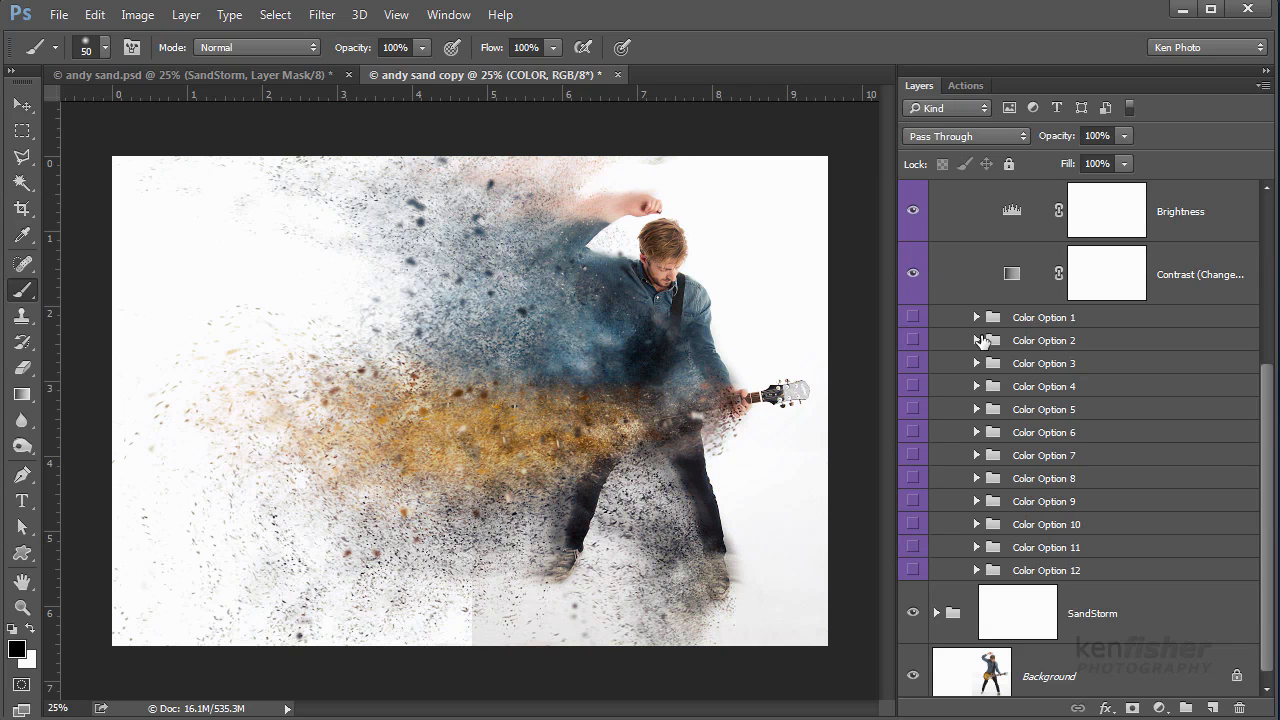
mouse_move(1268, 400)
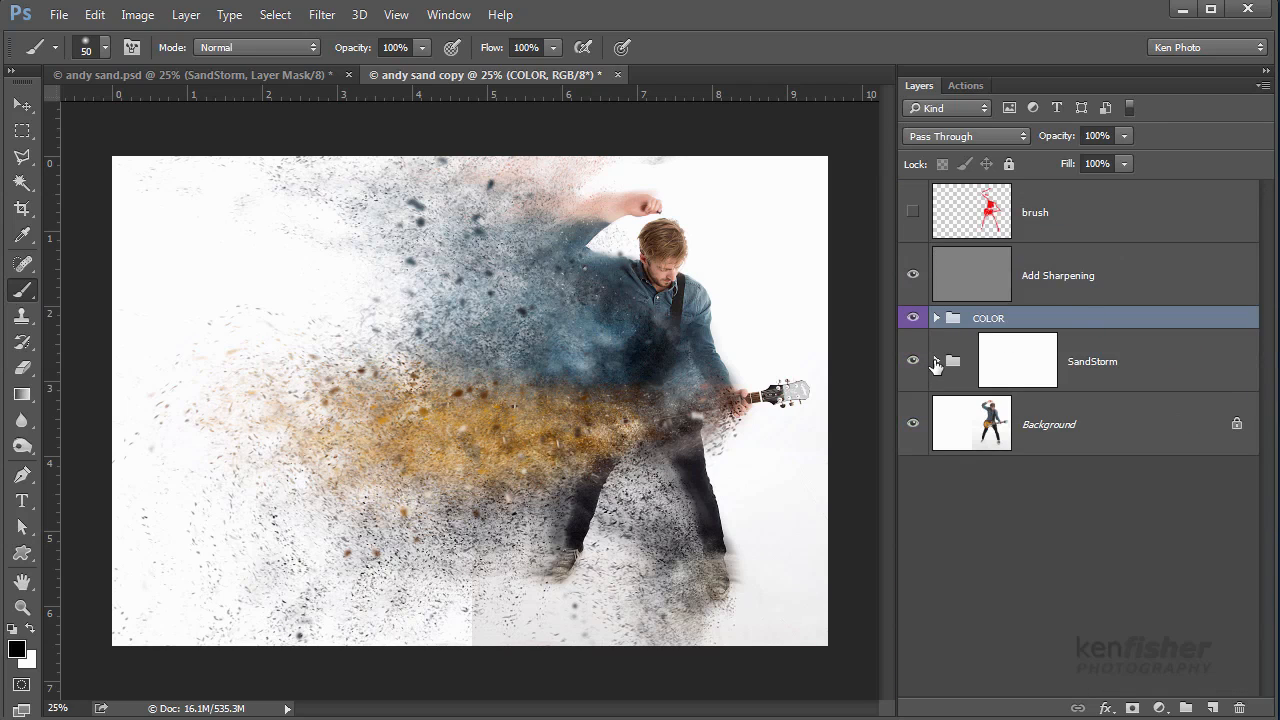
left_click(936, 360)
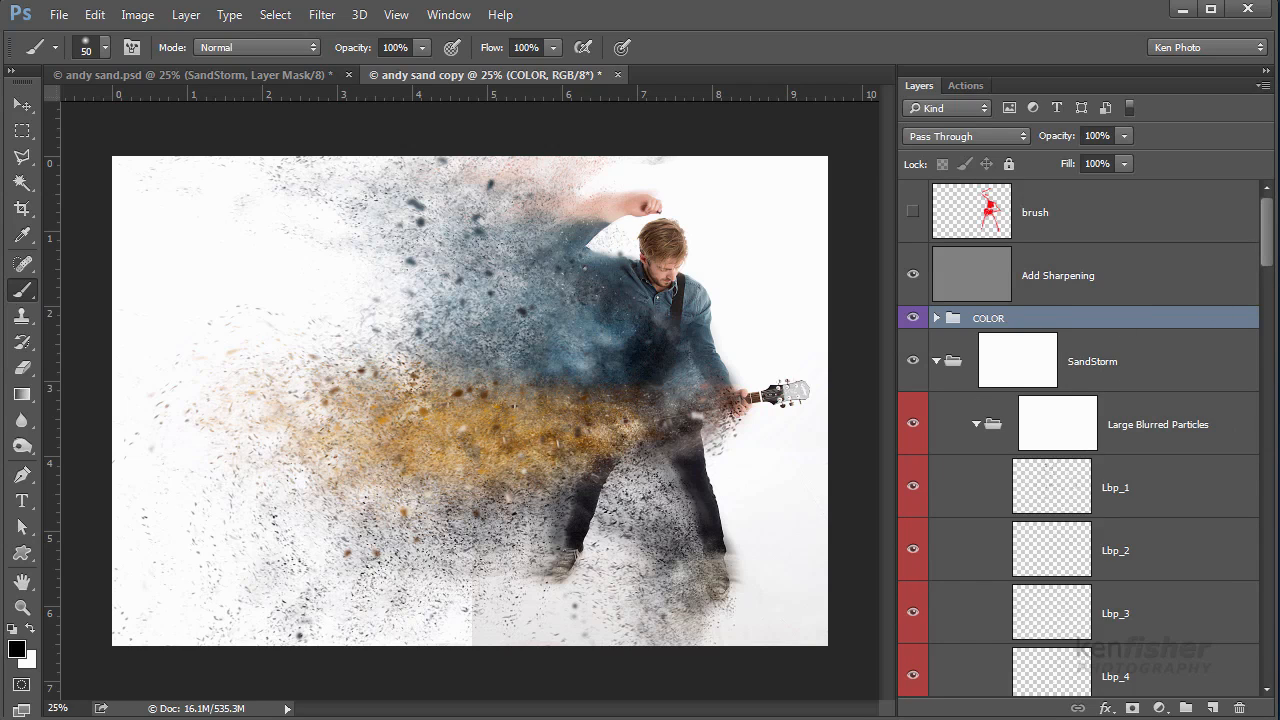
scroll("down", 3)
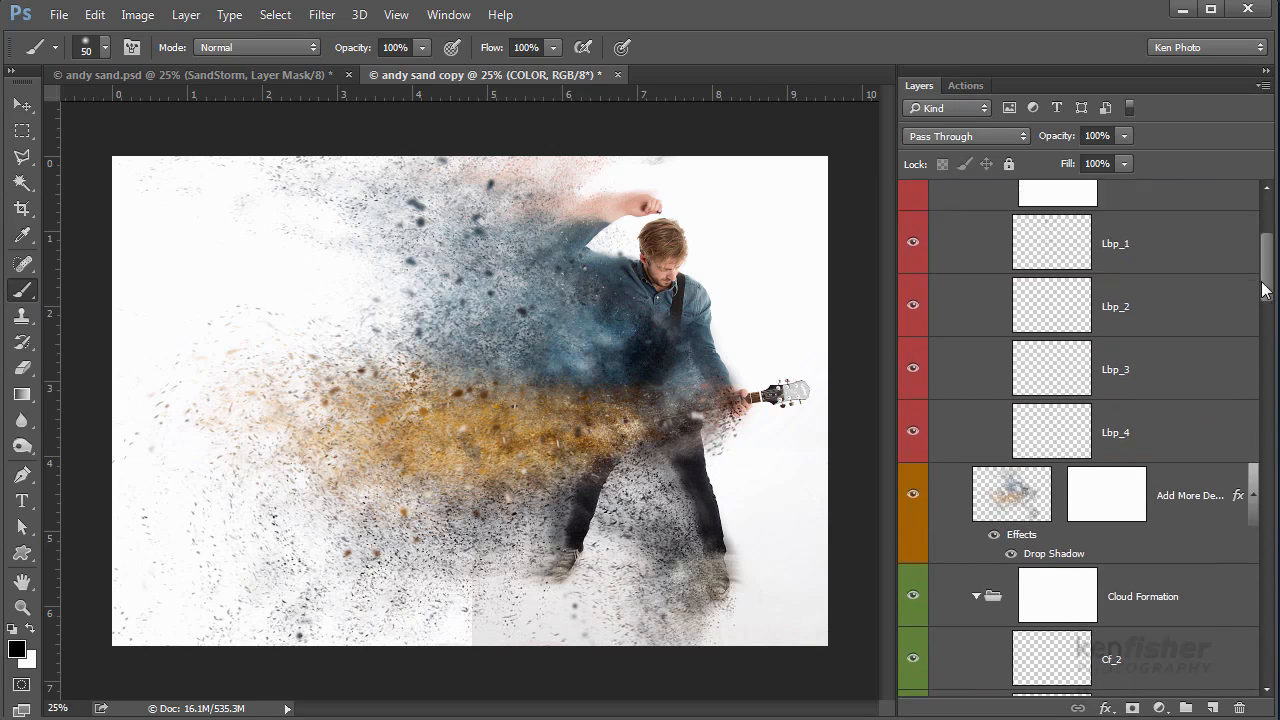
scroll("down", 3)
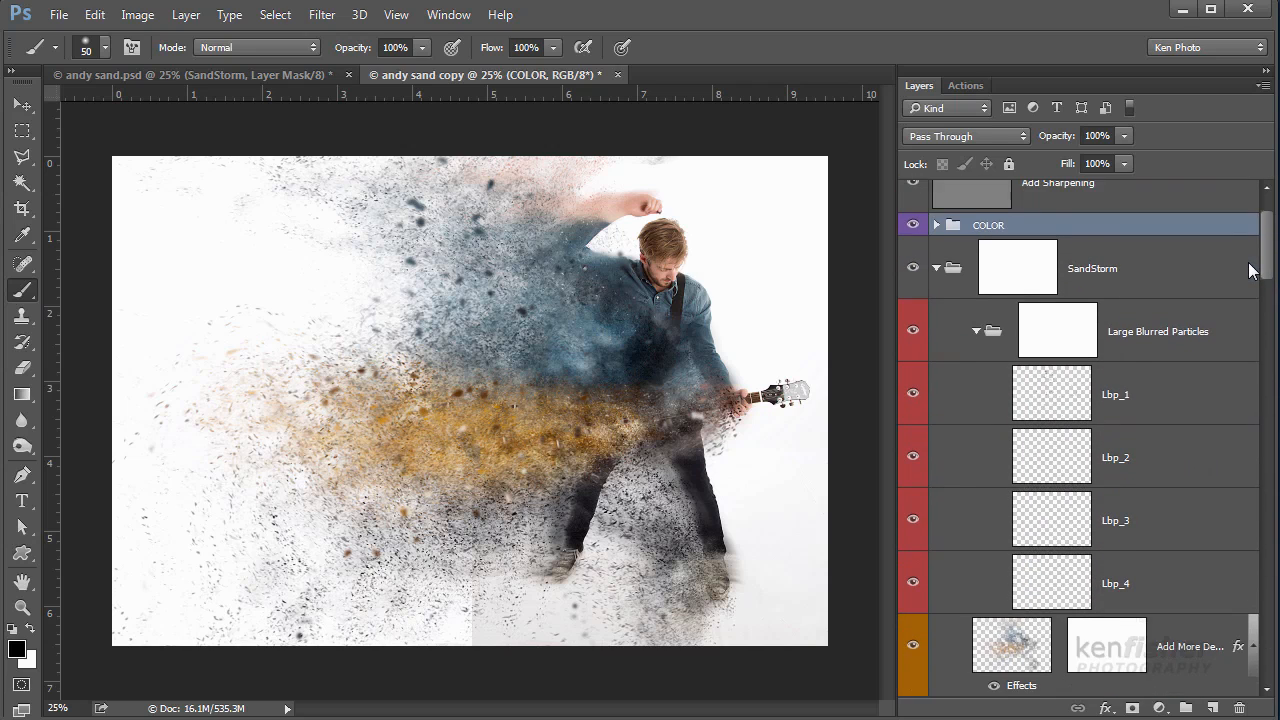
scroll("up", 3)
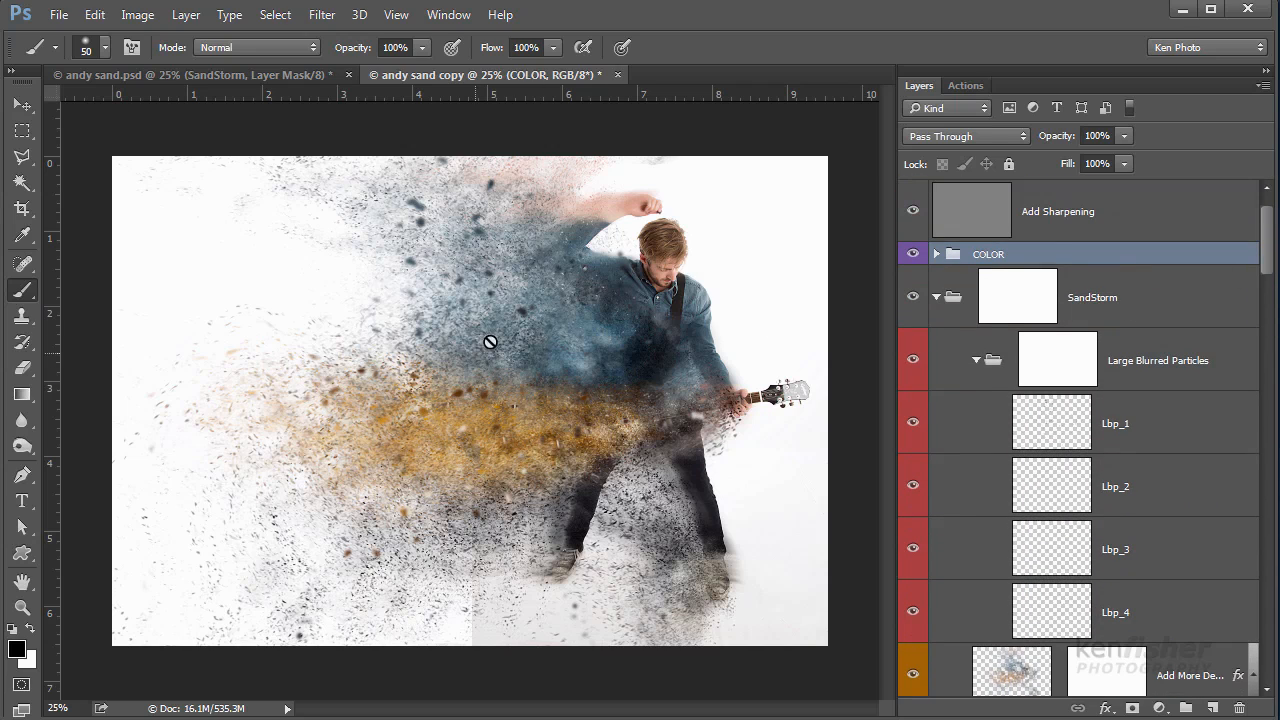
left_click(912, 424)
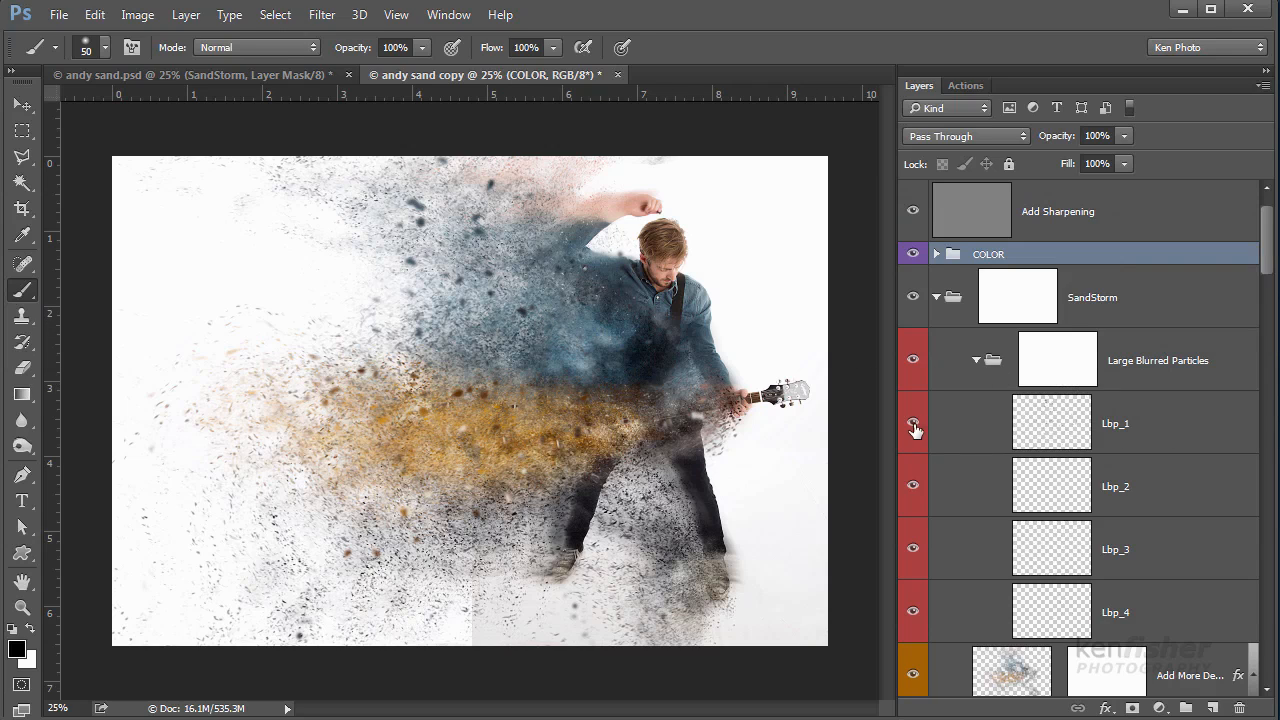
left_click(912, 424)
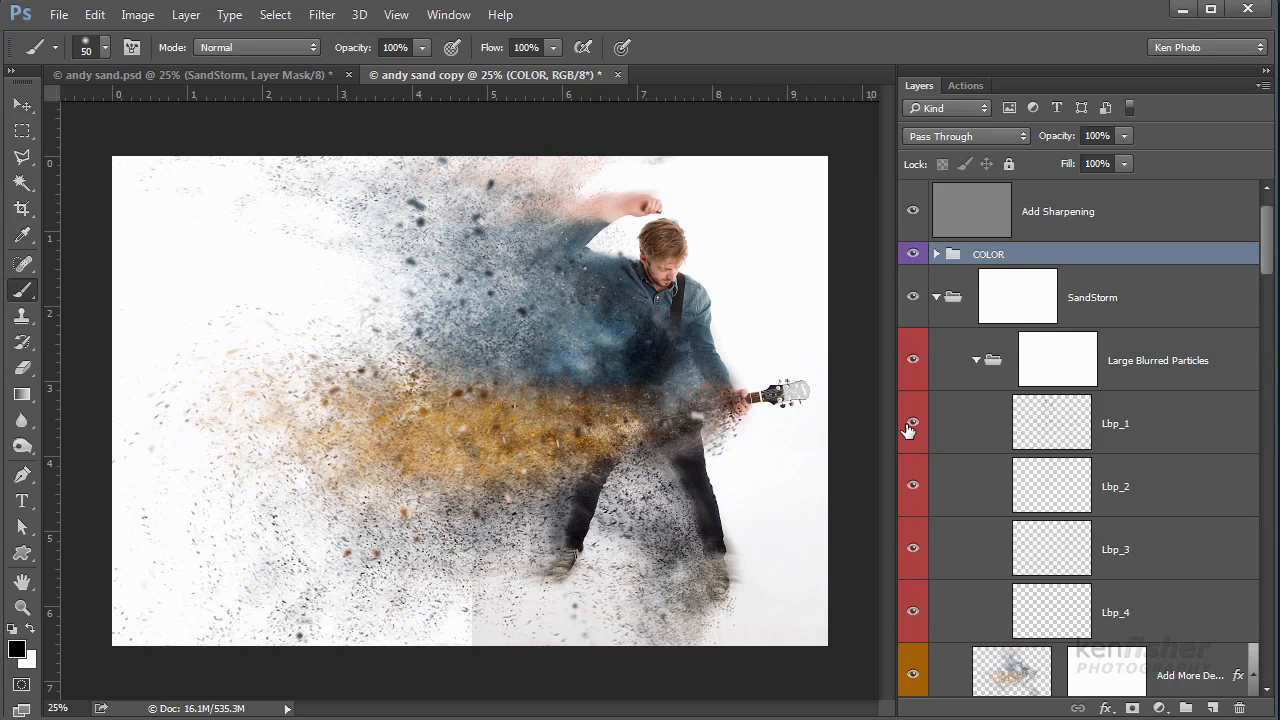
left_click(912, 424)
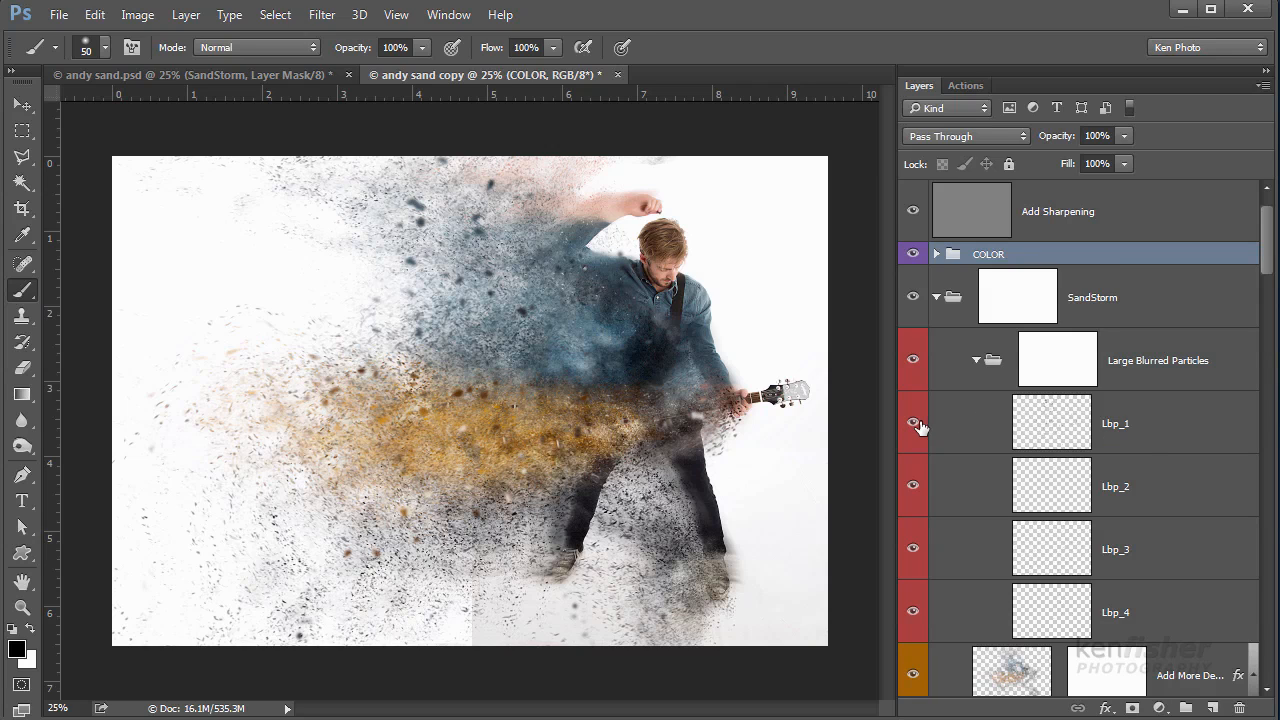
left_click(912, 424)
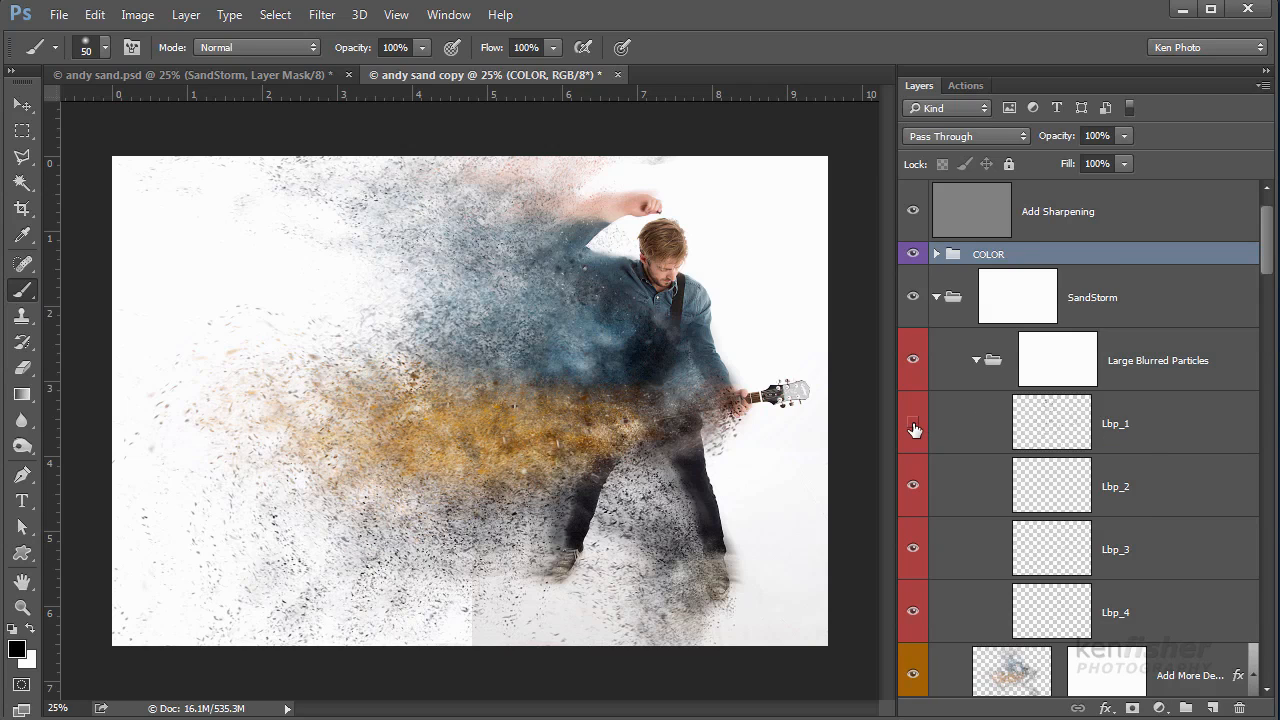
left_click(912, 424)
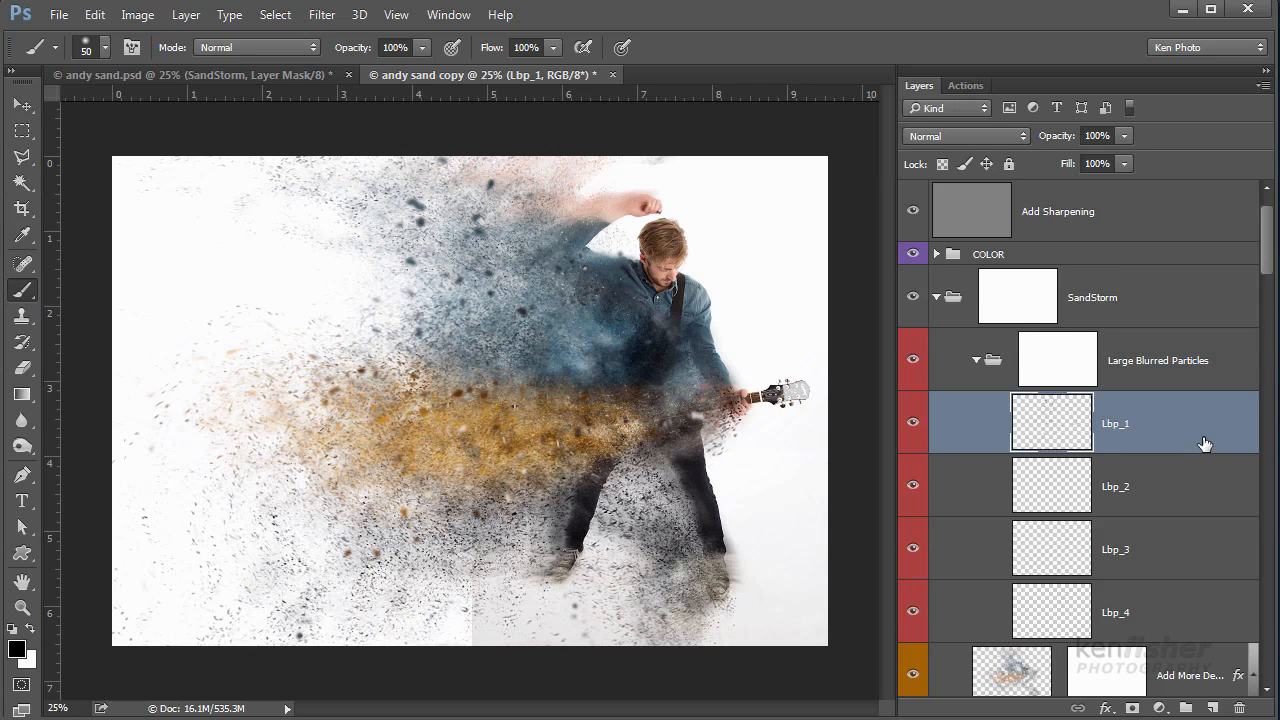
Step: Free-transform the Lbp_1 blurred particles to shift part of the spray
key("ctrl+t")
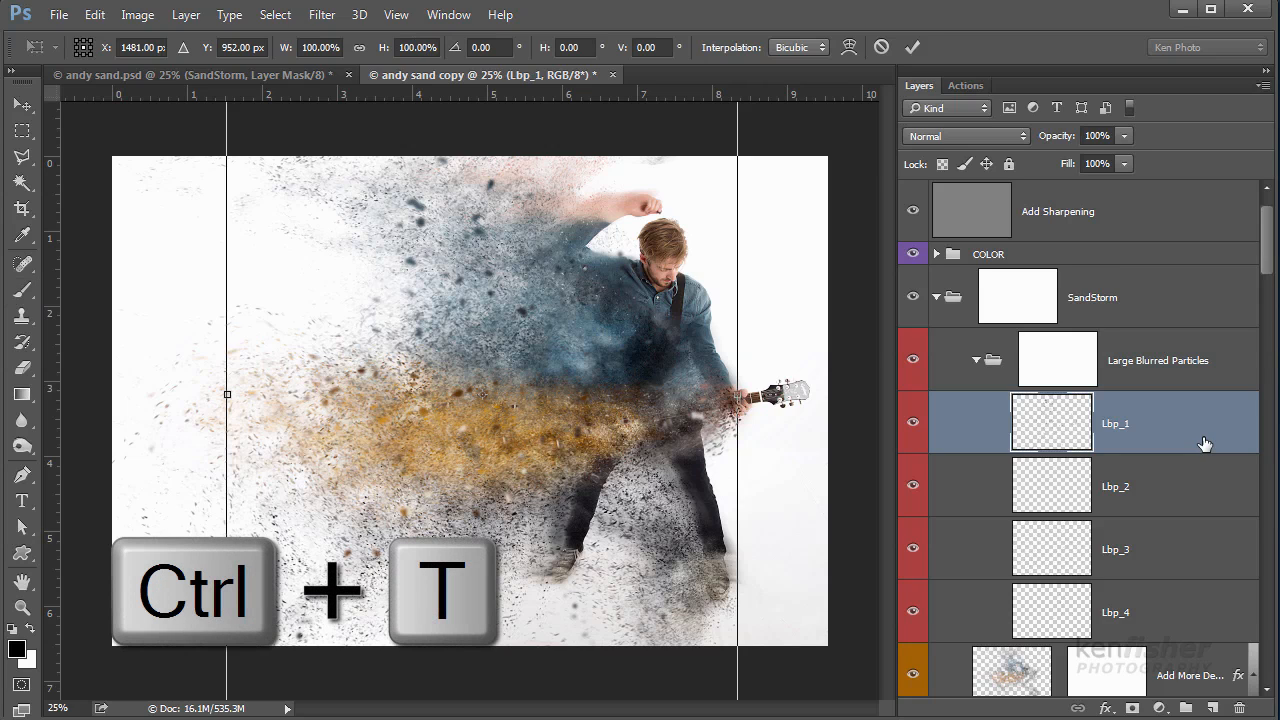
mouse_move(624, 296)
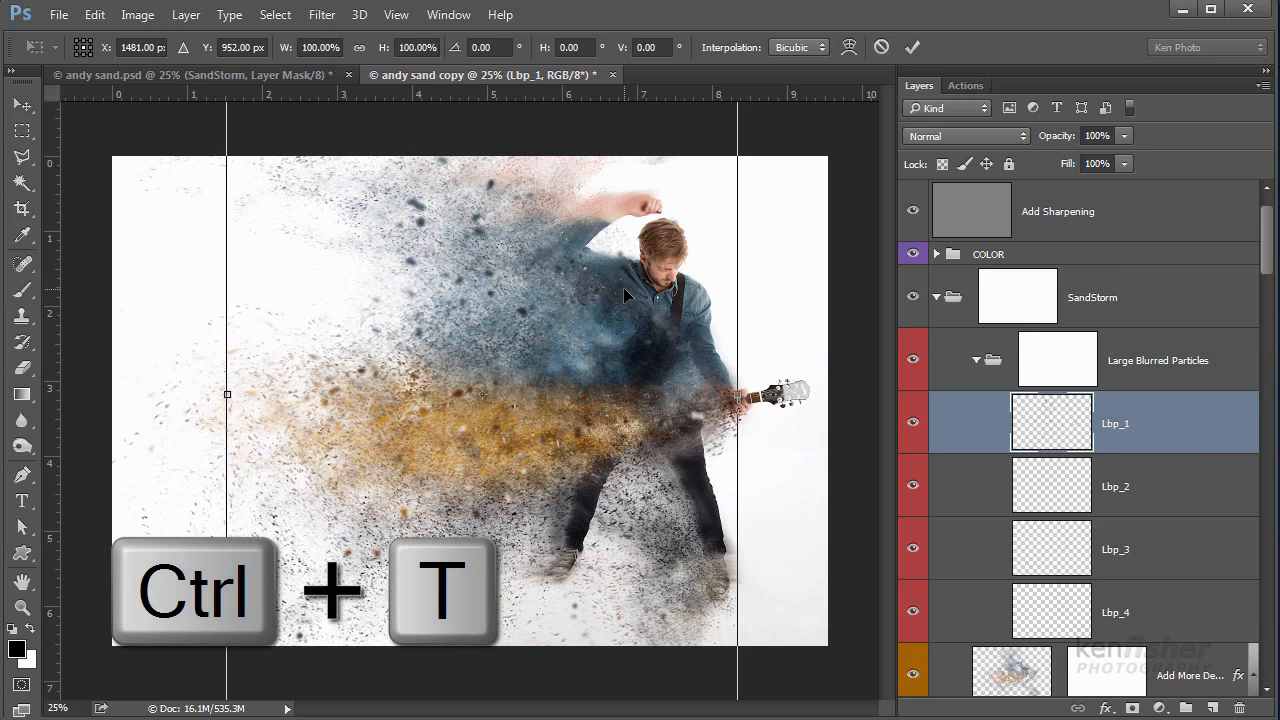
left_click_drag(650, 310, 624, 310)
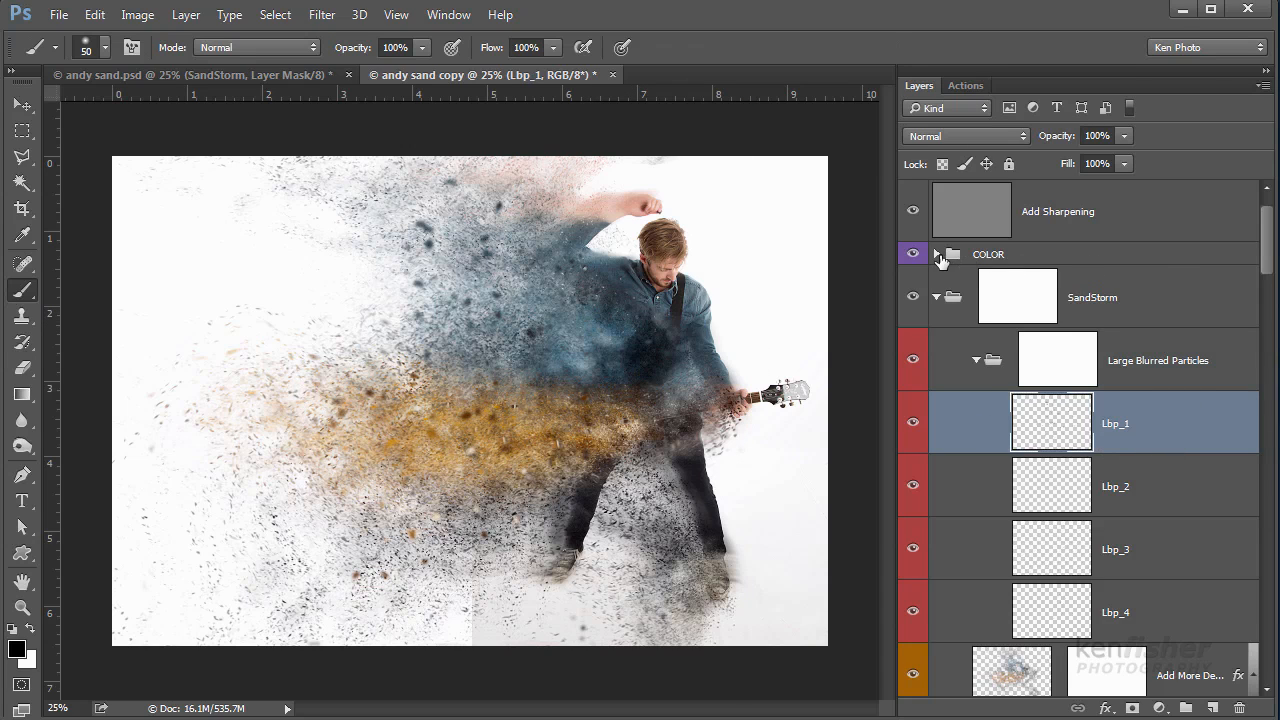
Step: Collapse all layer groups to five top-level entries and select the brush layer
left_click(936, 254)
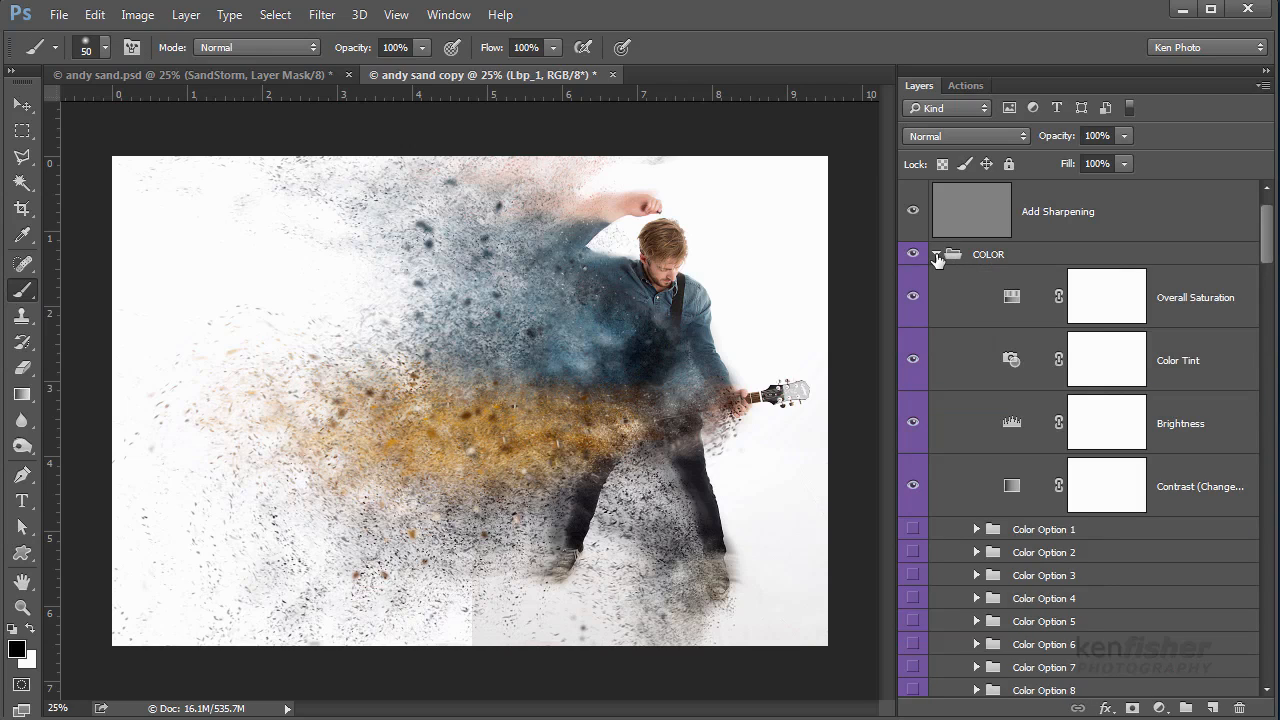
left_click(936, 254)
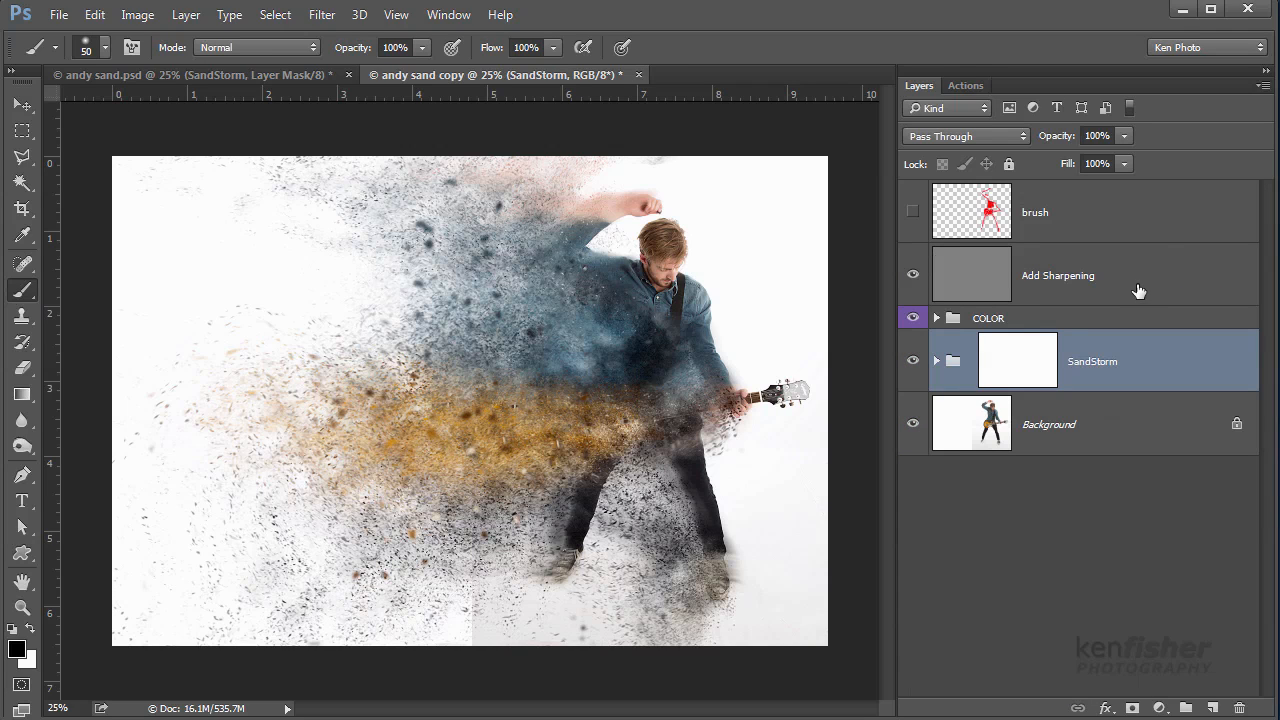
left_click(1056, 276)
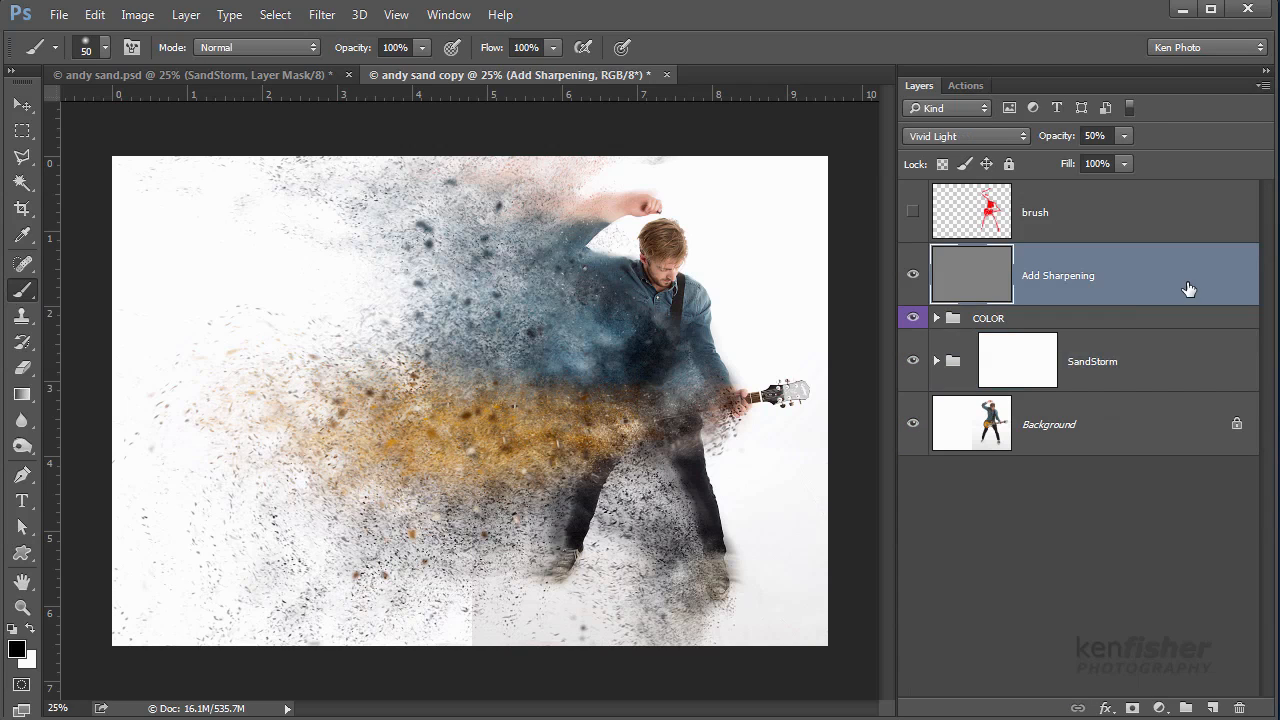
mouse_move(1134, 276)
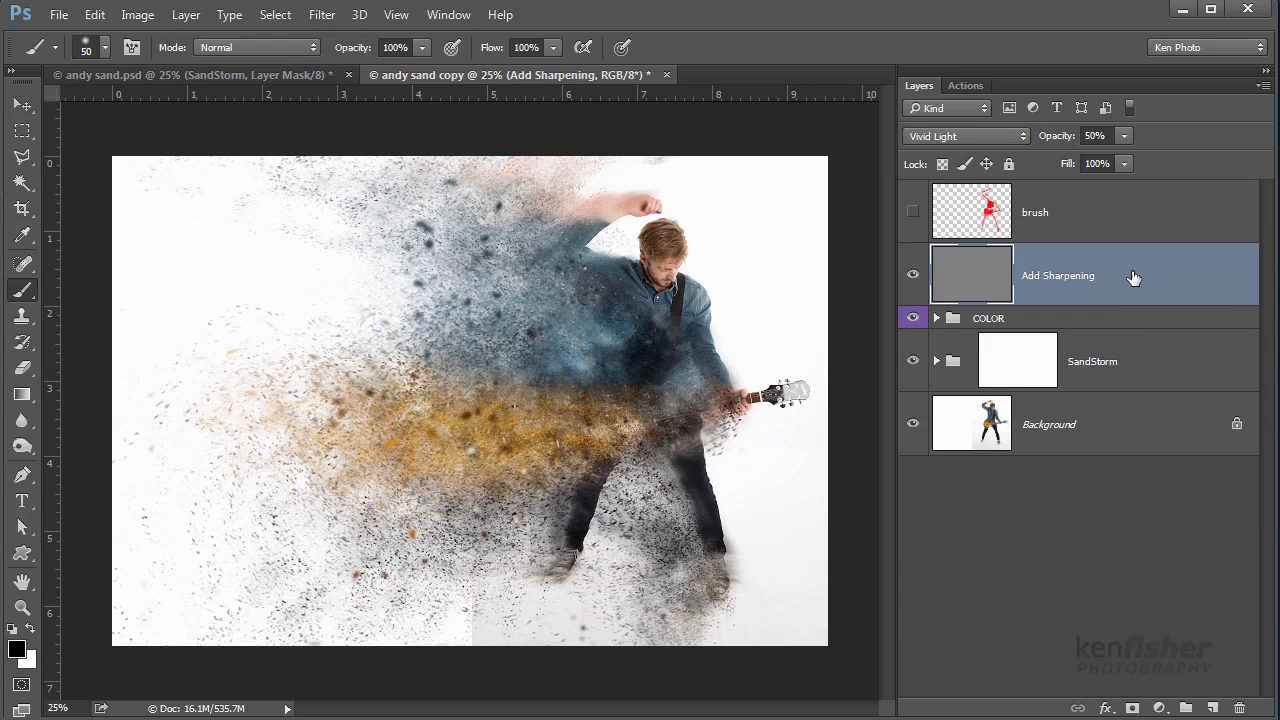
mouse_move(1138, 328)
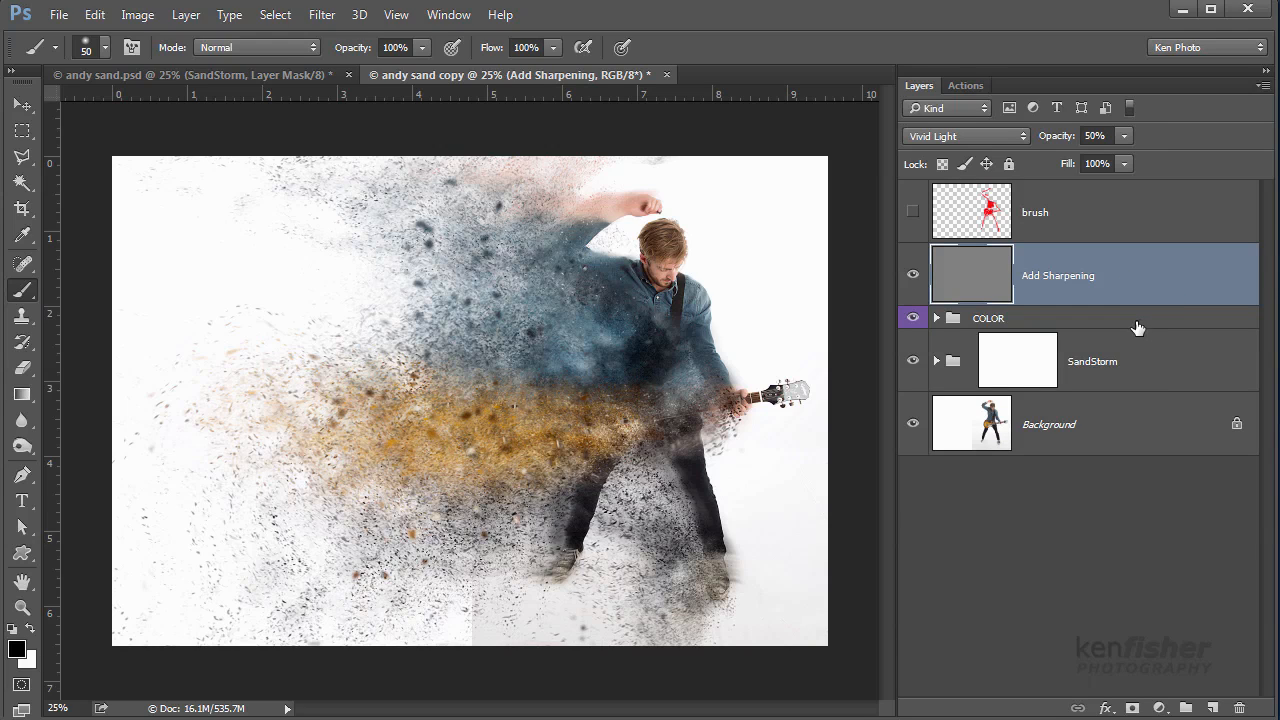
mouse_move(1040, 456)
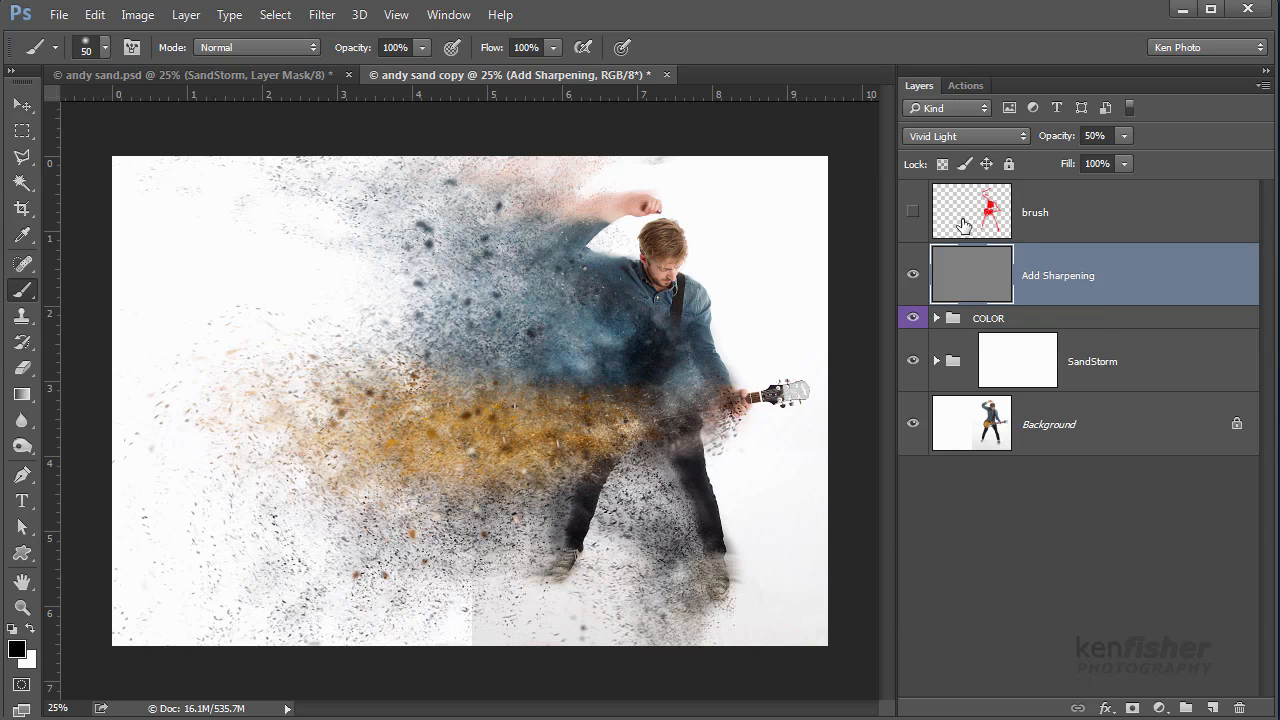
mouse_move(978, 216)
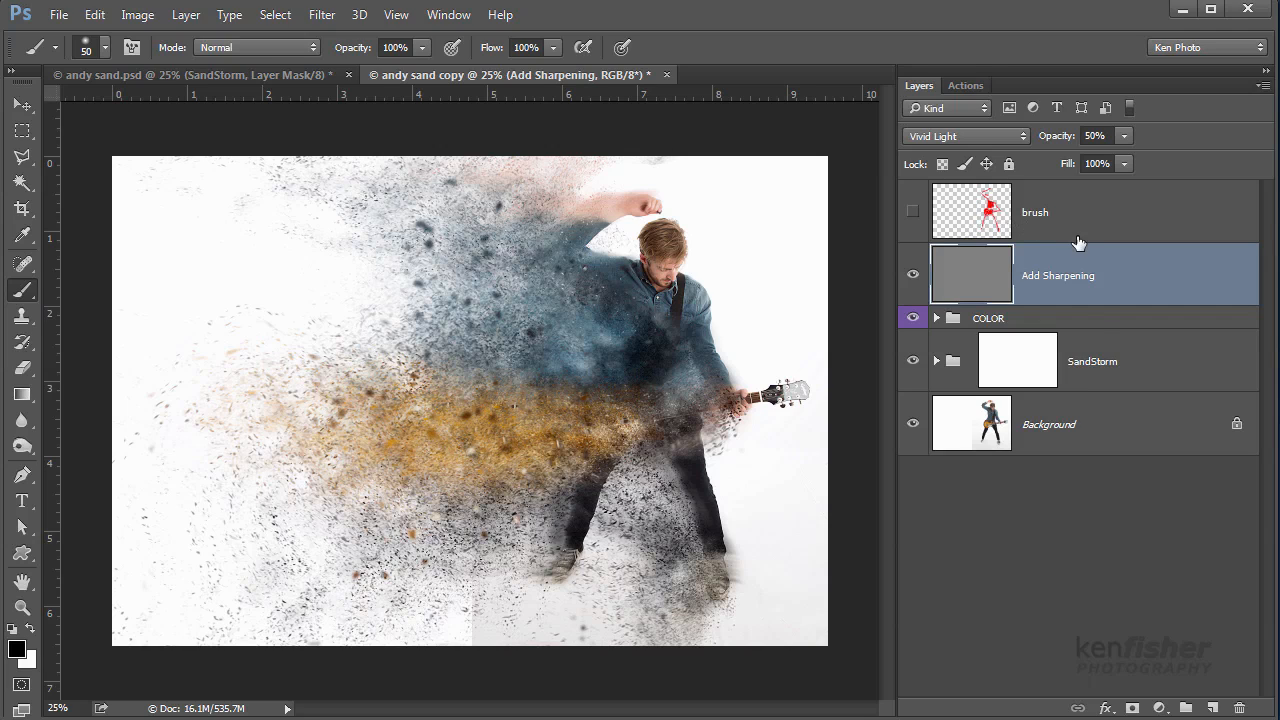
mouse_move(1256, 232)
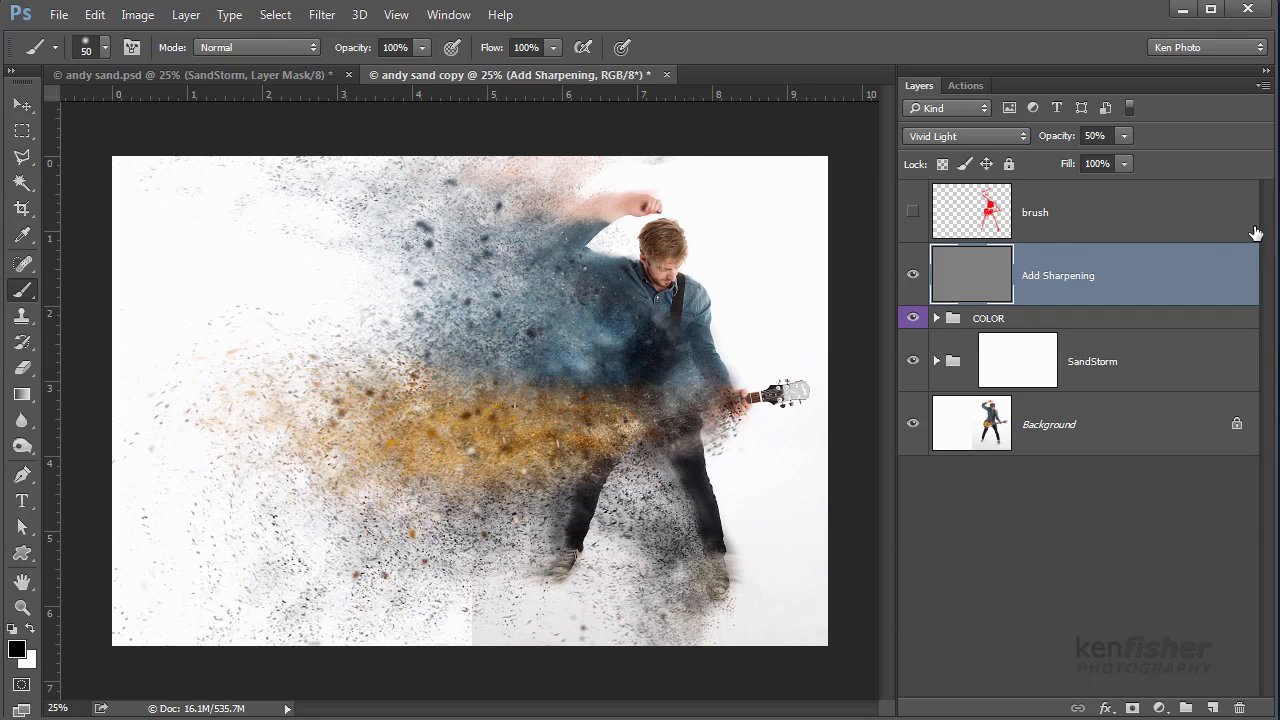
left_click(1100, 212)
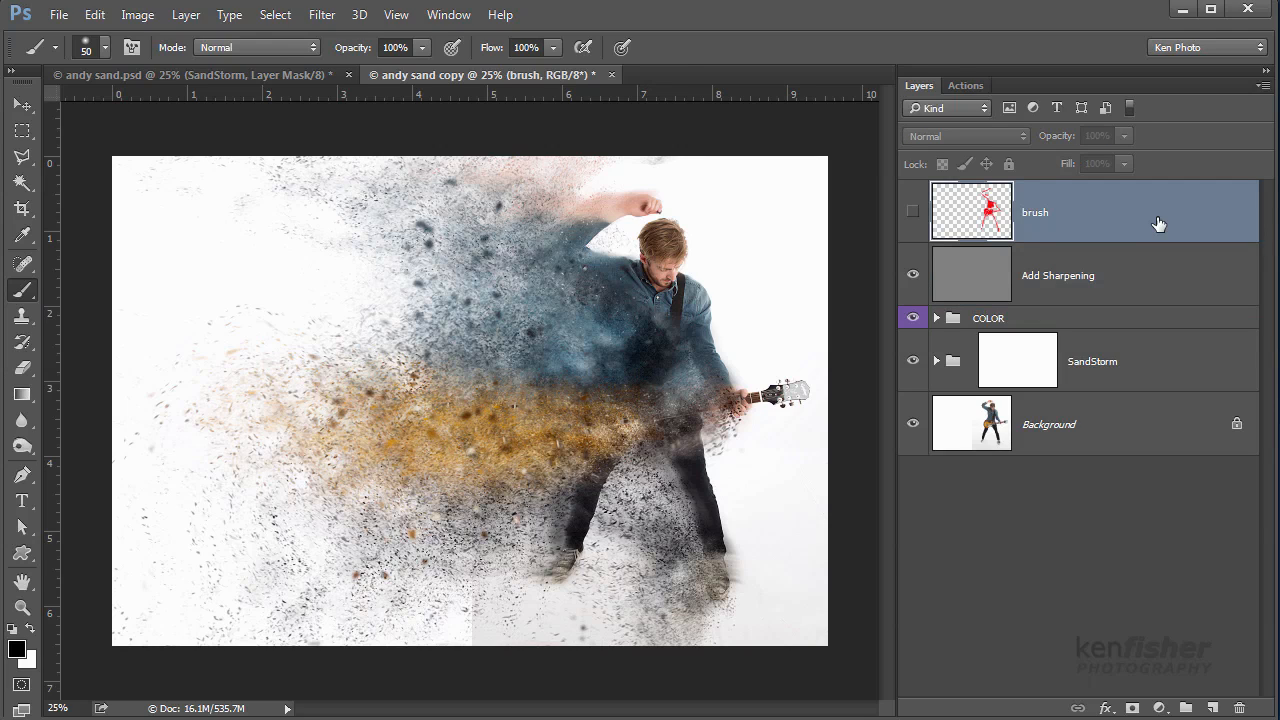
mouse_move(1264, 88)
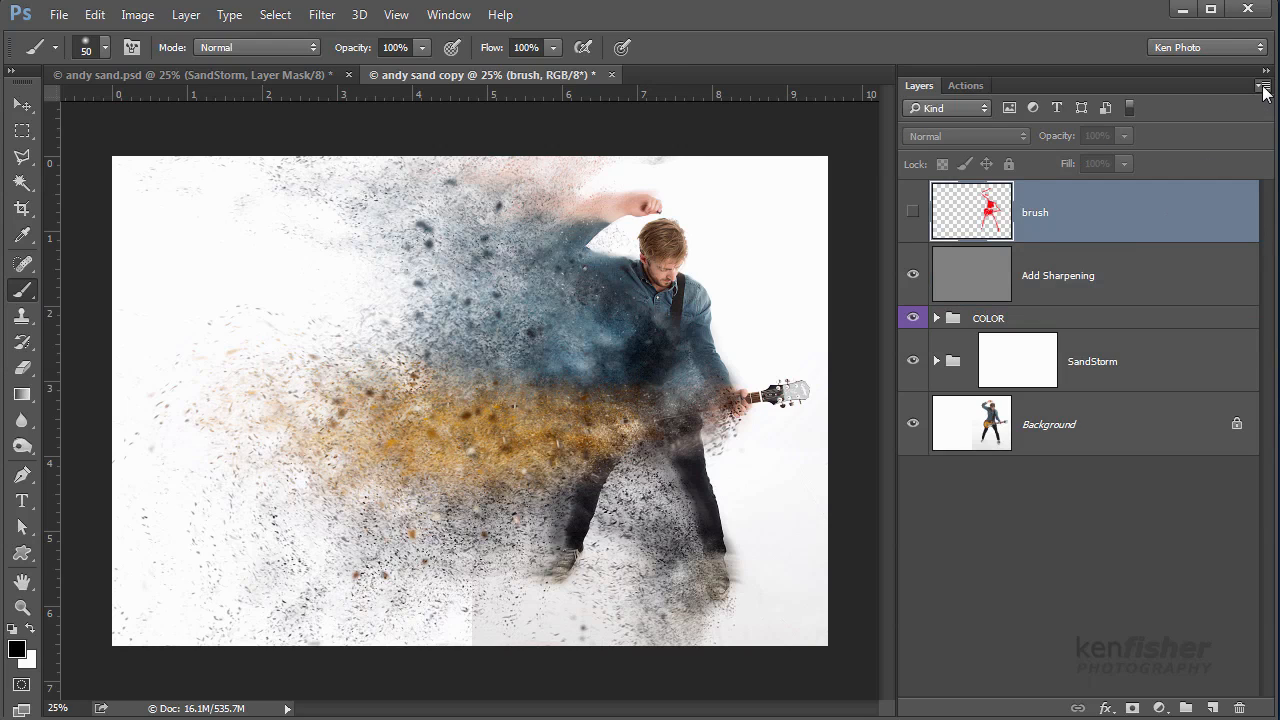
Step: Flatten the image via the Layers panel menu, discarding the hidden brush layer
left_click(1264, 84)
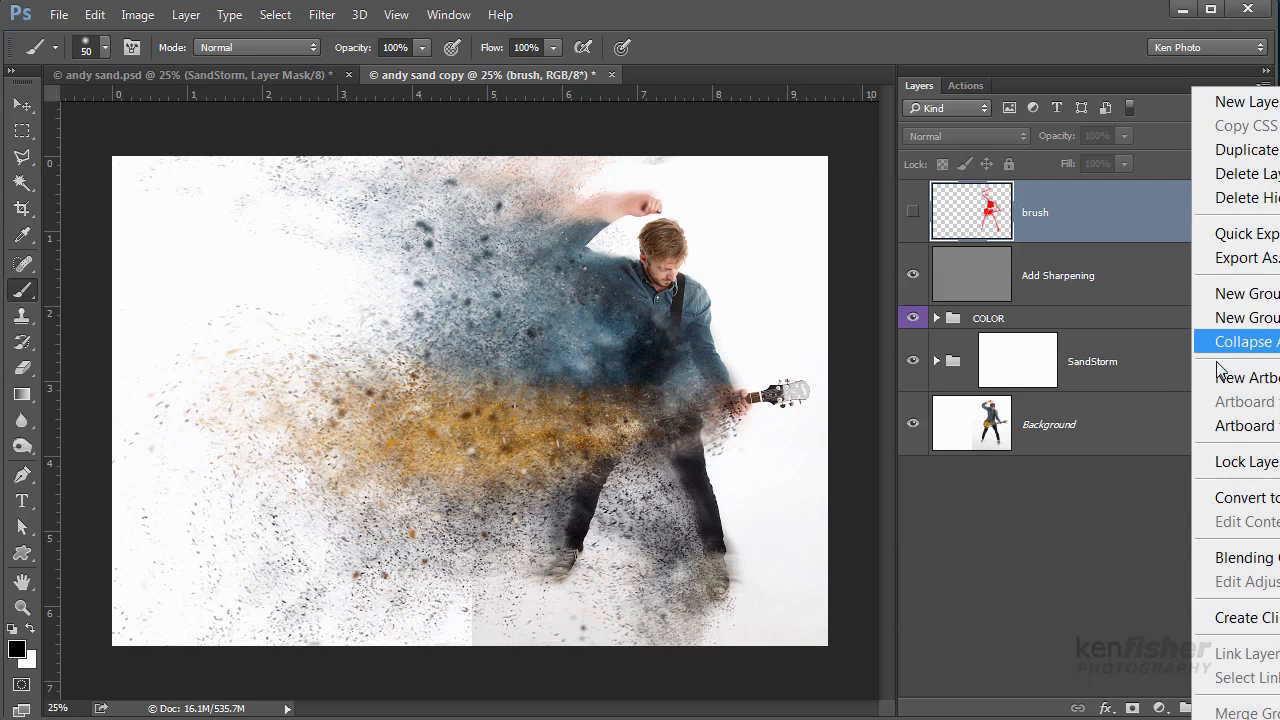
mouse_move(1220, 370)
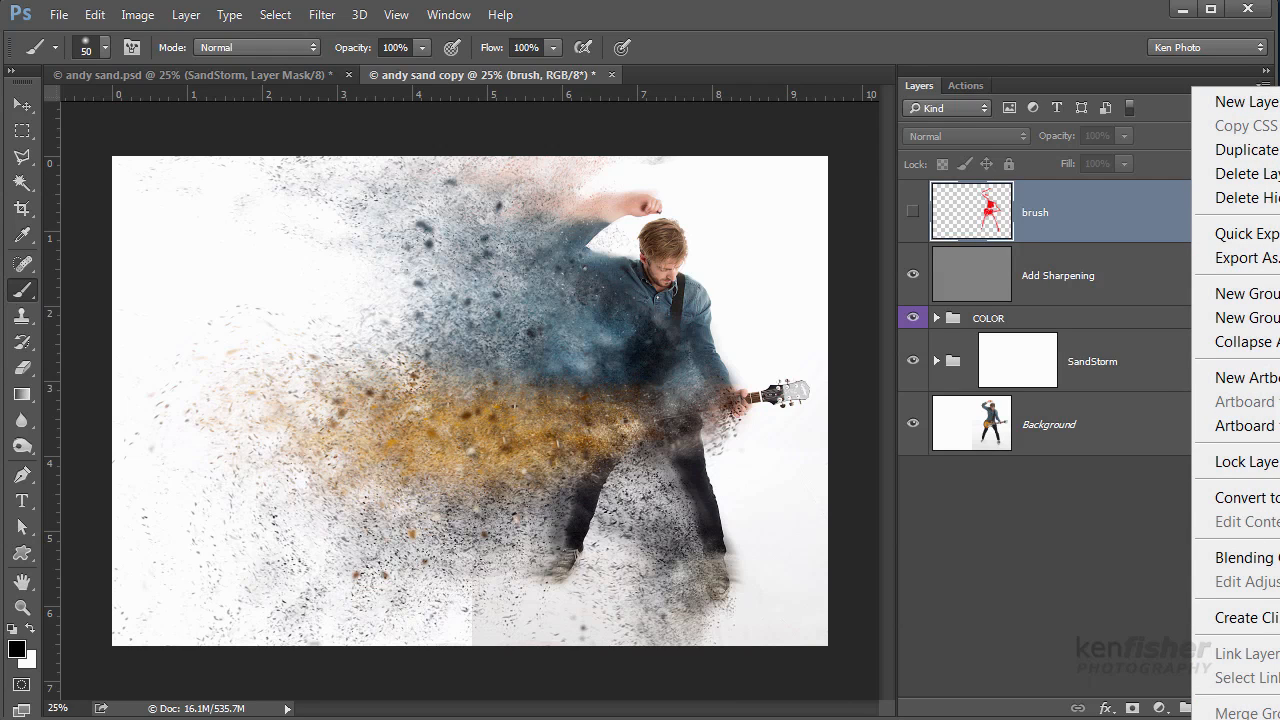
left_click(1248, 198)
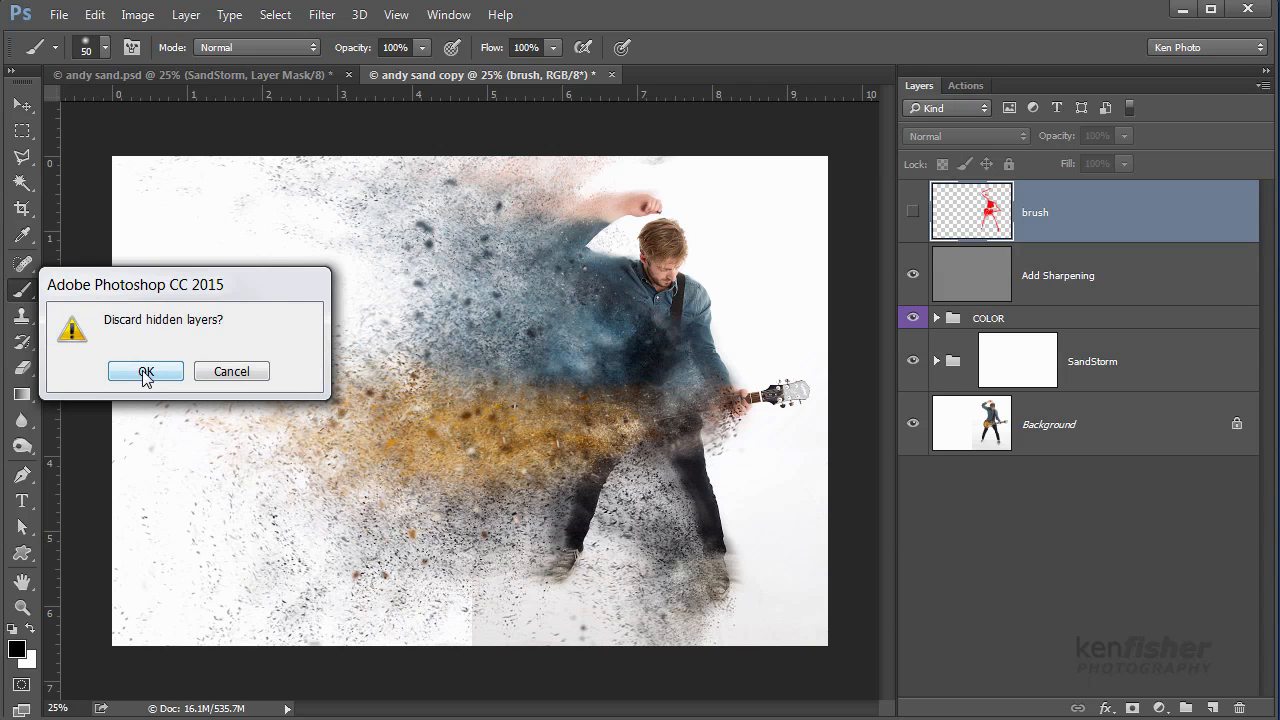
left_click(146, 370)
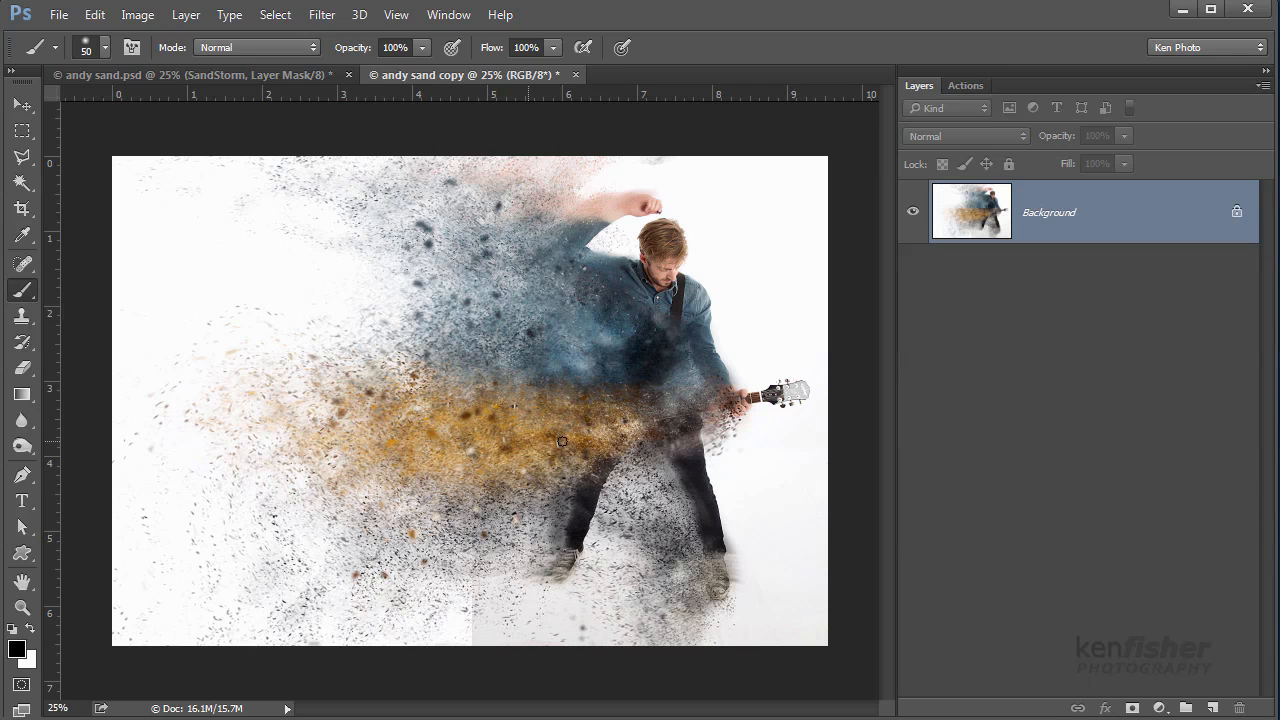
mouse_move(978, 472)
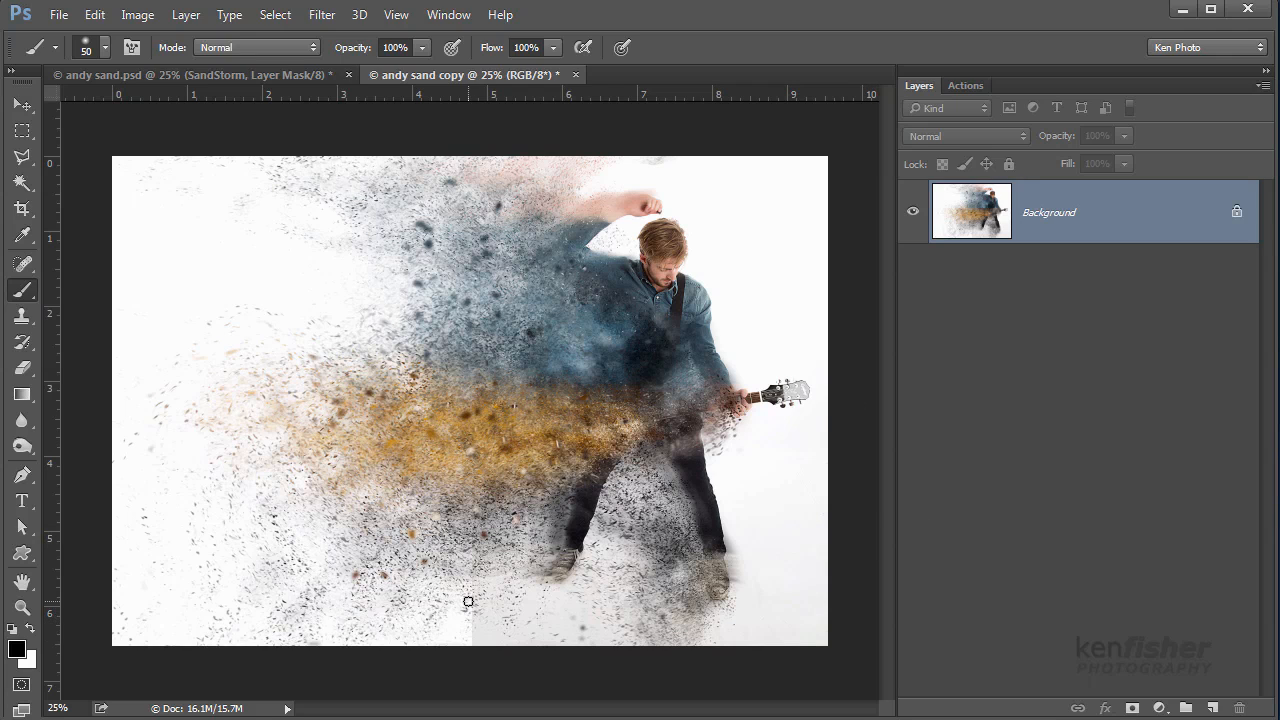
mouse_move(440, 632)
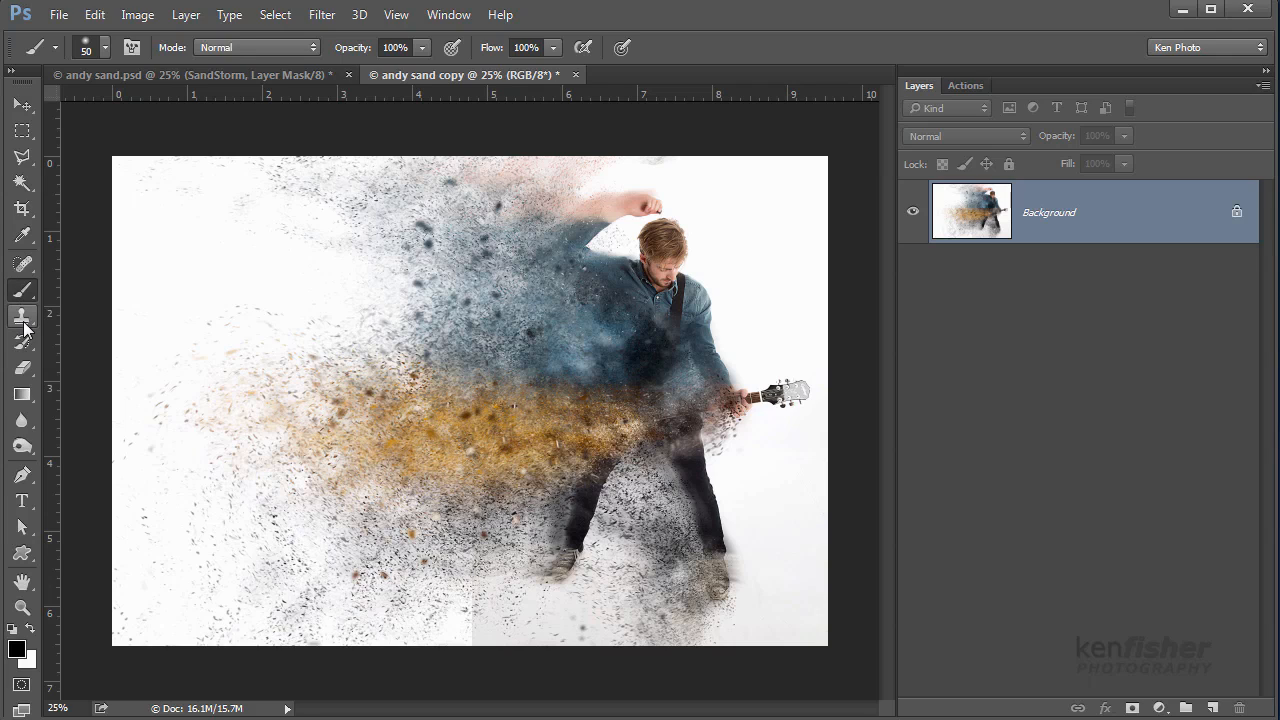
Step: Ready the Clone Stamp tool for retouching the bottom canvas seam
left_click(22, 316)
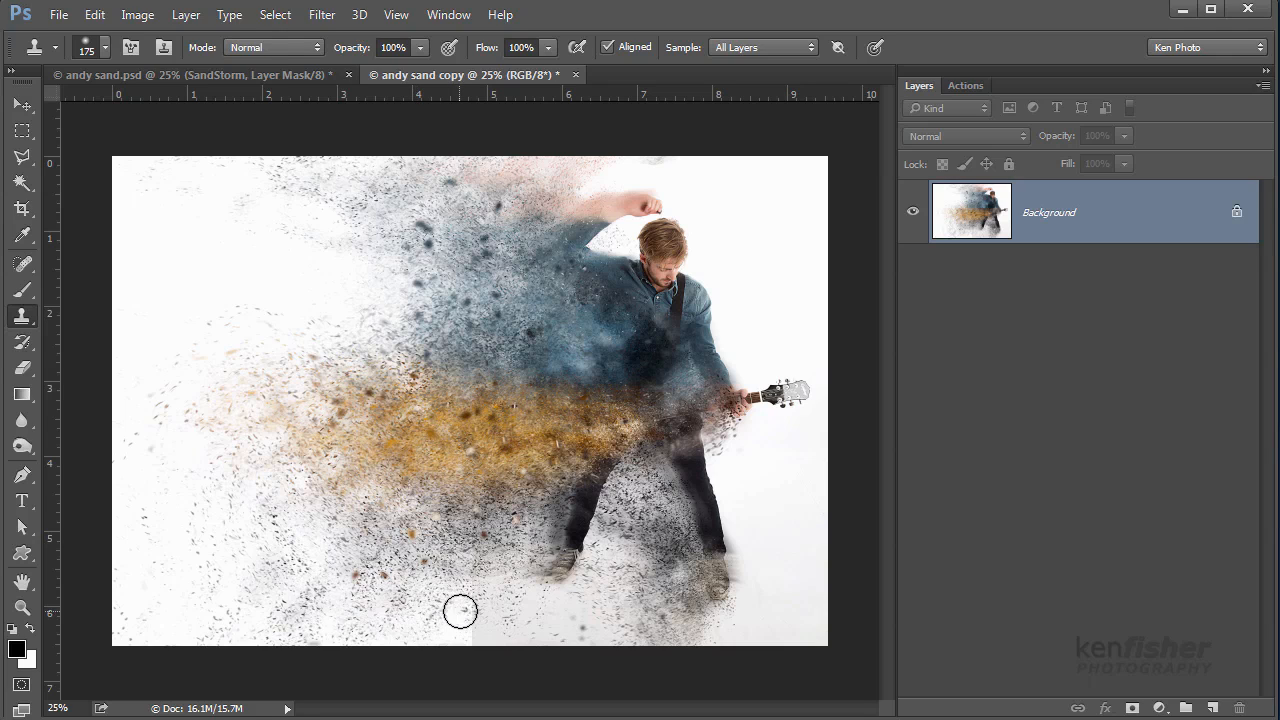
mouse_move(468, 620)
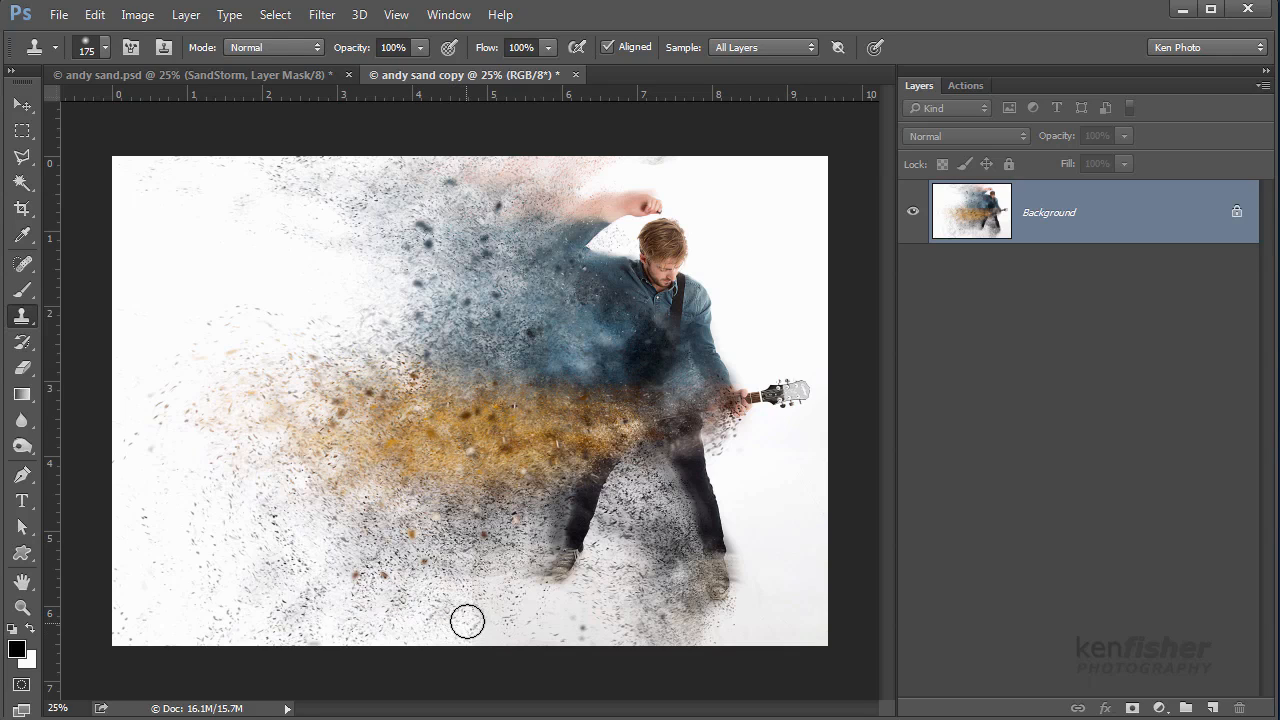
mouse_move(396, 696)
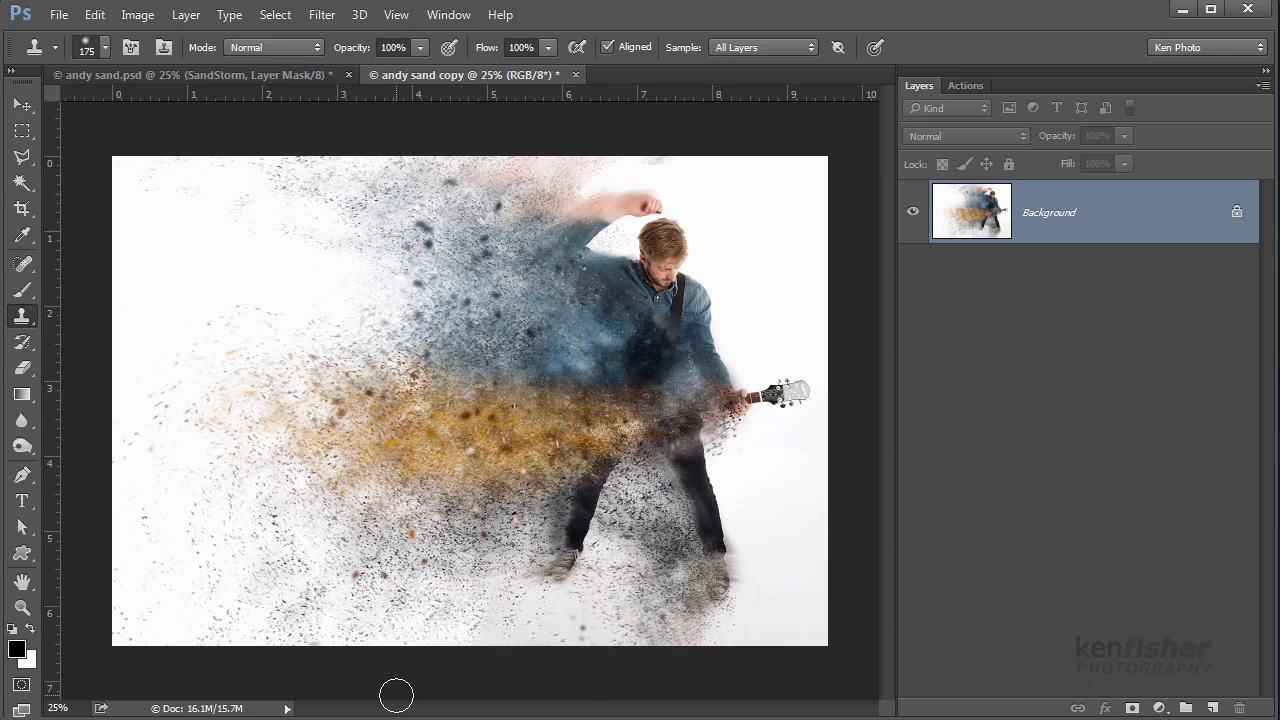